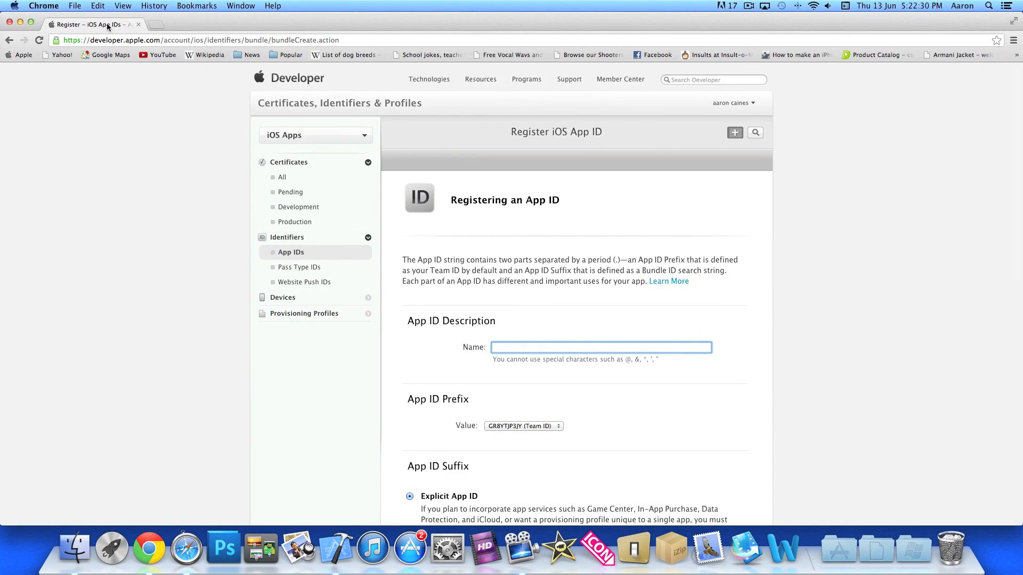
mouse_move(591, 304)
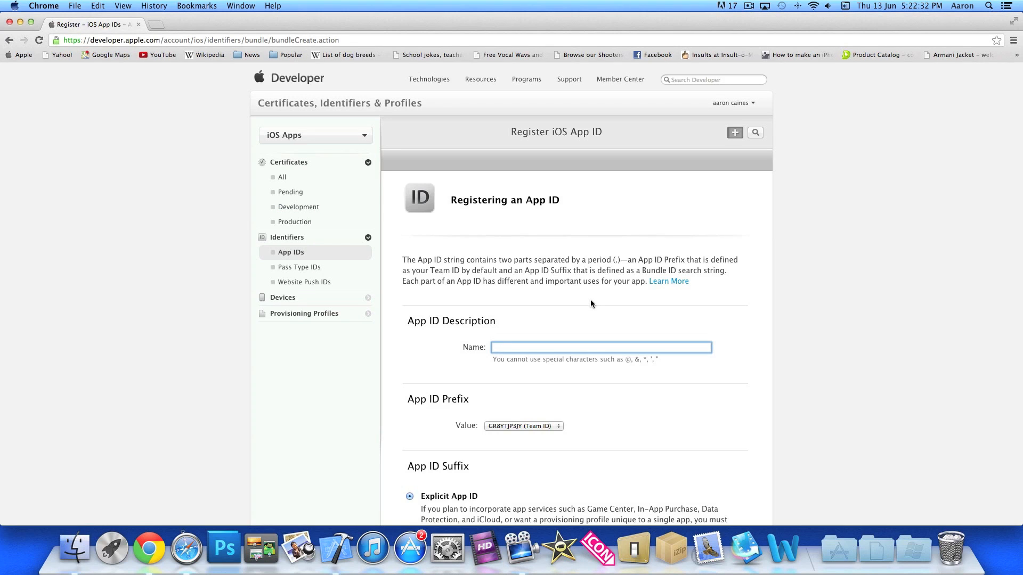
- Name the new explicit App ID 'IAP'
scroll("down", 3)
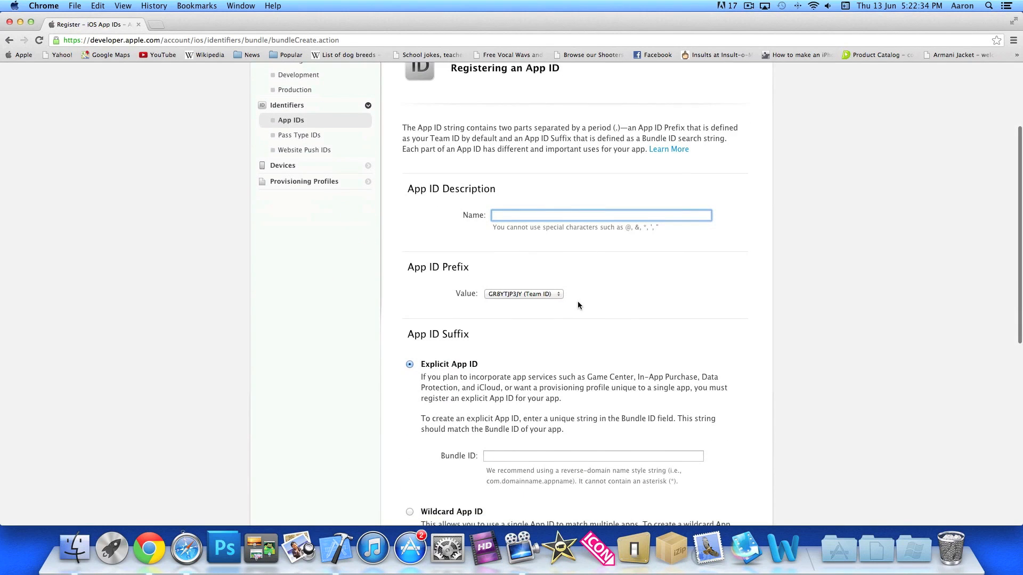
scroll("up", 3)
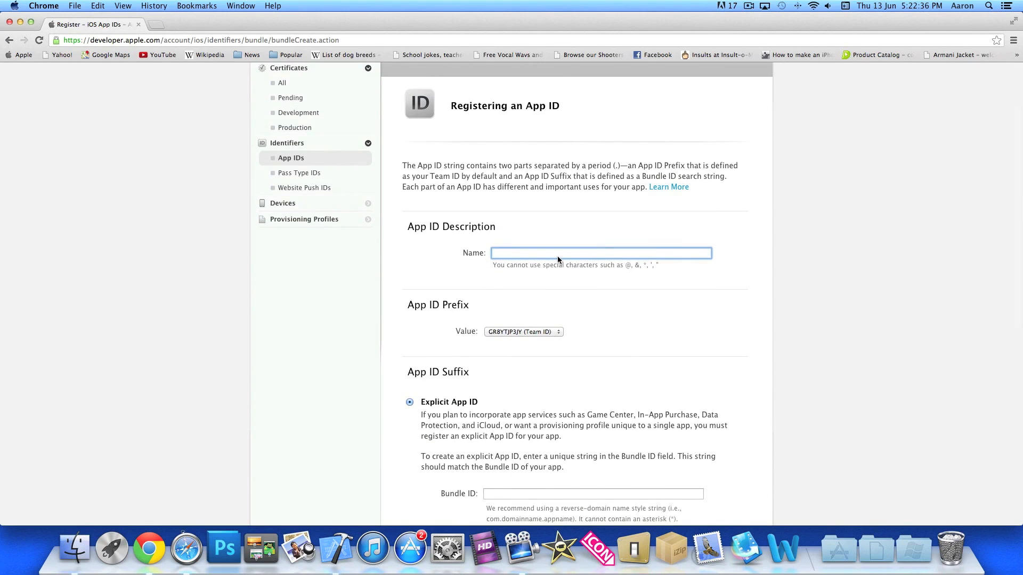
scroll("down", 3)
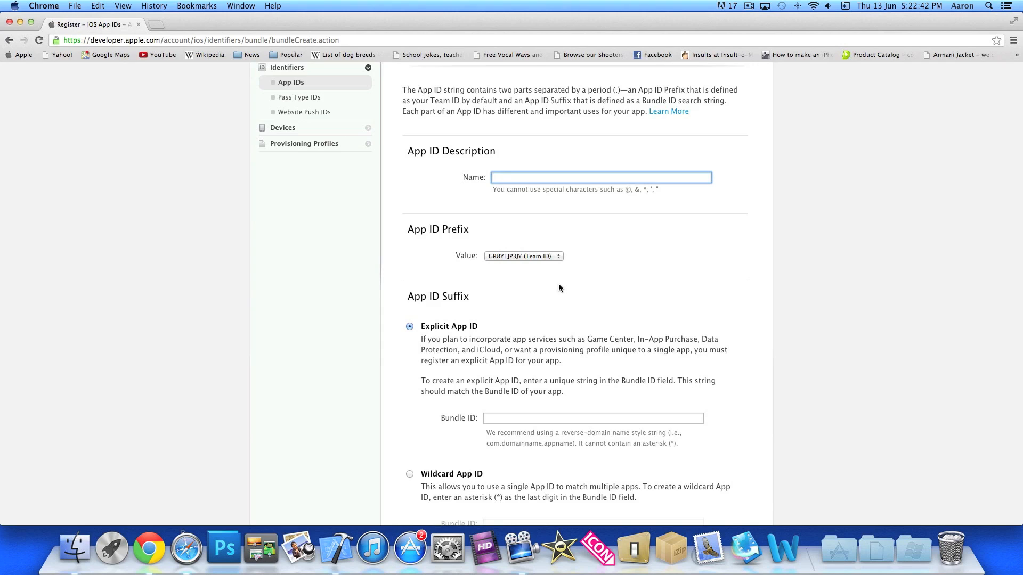
type("IAp")
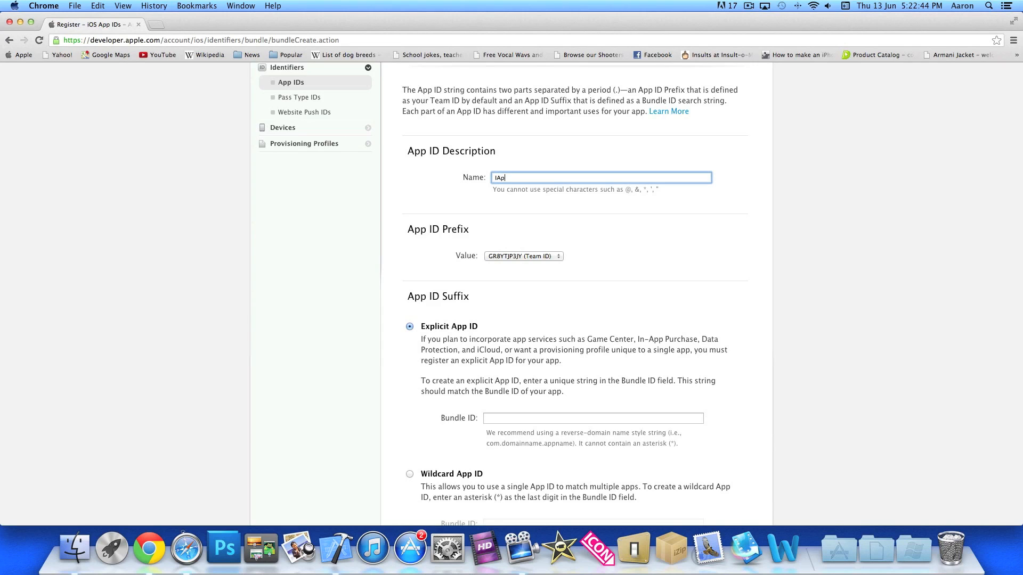
type("P")
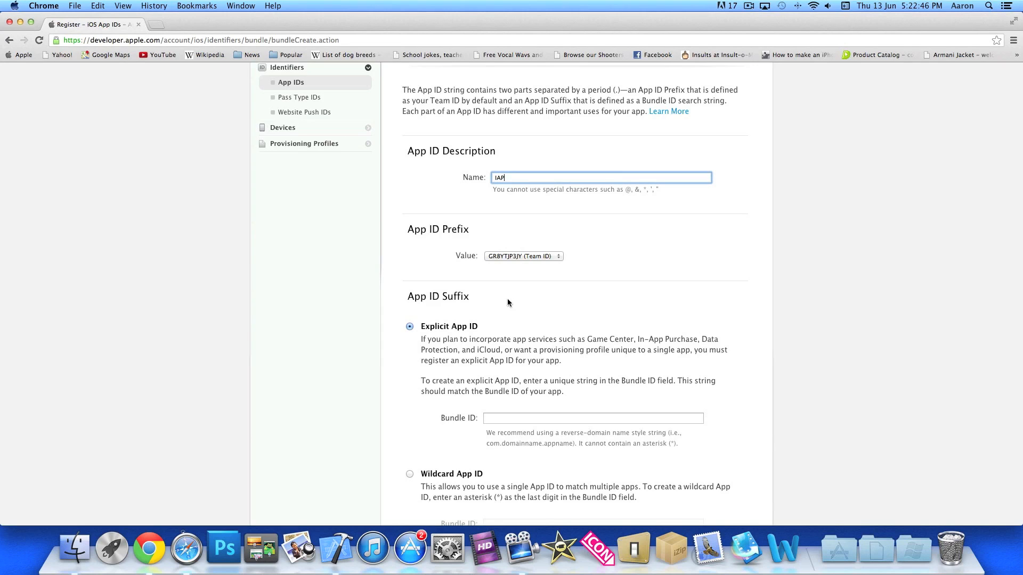
- Enter bundle ID com.geekylemon.inapppurchase with In-App Purchase enabled, reaching Continue
scroll("down", 3)
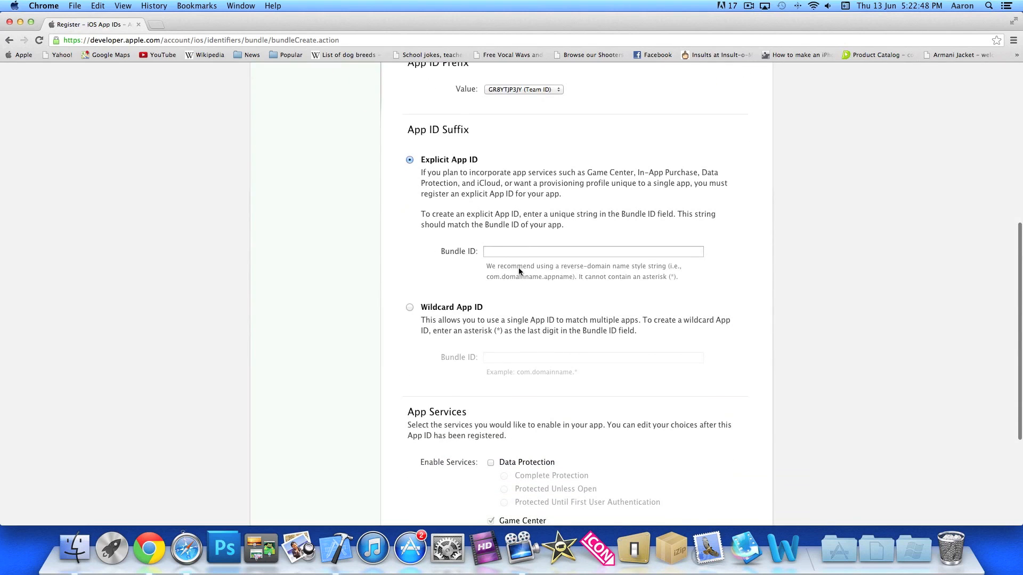
scroll("down", 3)
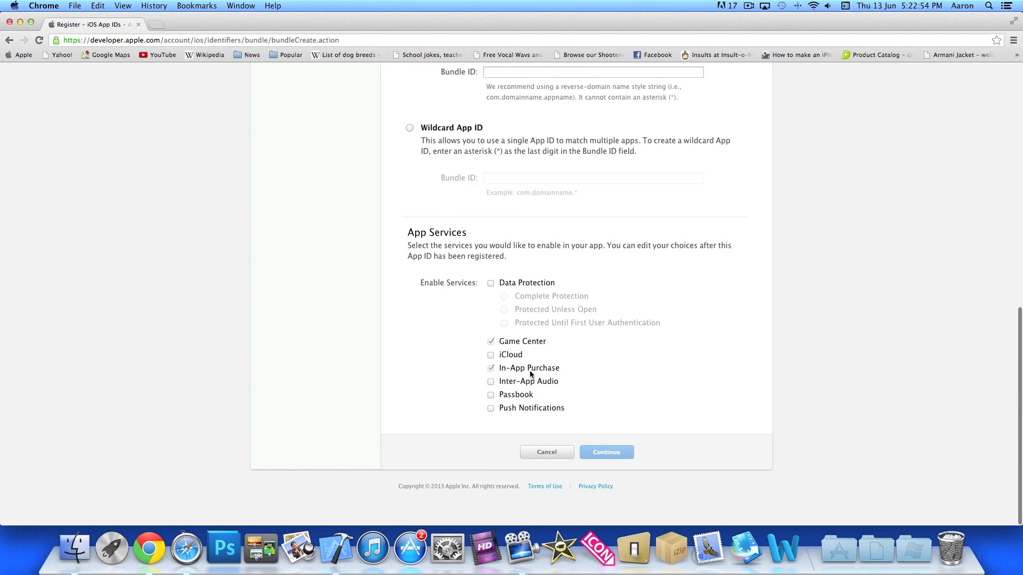
scroll("up", 3)
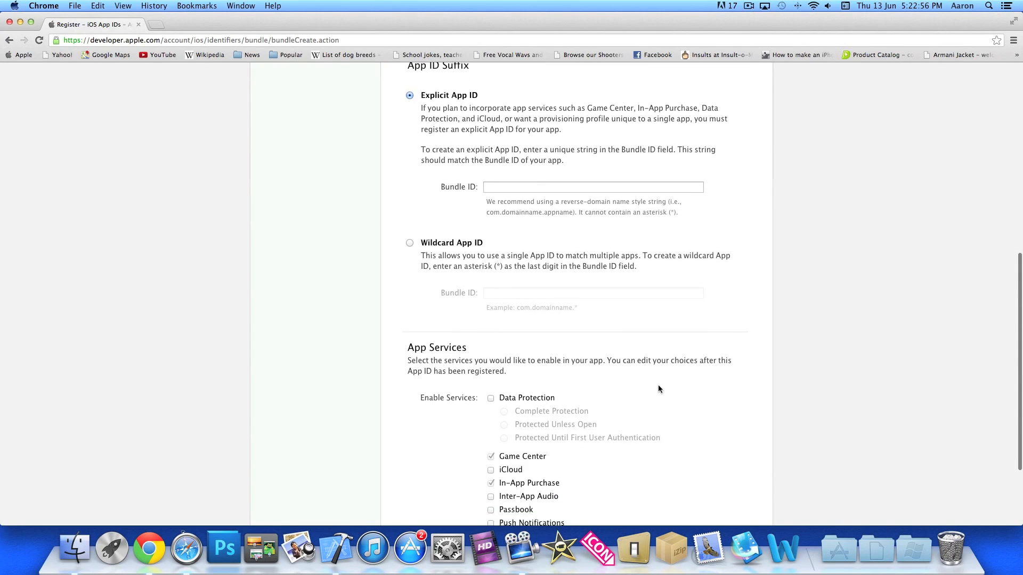
scroll("down", 3)
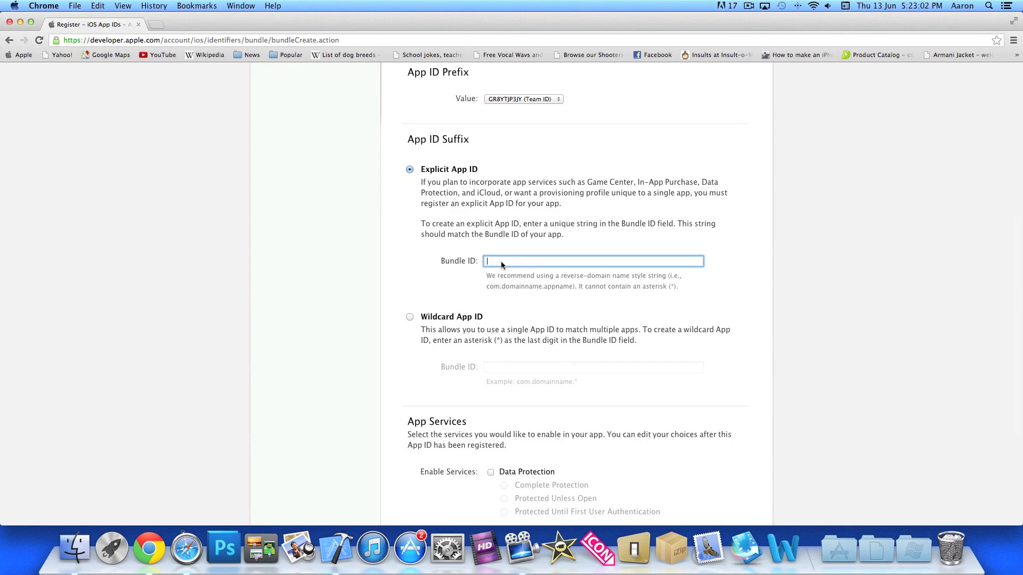
type("com.")
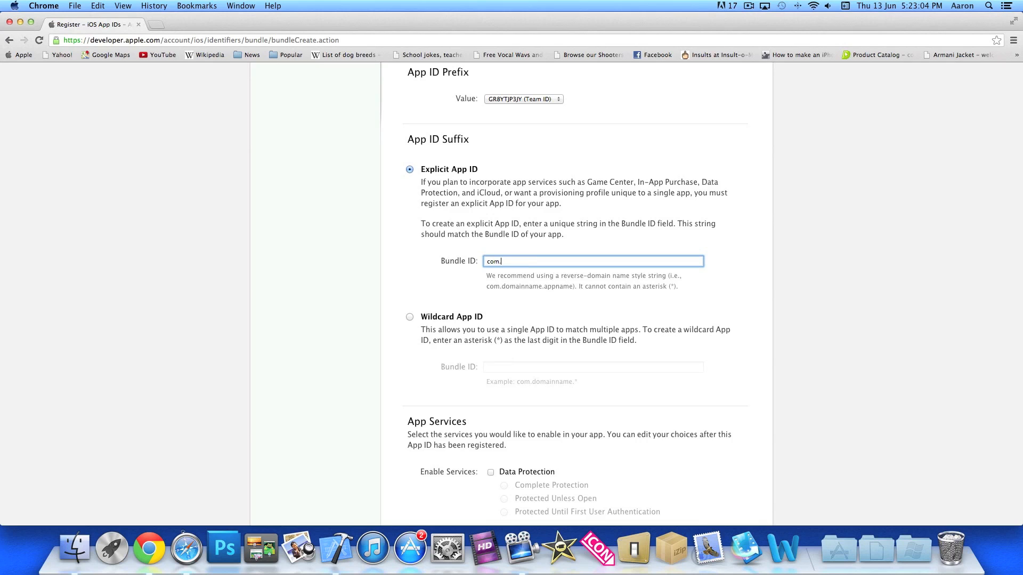
type("geekylemon.")
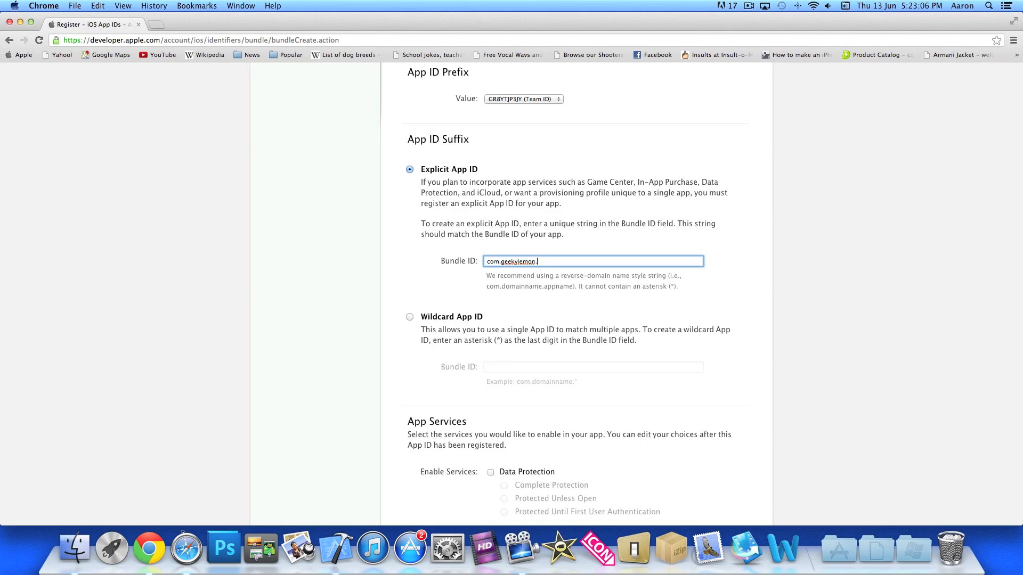
type("inapppurc")
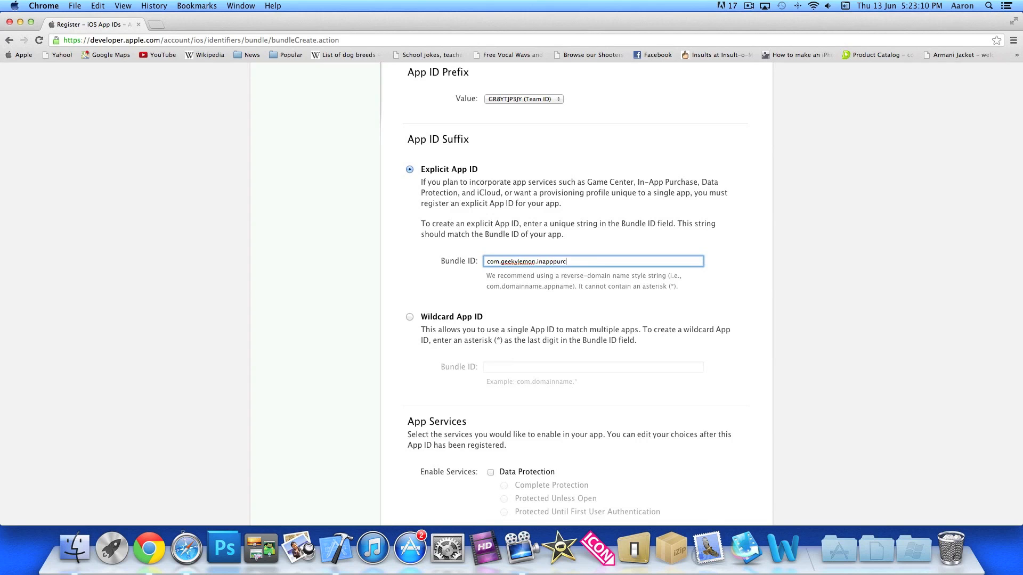
type("hase")
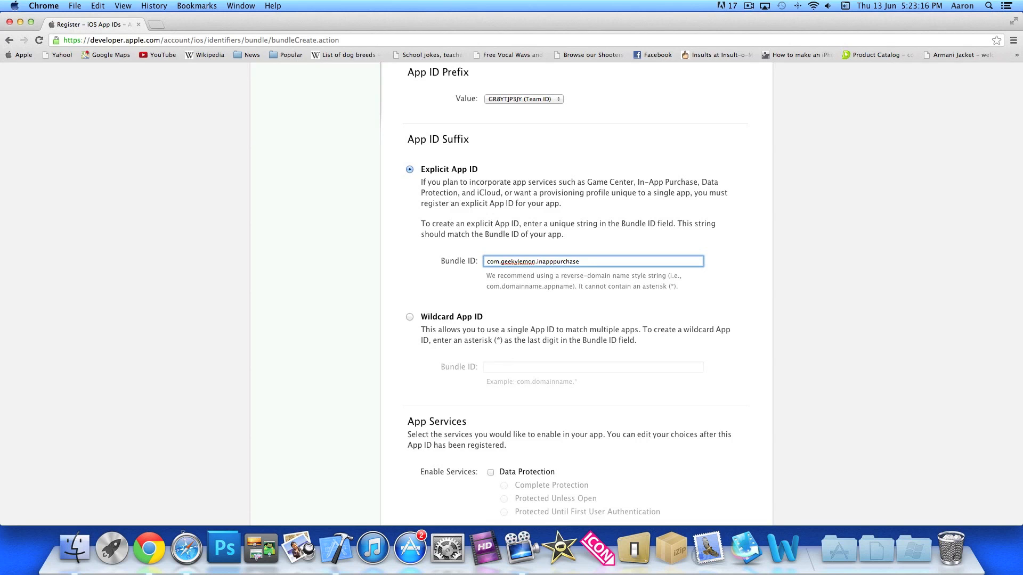
scroll("down", 3)
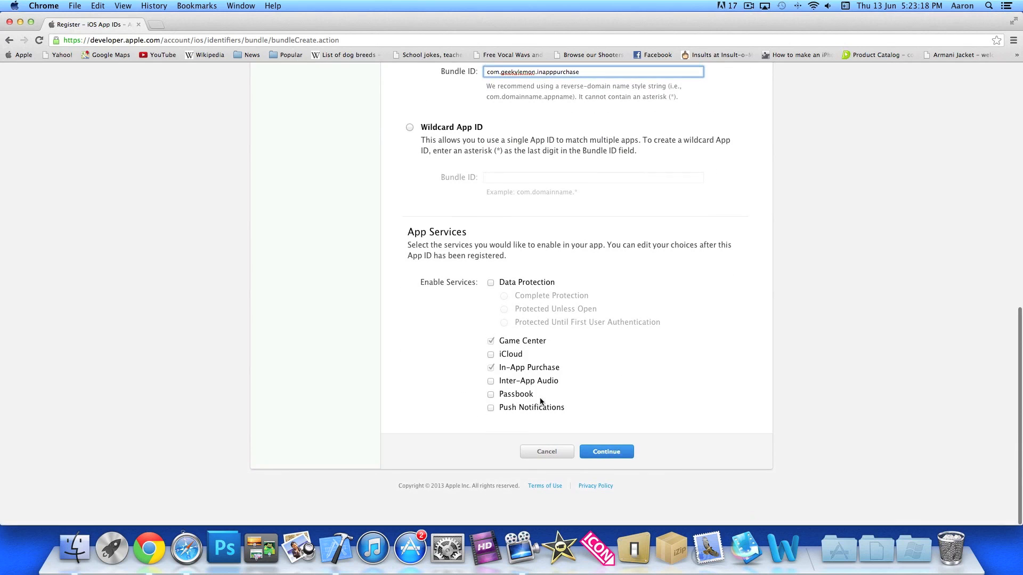
- Continue to the App ID confirmation summary and submit it to register IAP
left_click(605, 452)
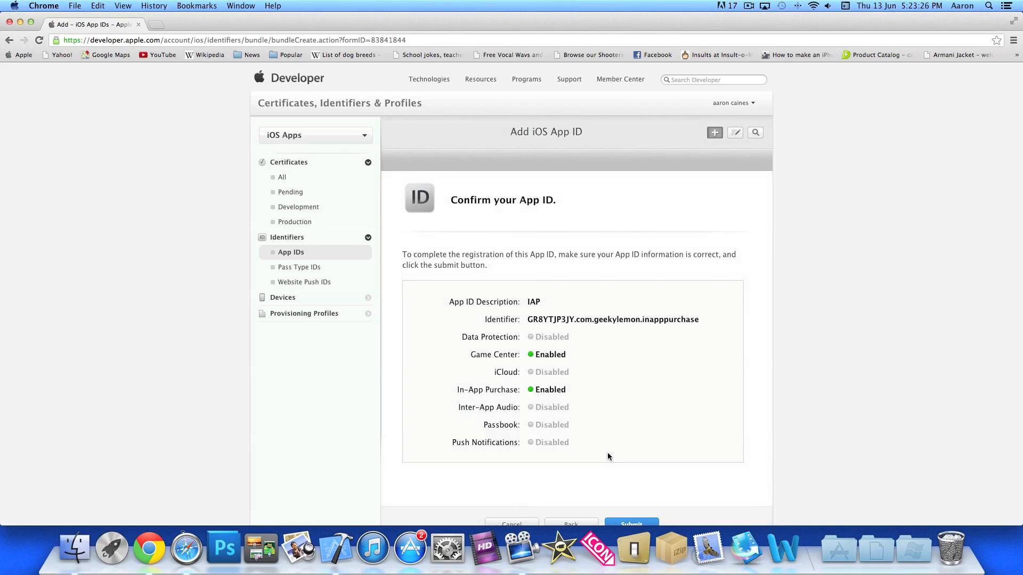
scroll("down", 3)
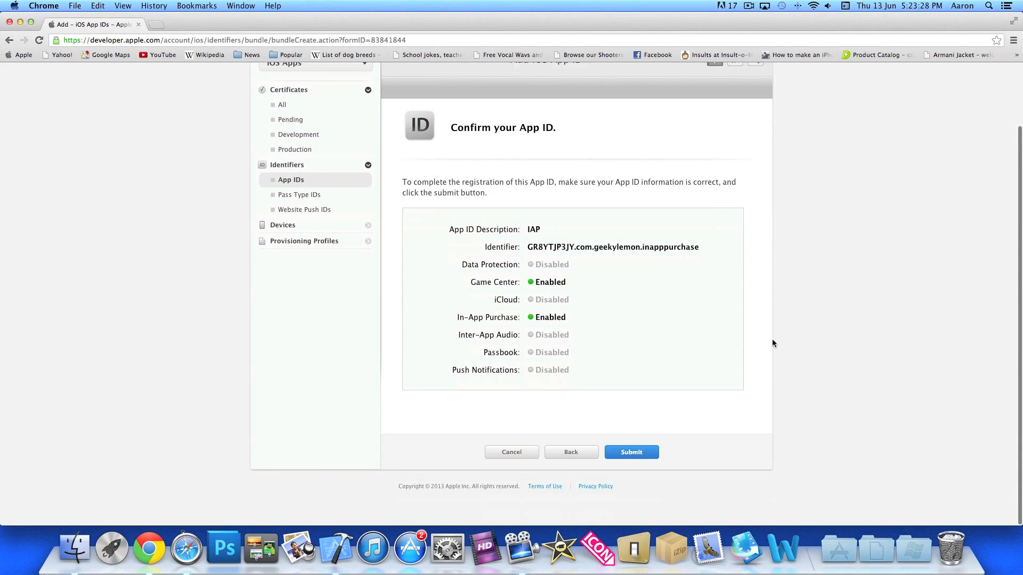
mouse_move(538, 228)
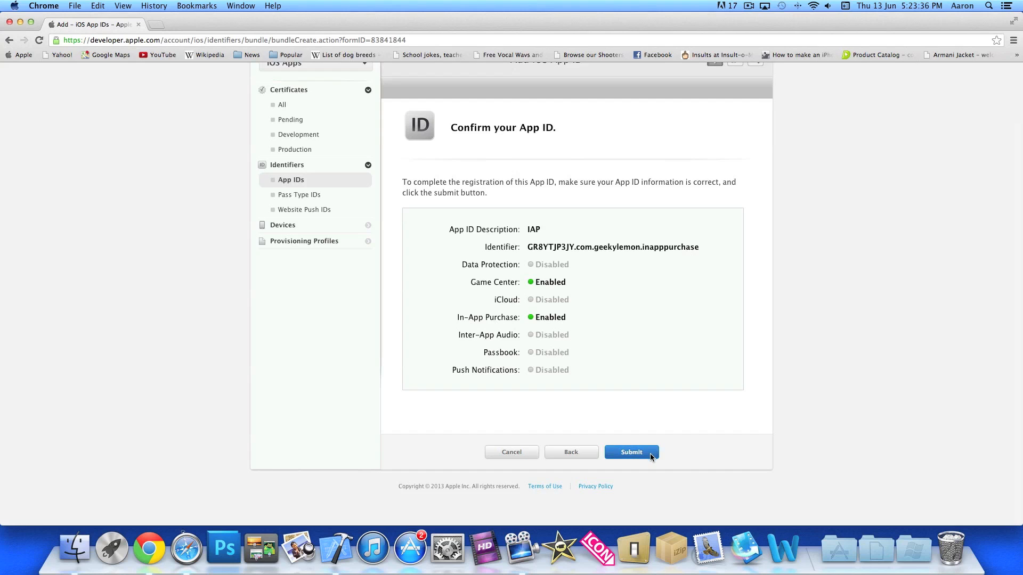
left_click(631, 452)
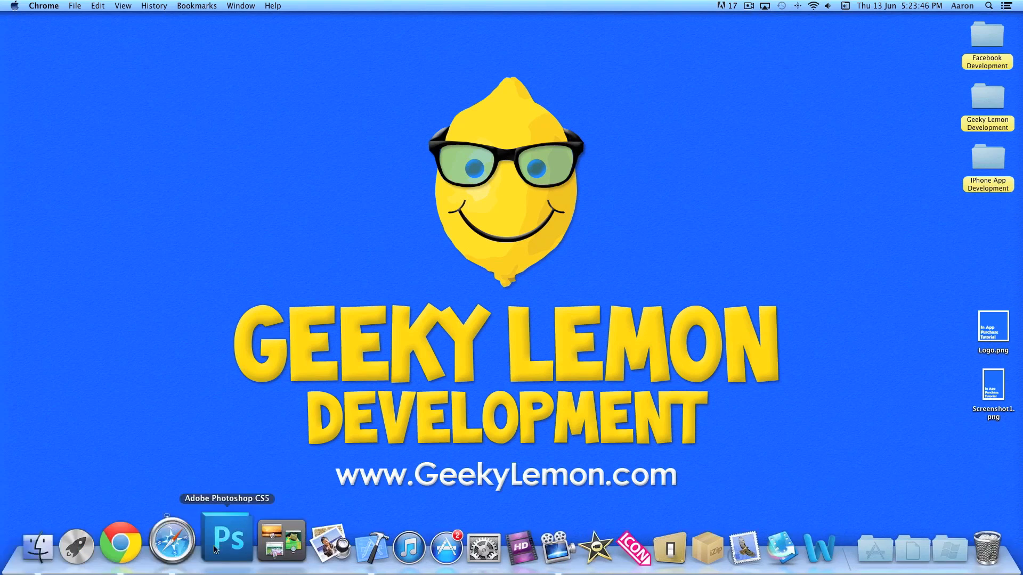
- Launch Safari and sign in to iTunes Connect, landing on Manage Your Apps
left_click(170, 541)
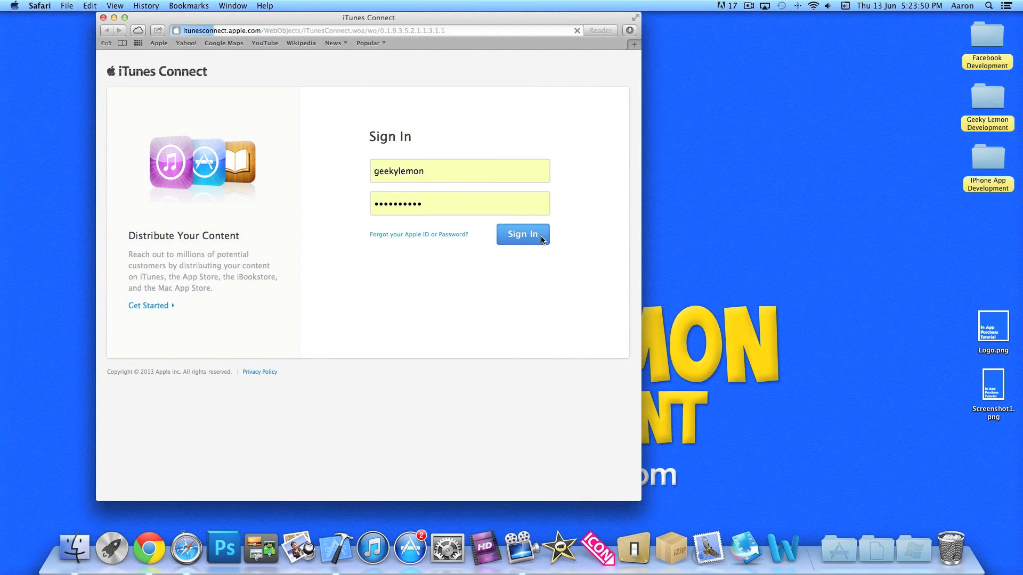
left_click(522, 235)
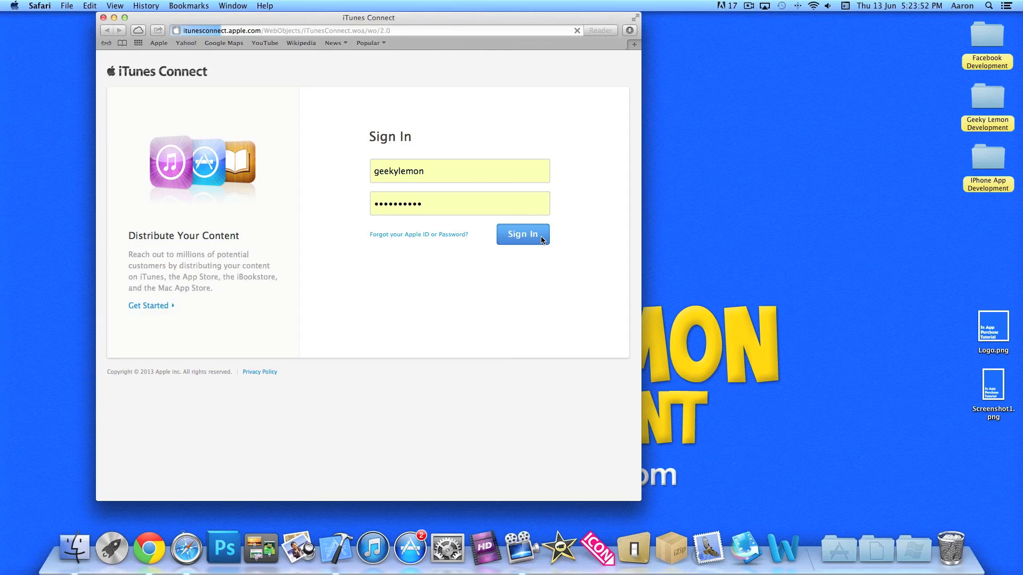
left_click(522, 235)
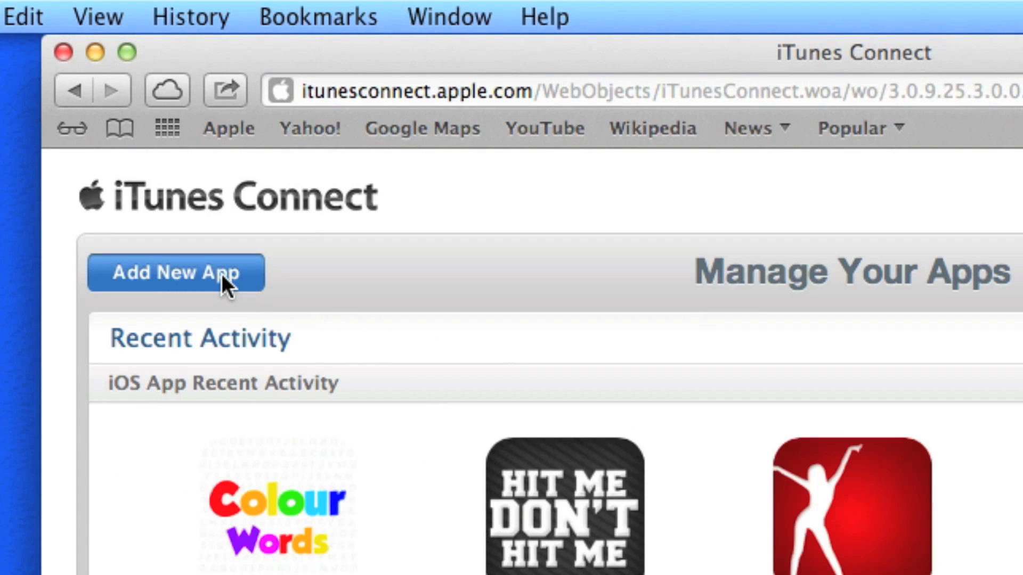
- Start a new app and name it InAppPurchase
left_click(177, 272)
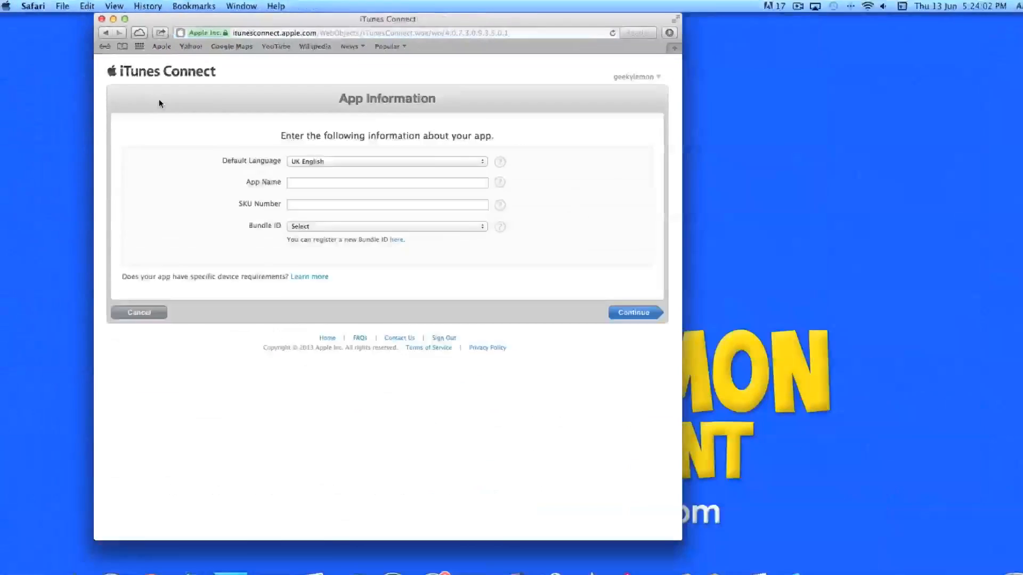
left_click(367, 169)
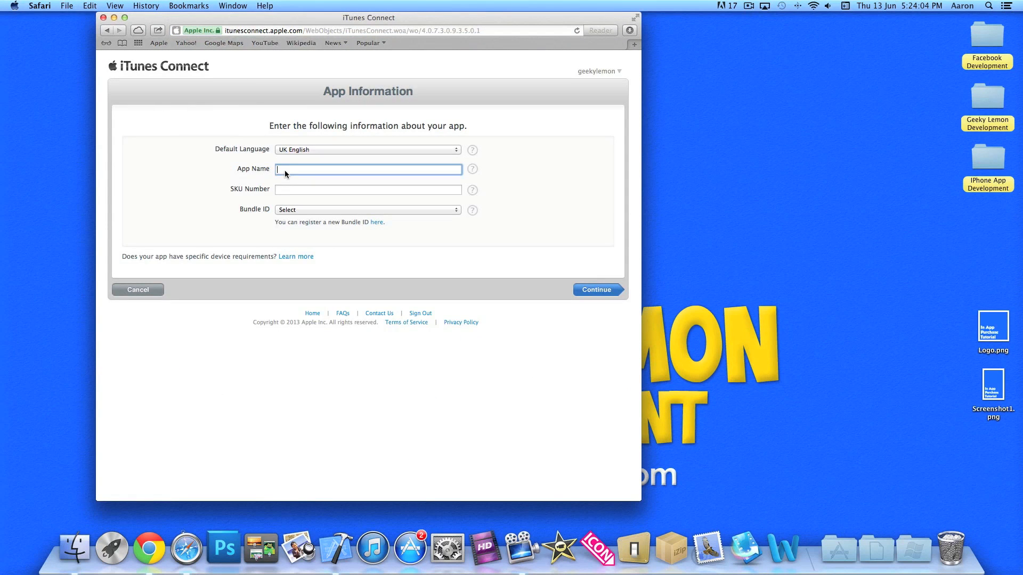
type("InAppPurchase")
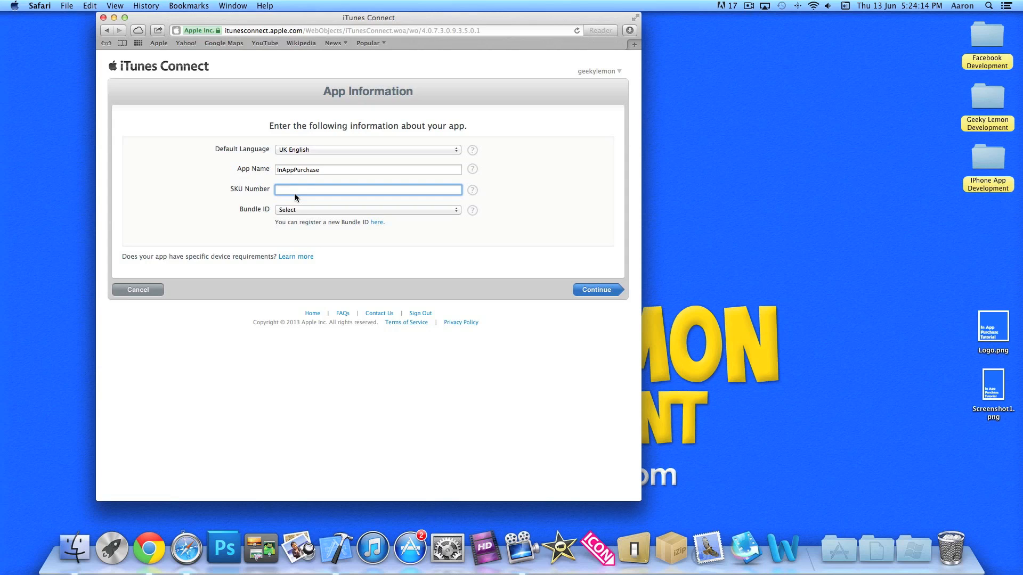
- Set SKU 123456789 and choose the IAP com.geekylemon.inapppurchase bundle ID
type("12")
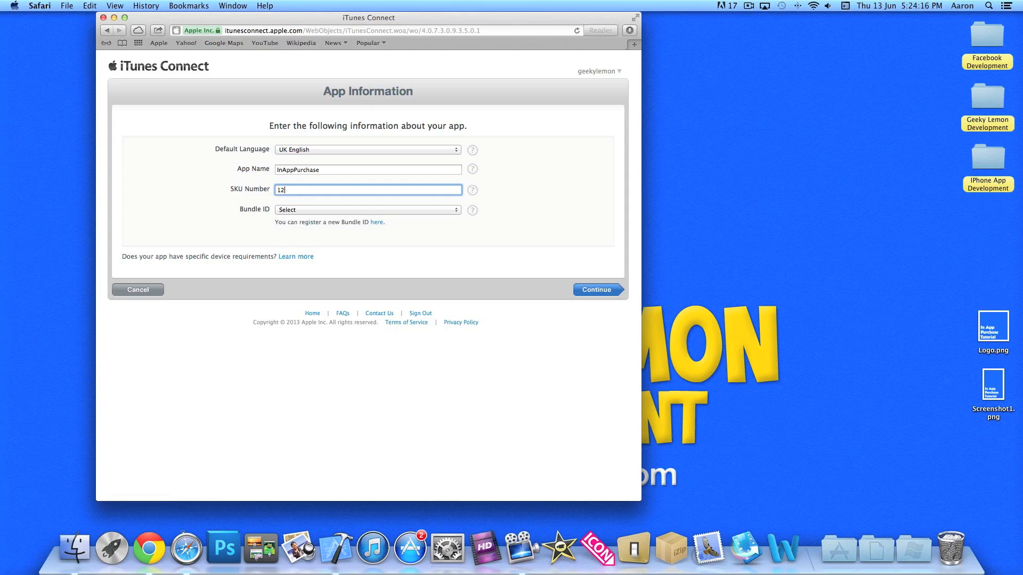
type("3456789")
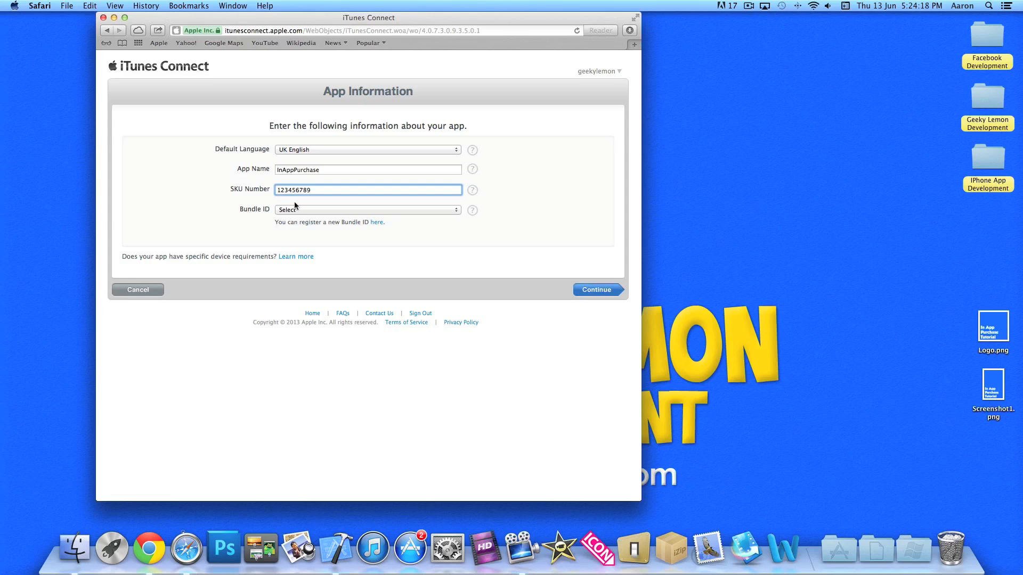
left_click(366, 209)
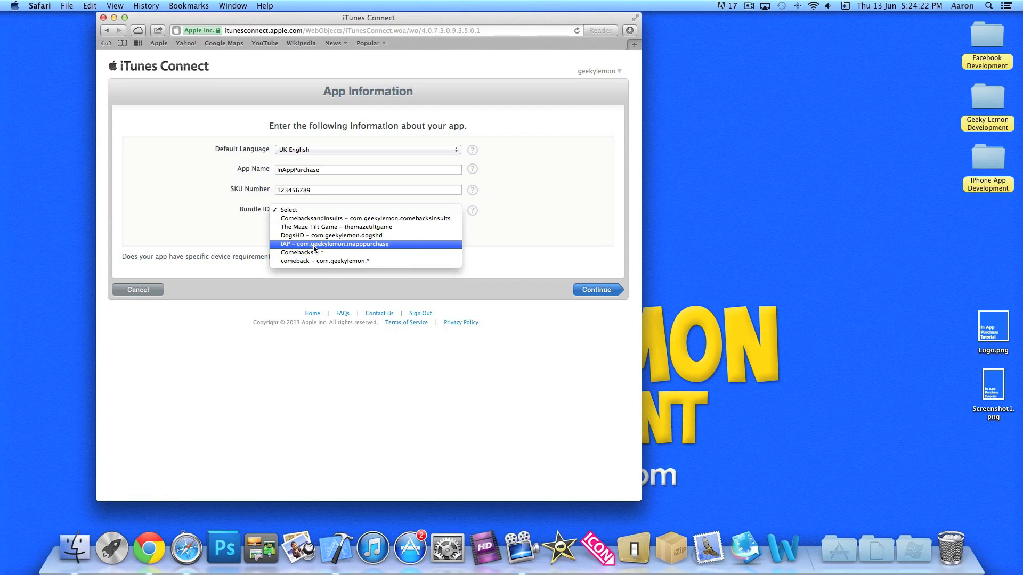
left_click(333, 244)
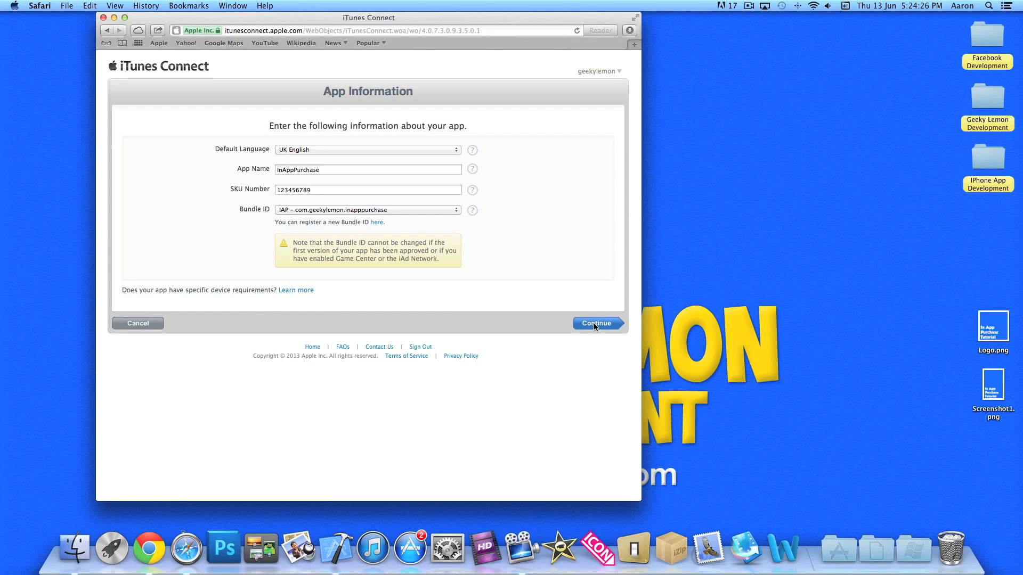
- Set the price tier to Free after the error and continue to version information
left_click(594, 324)
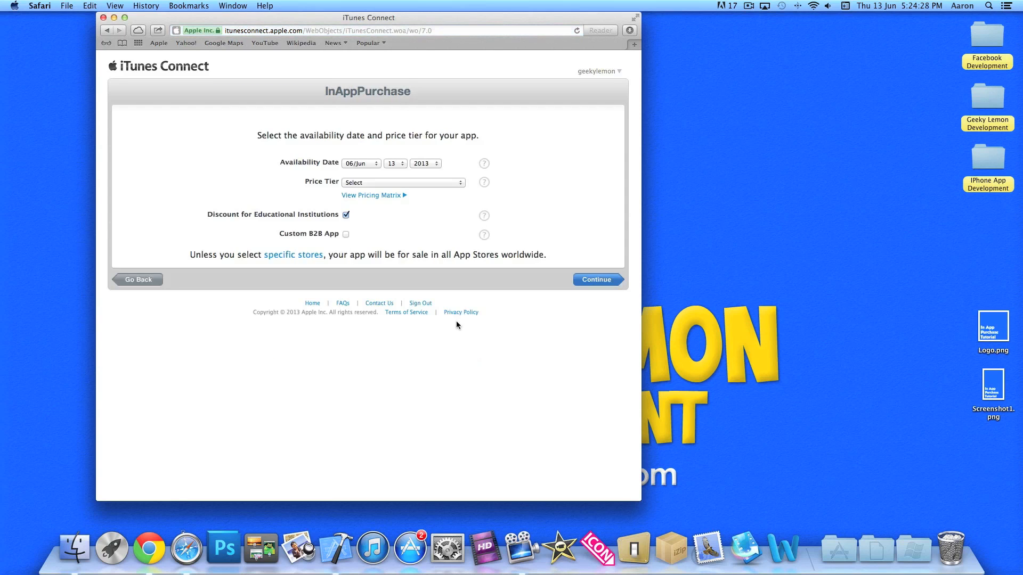
left_click(595, 279)
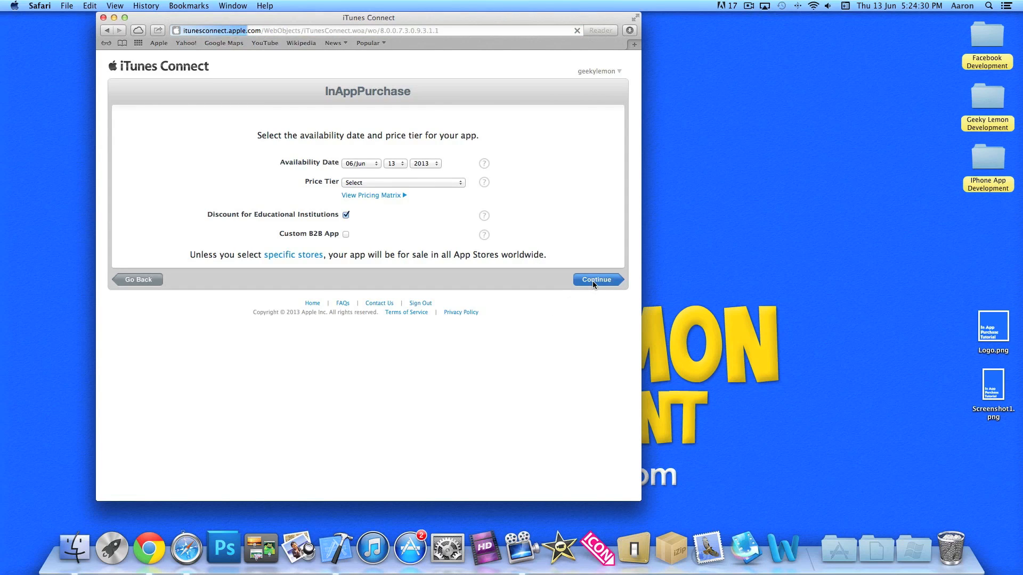
left_click(402, 183)
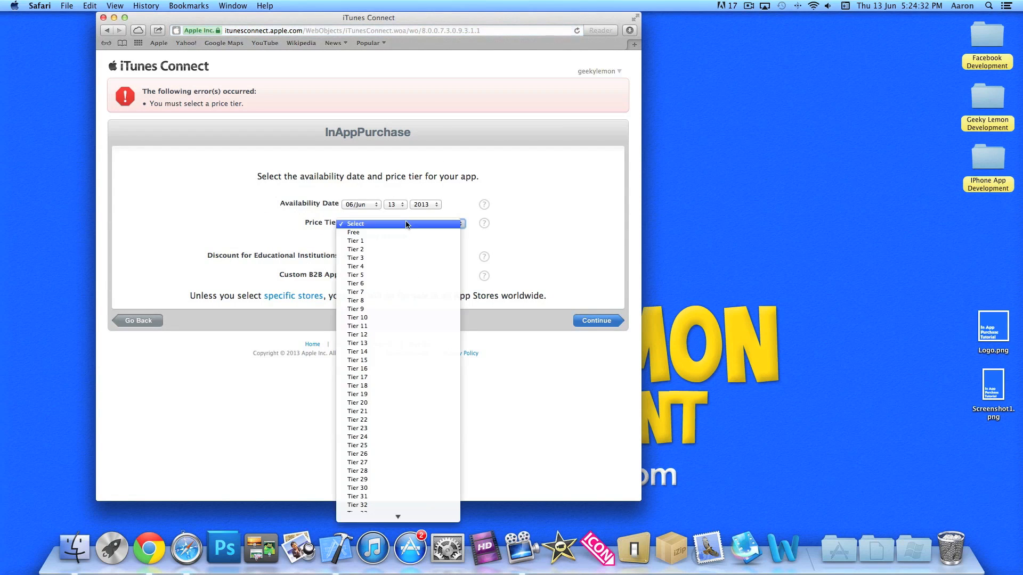
left_click(352, 232)
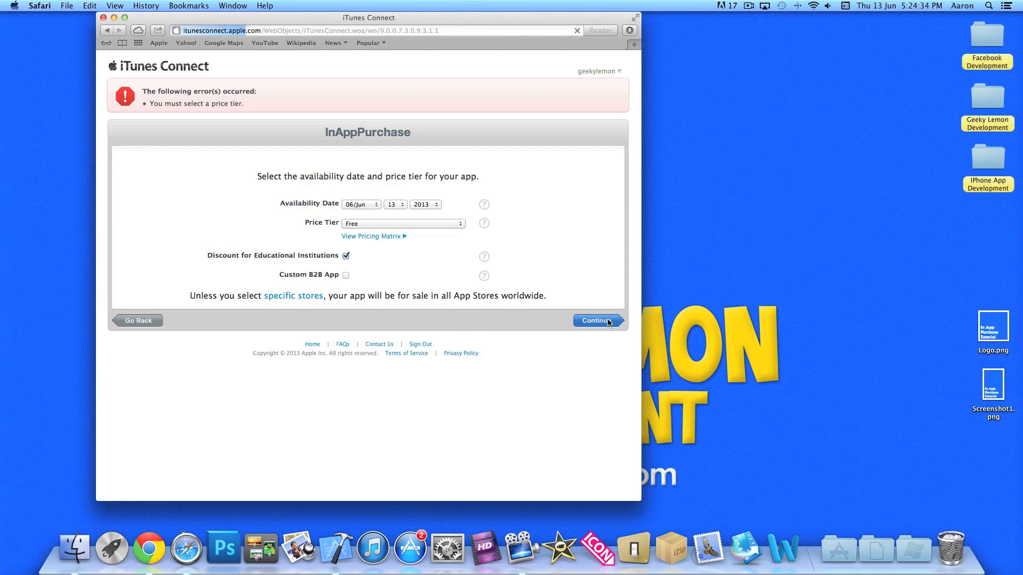
left_click(594, 321)
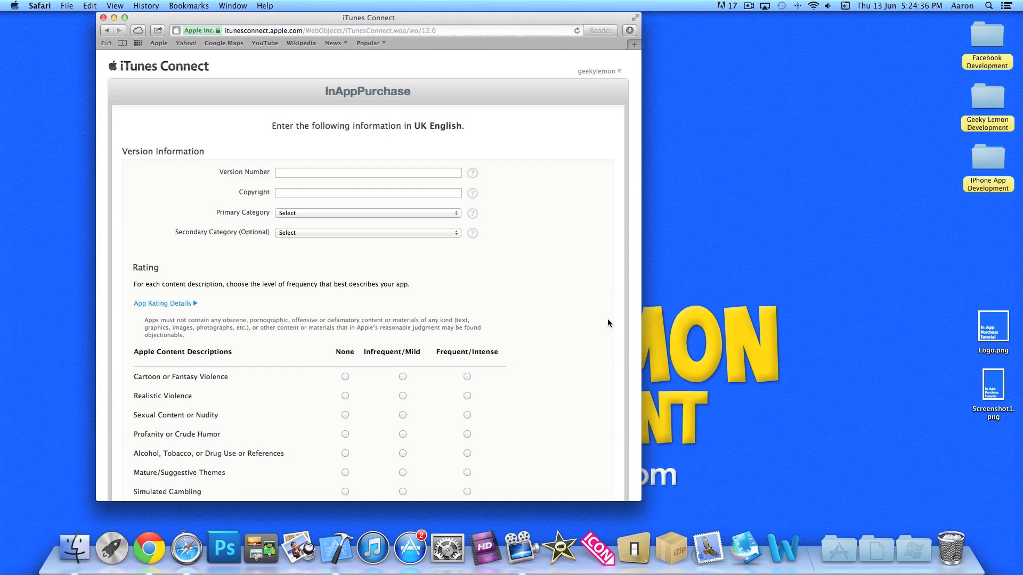
- Enter version 1.0 and copyright Geeky Lemon Development
left_click(367, 173)
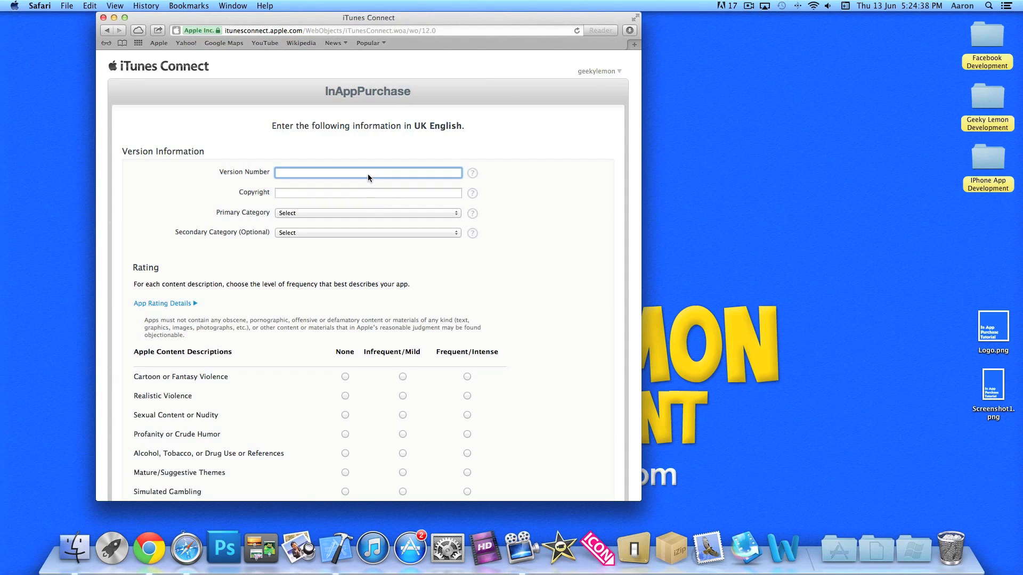
type("1.0")
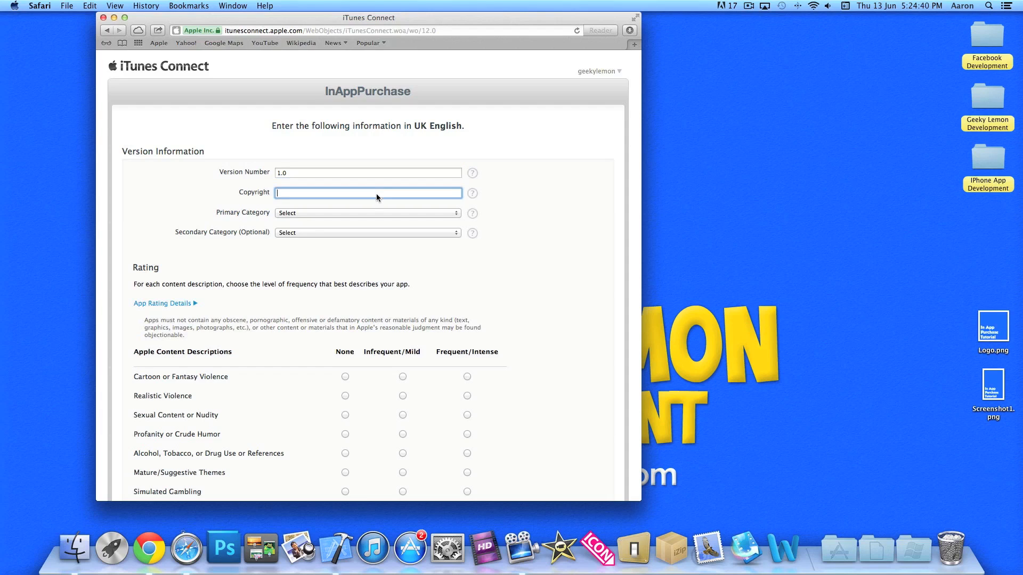
type("Geeky")
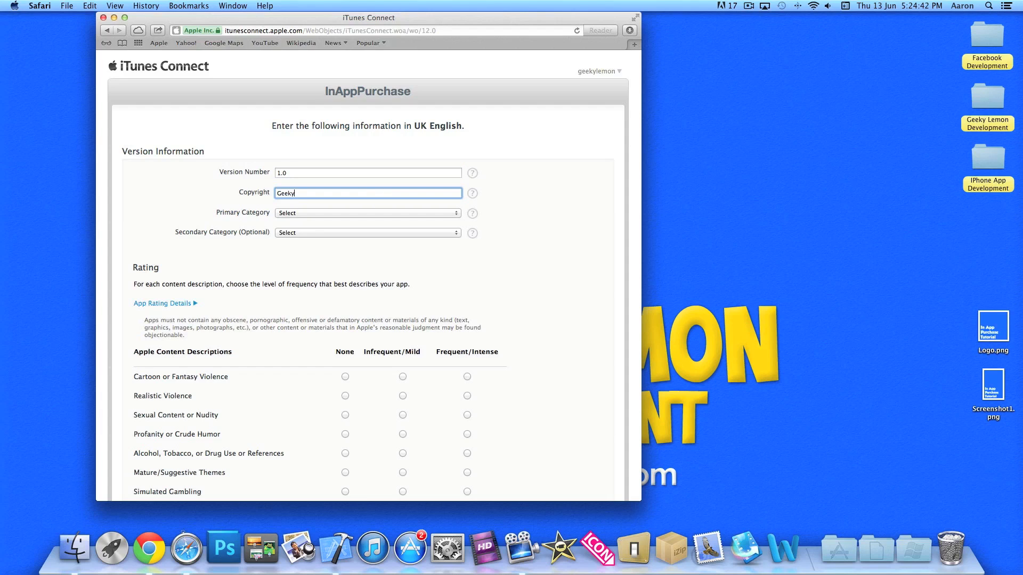
type("lemo")
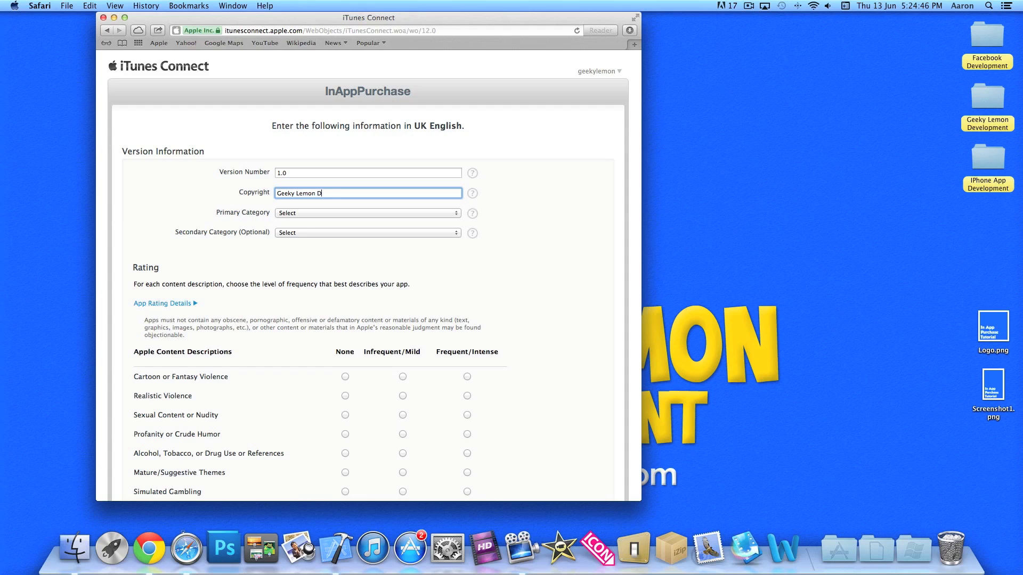
type("evelopment")
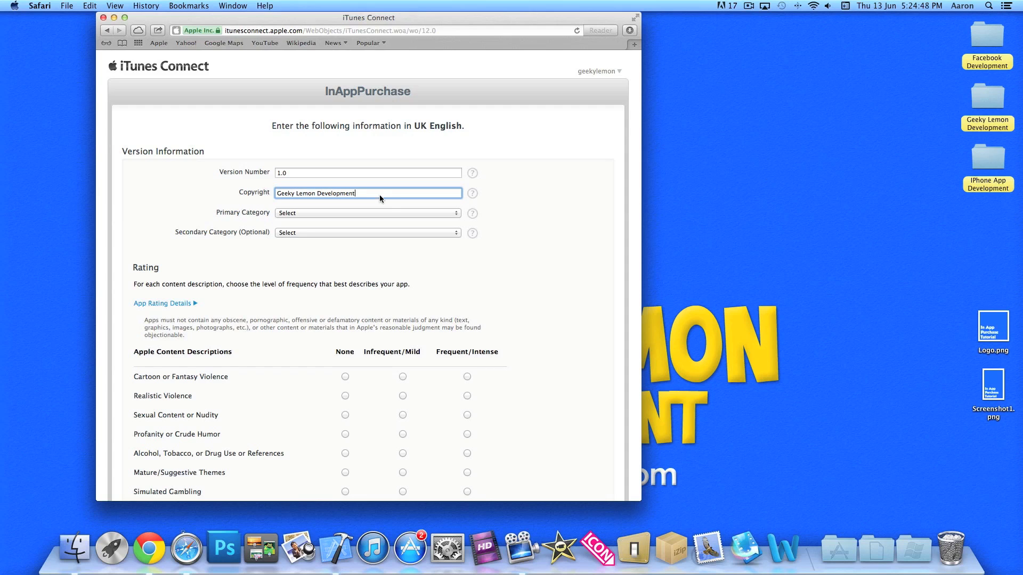
- Pick Business as secondary category and rate content descriptions None for 4+
left_click(367, 234)
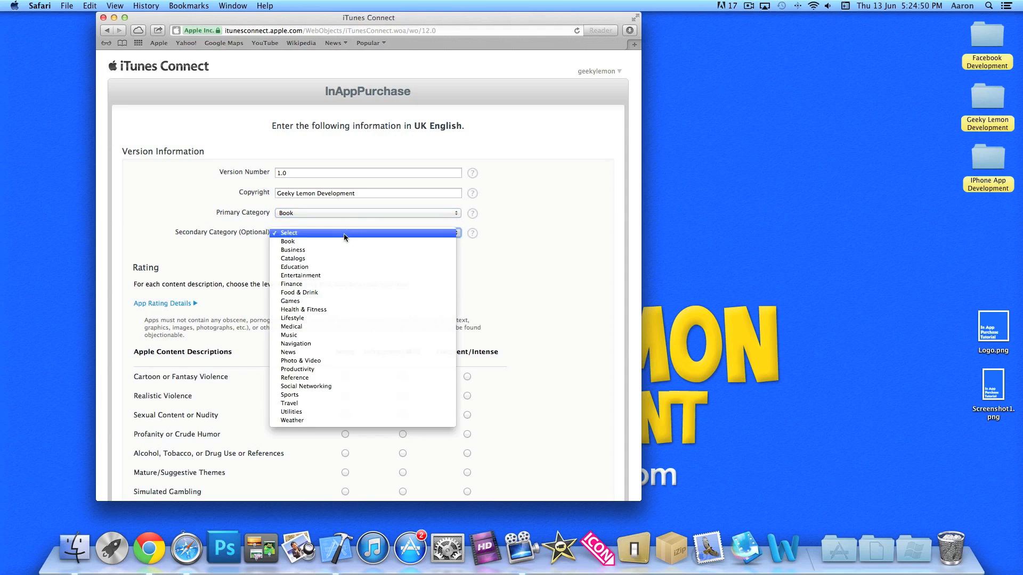
left_click(292, 249)
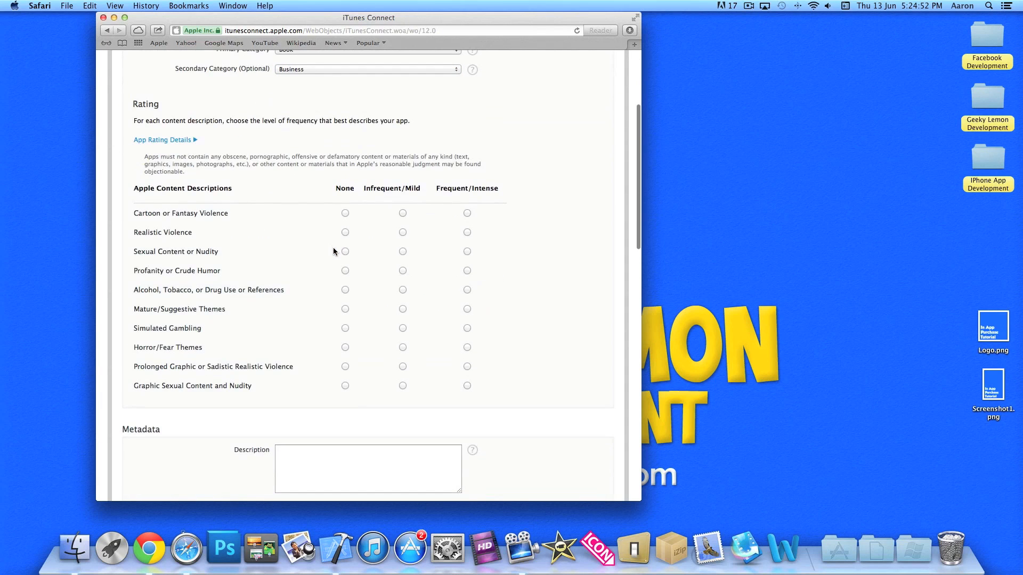
left_click(345, 271)
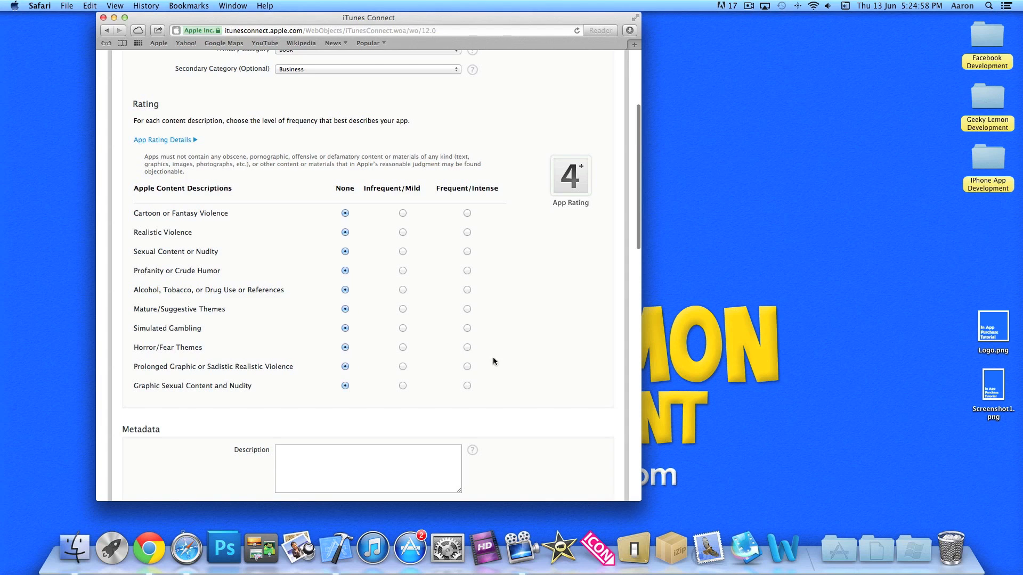
- Enter the description 'A tutorial on in app purchase'
scroll("down", 3)
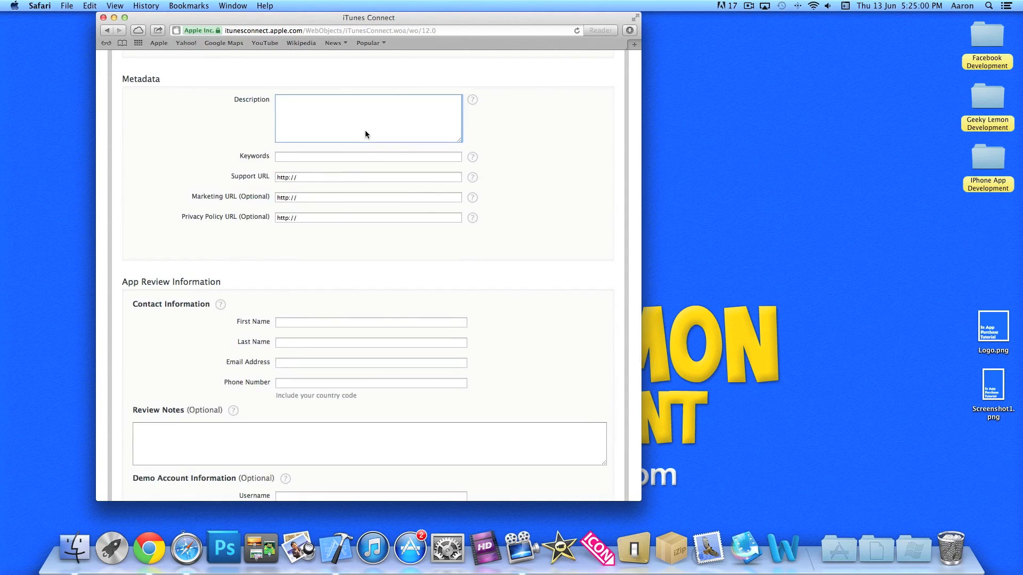
type("A tutorial")
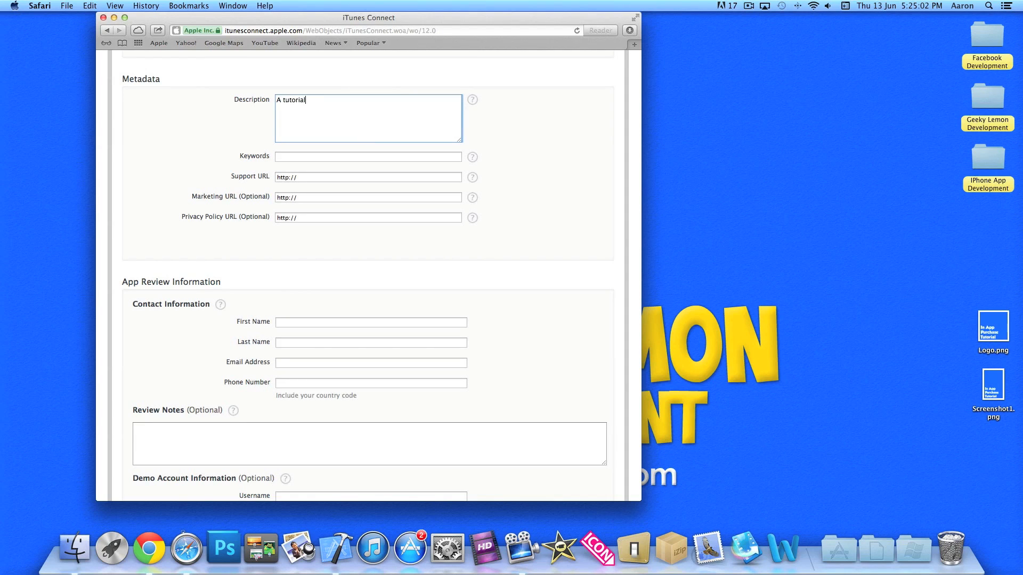
type("on in app p")
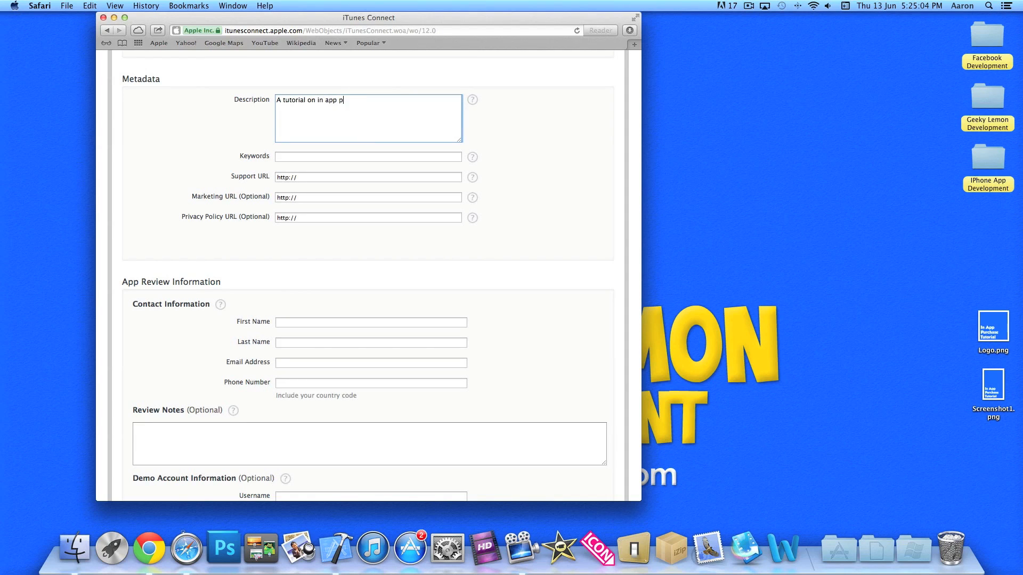
type("urchase")
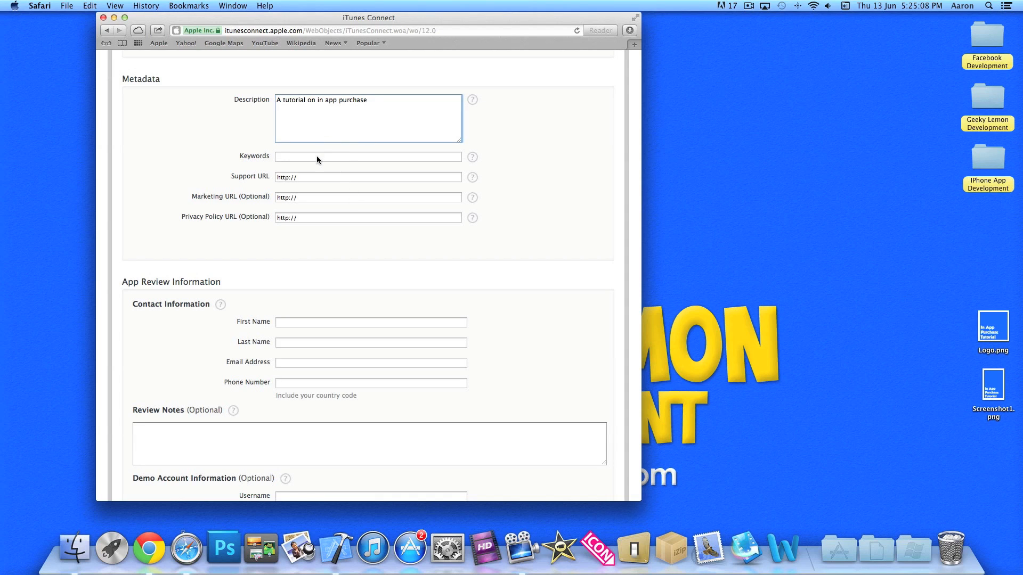
type("in app")
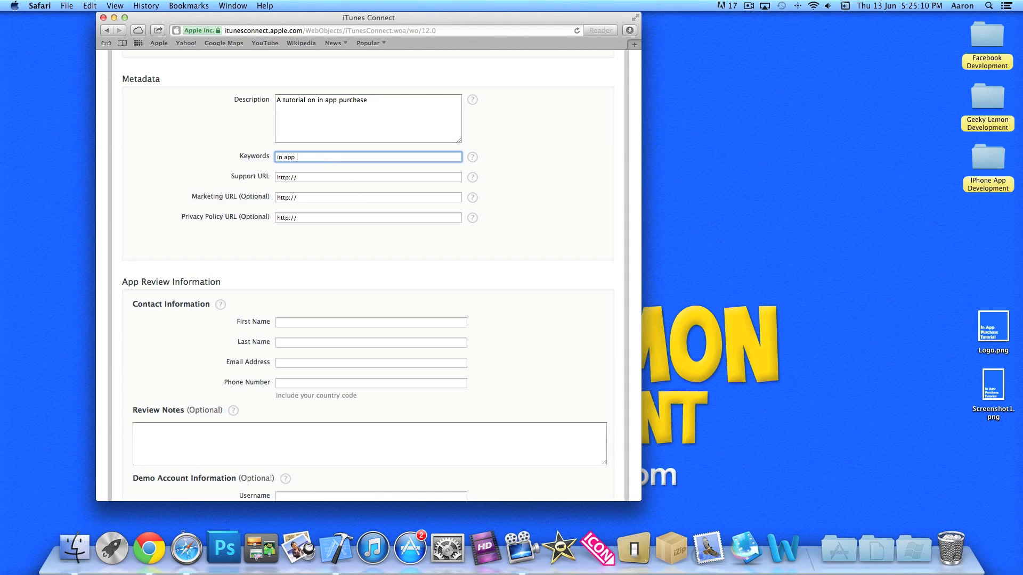
type("purchase")
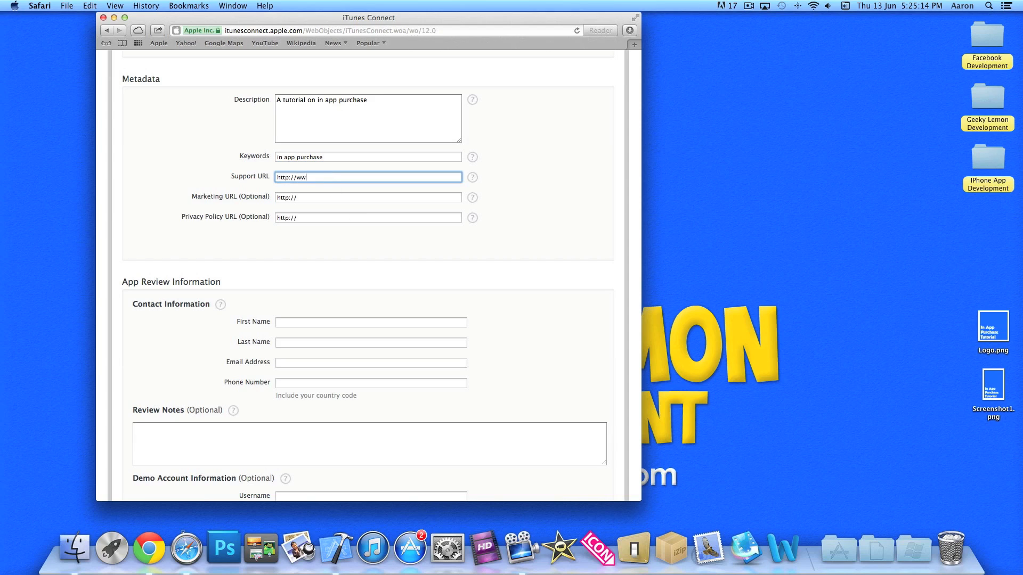
type("w.geekylemon")
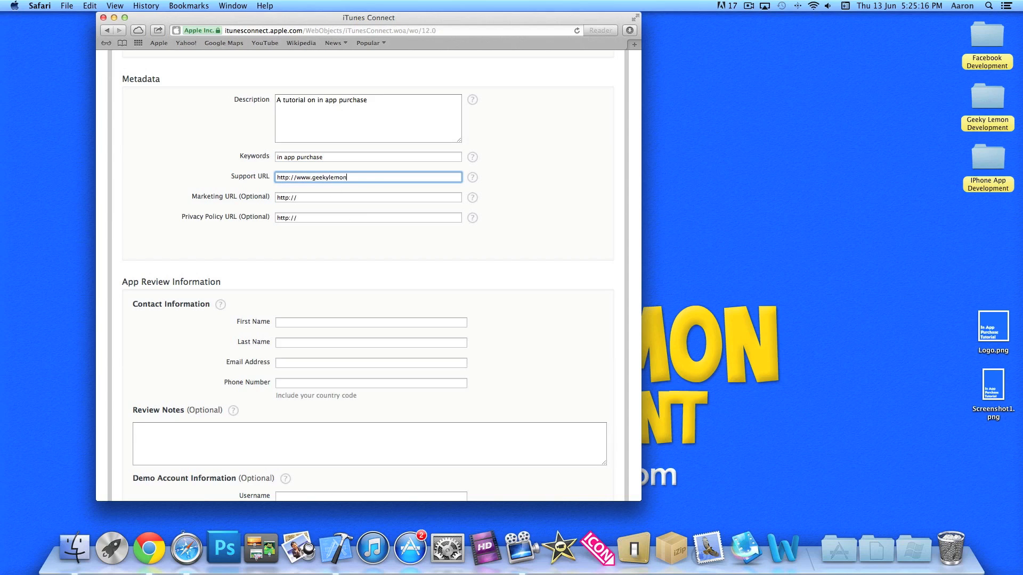
type(".com")
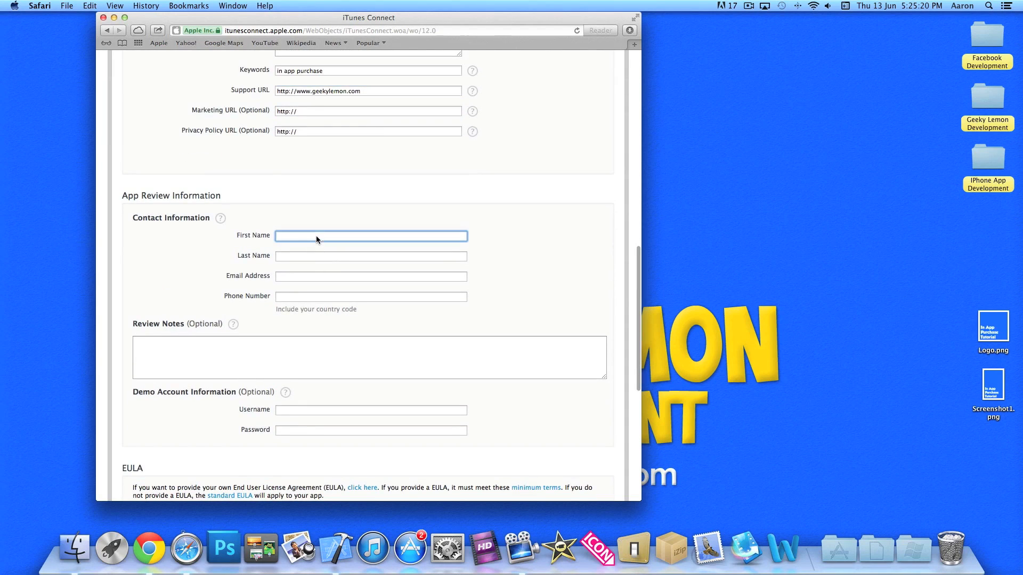
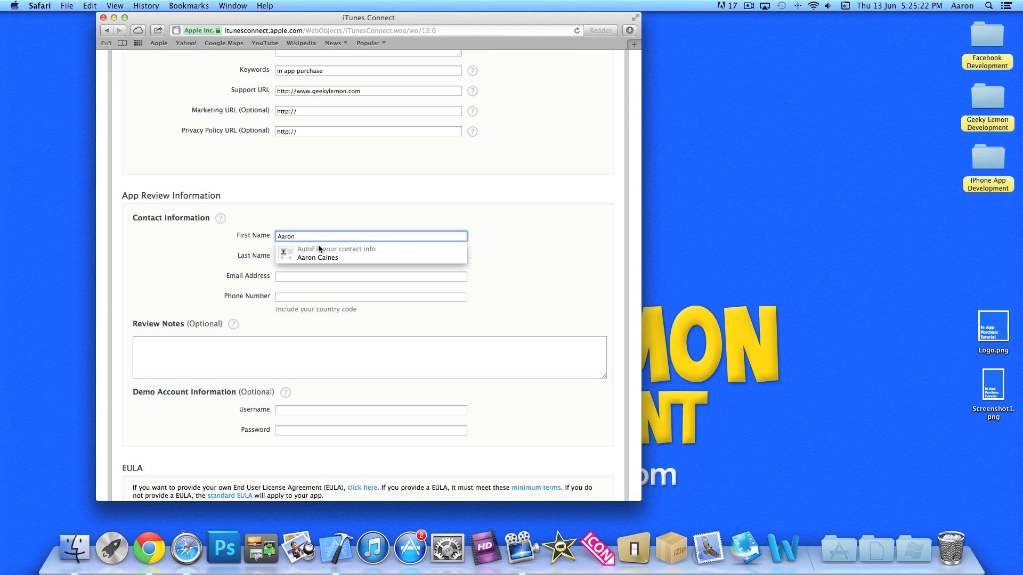
- Enter the App Review contact's first name Aaron and last name
left_click(336, 254)
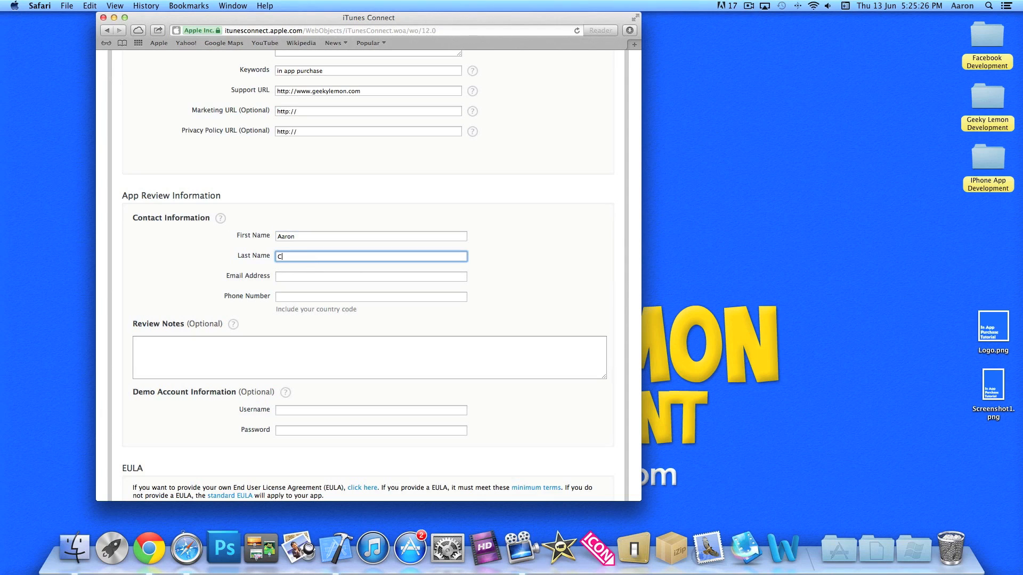
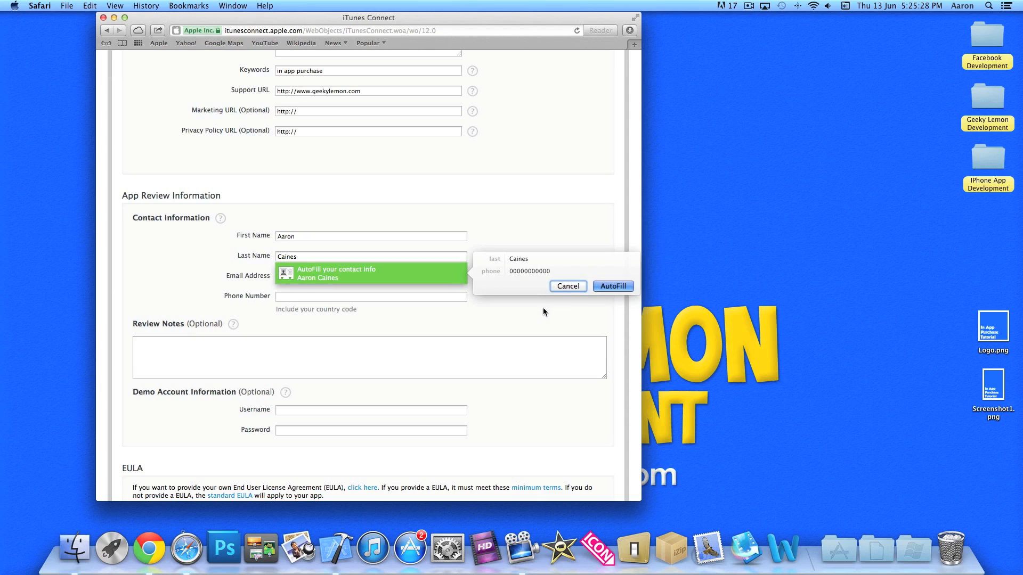
- Add the contact@ email address and a phone number with country code 44
left_click(567, 286)
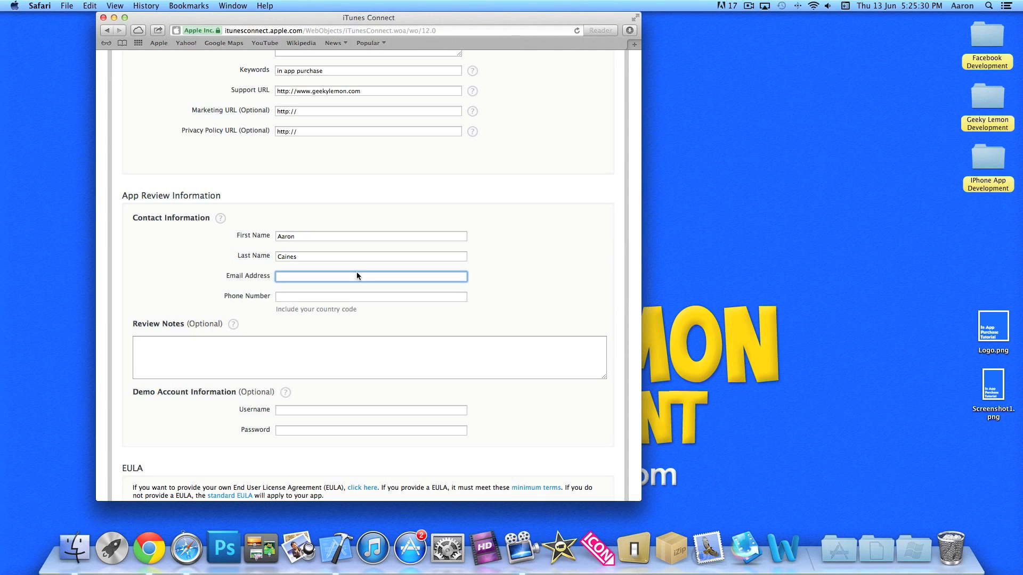
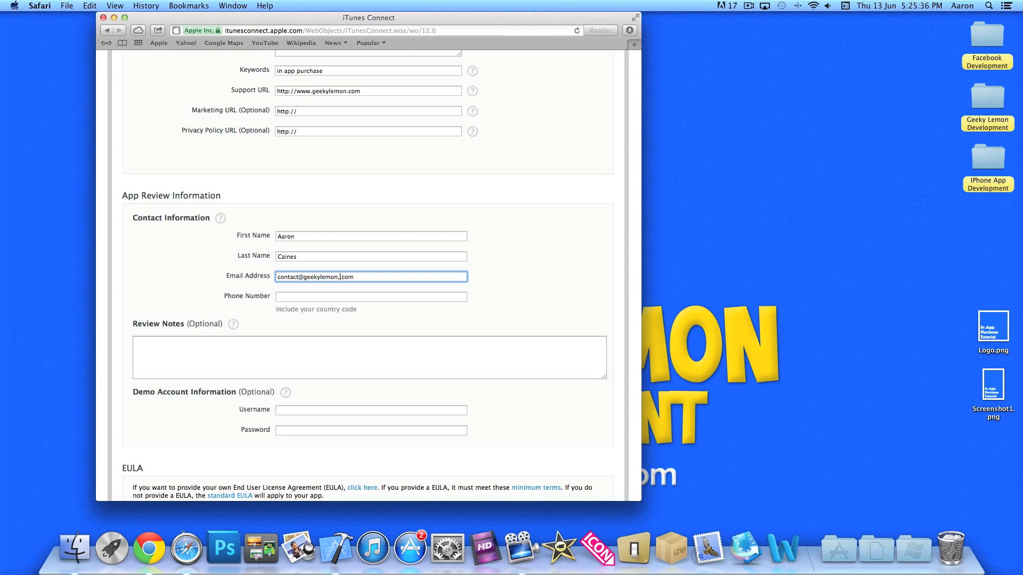
left_click(370, 297)
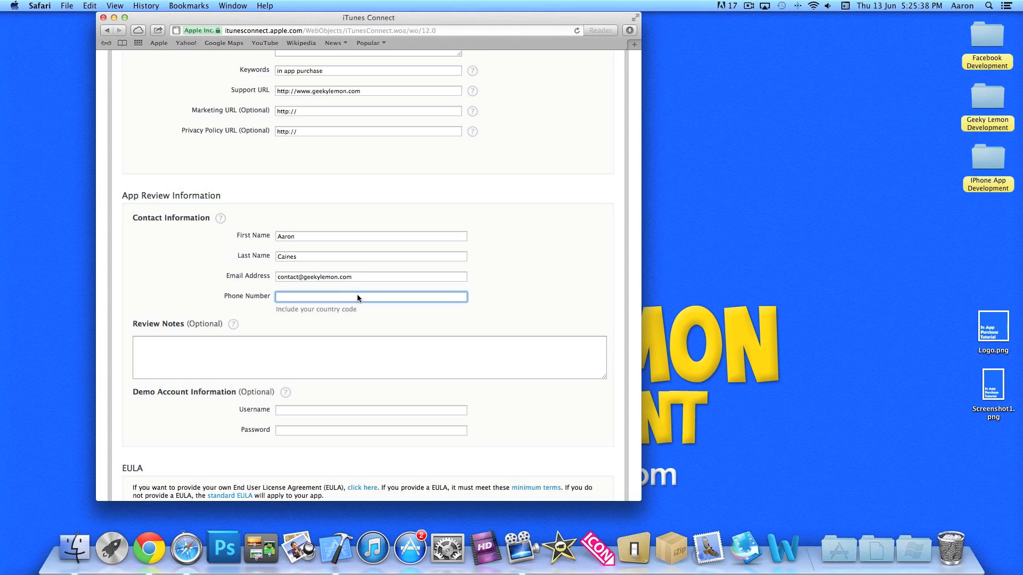
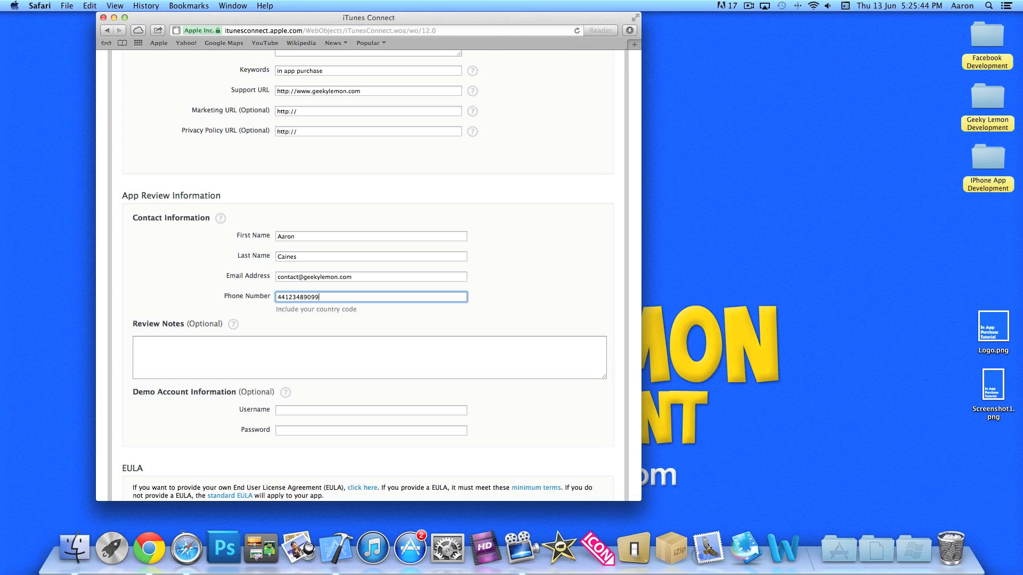
scroll("down", 3)
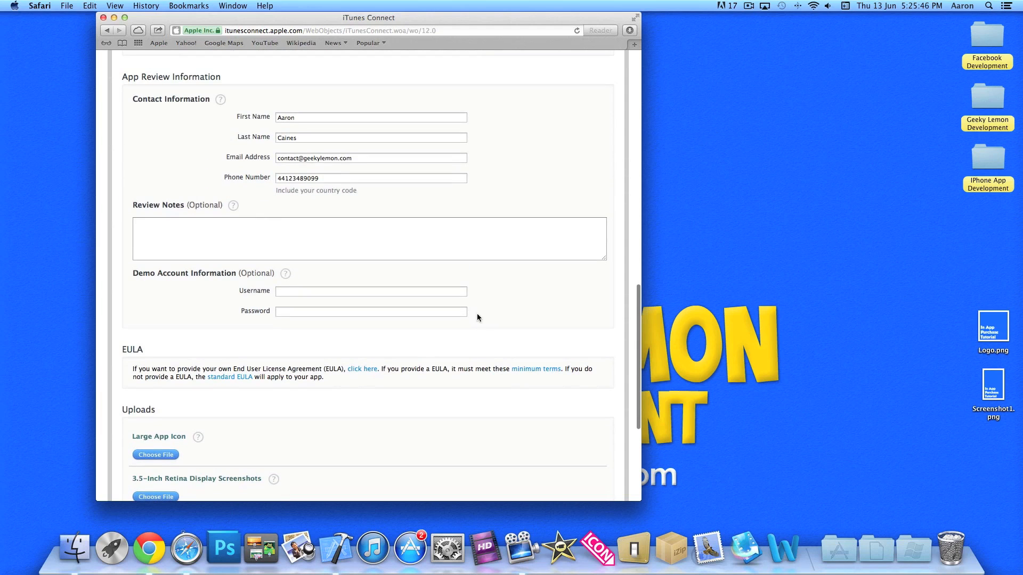
- Upload Logo.png from the Desktop as large app icon and Screenshot1.png as 3.5-inch Retina screenshot
scroll("down", 3)
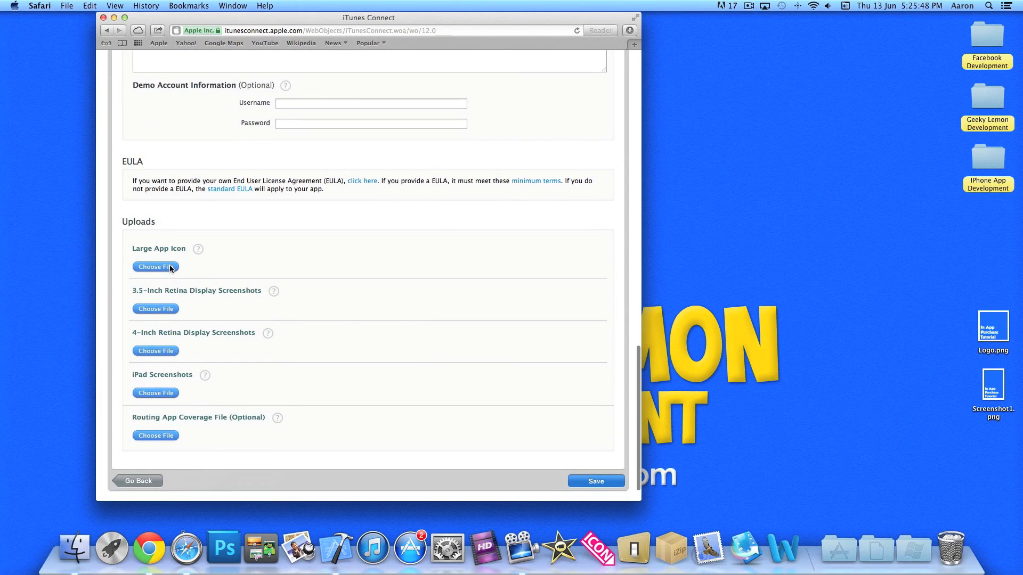
left_click(155, 266)
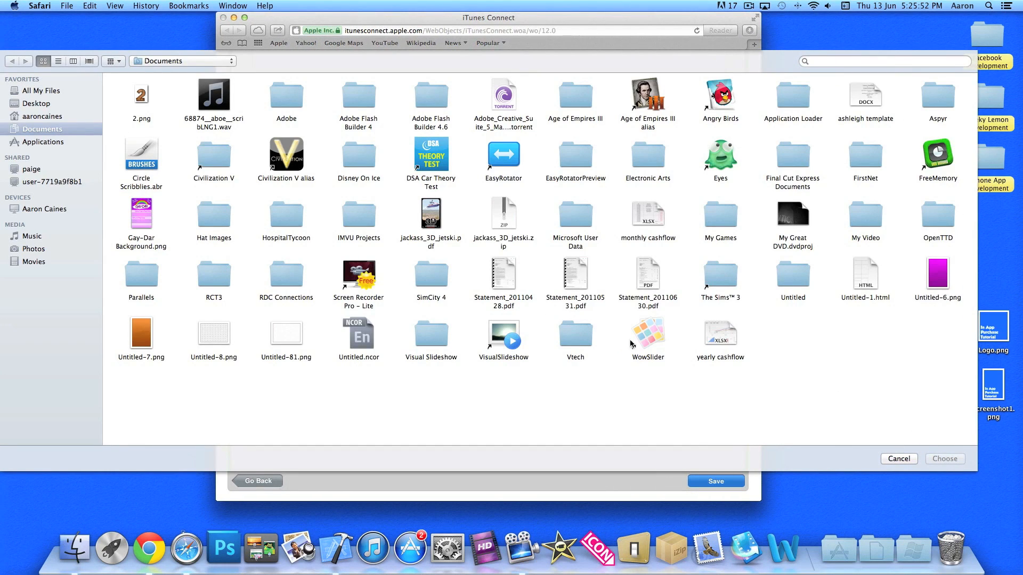
left_click(37, 104)
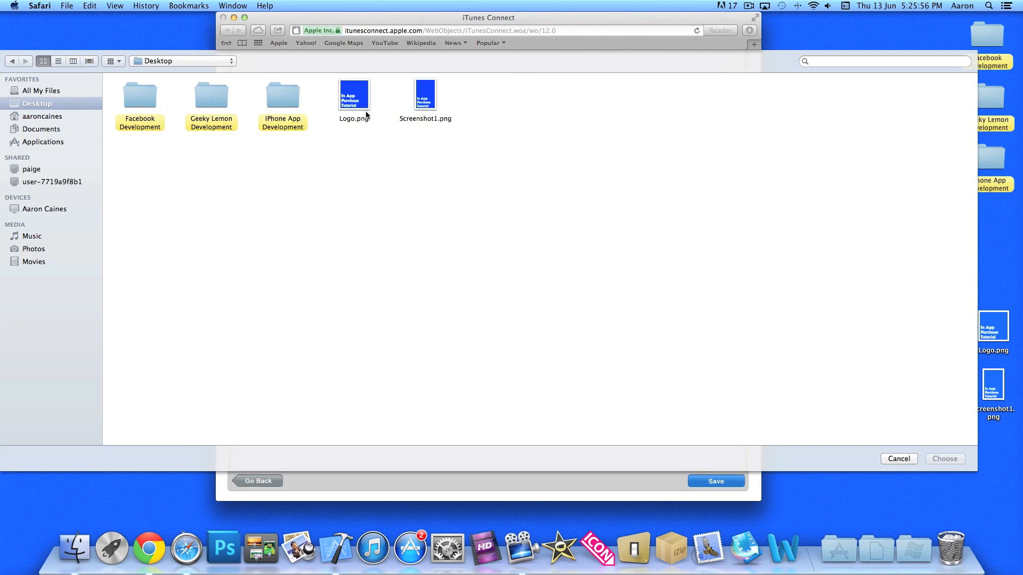
left_click(353, 95)
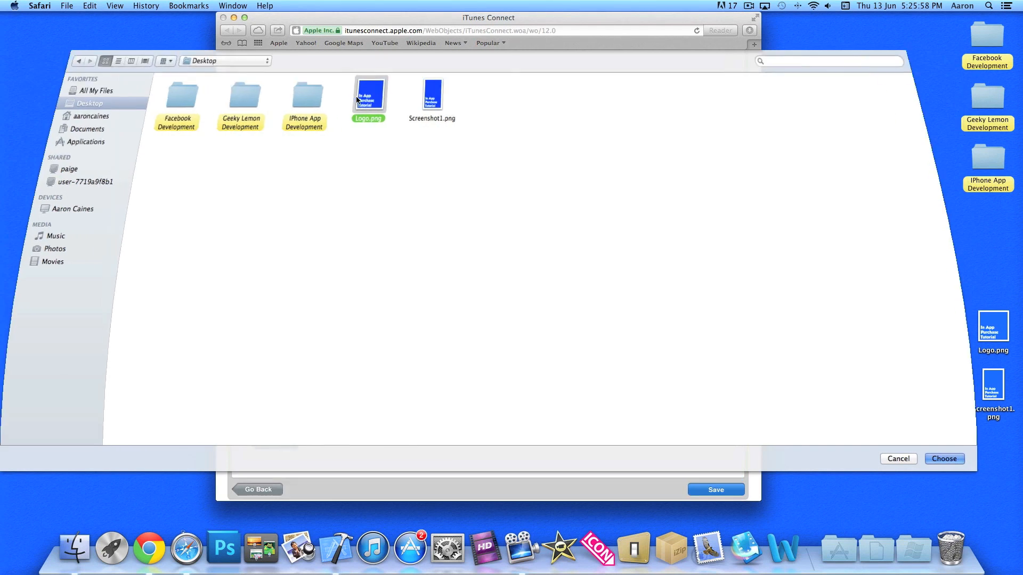
left_click(943, 458)
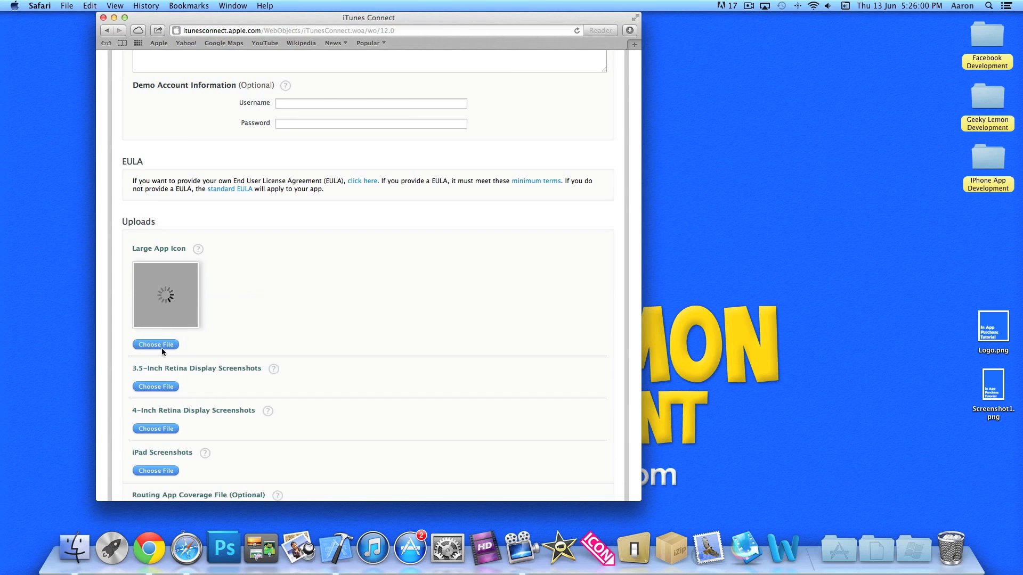
left_click(155, 344)
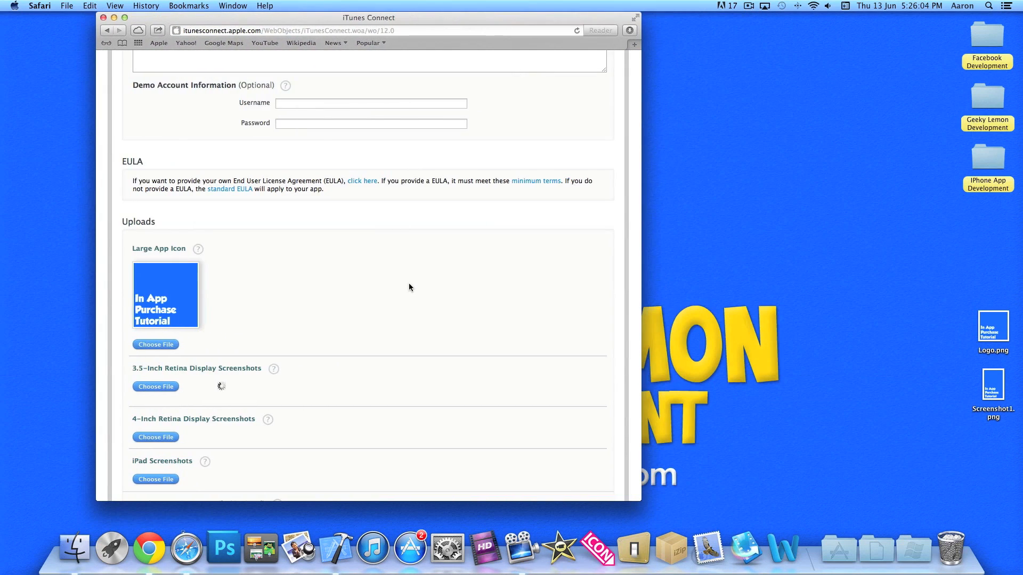
scroll("down", 3)
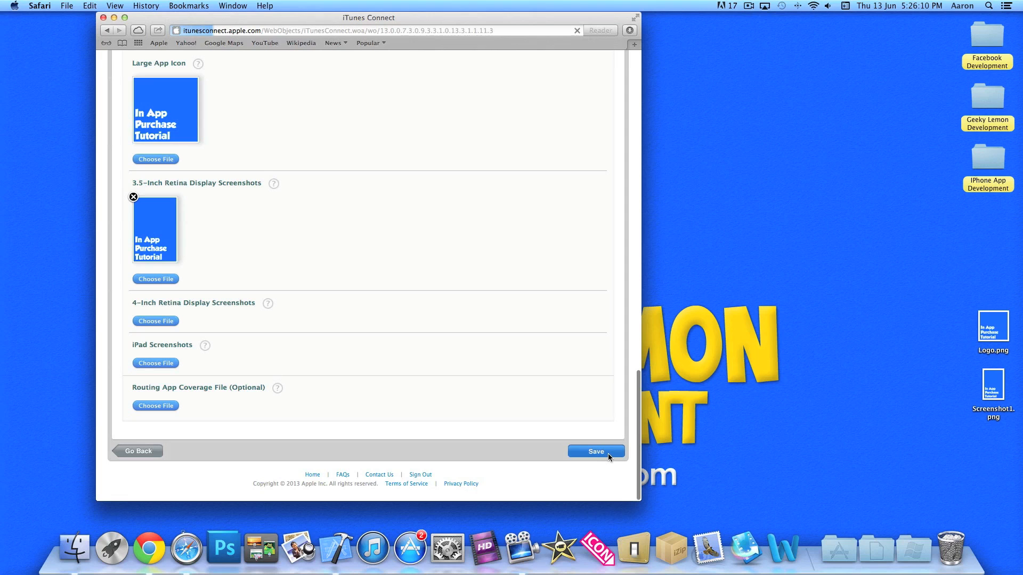
- Save the version details, getting the missing 3.5-inch and 4-inch screenshot error
left_click(595, 452)
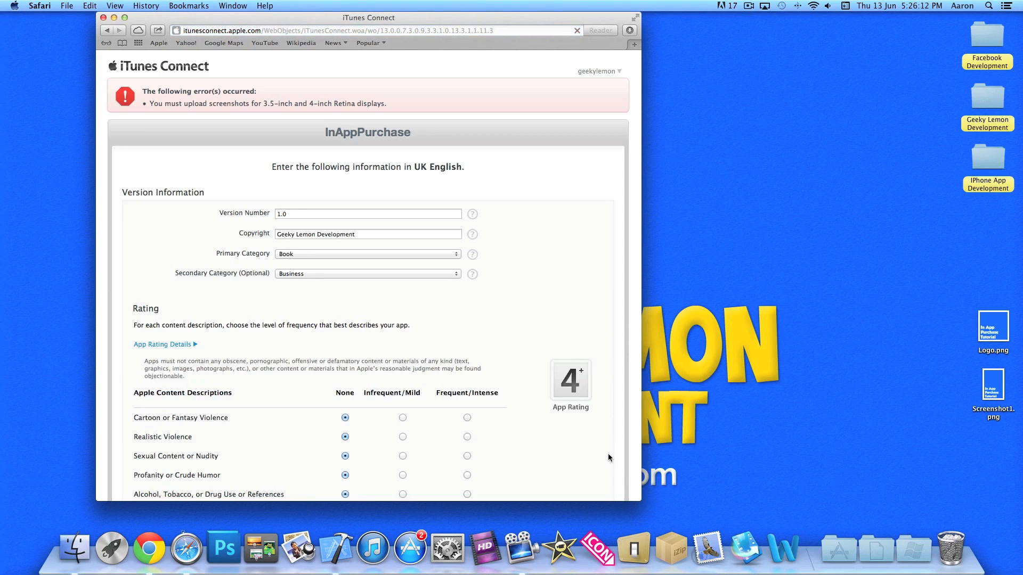
scroll("down", 3)
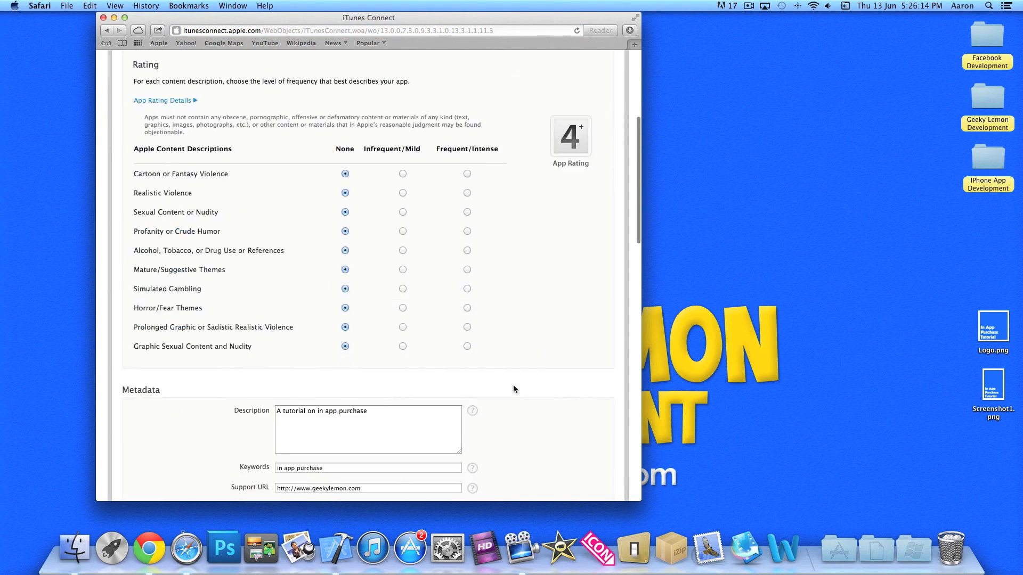
scroll("down", 3)
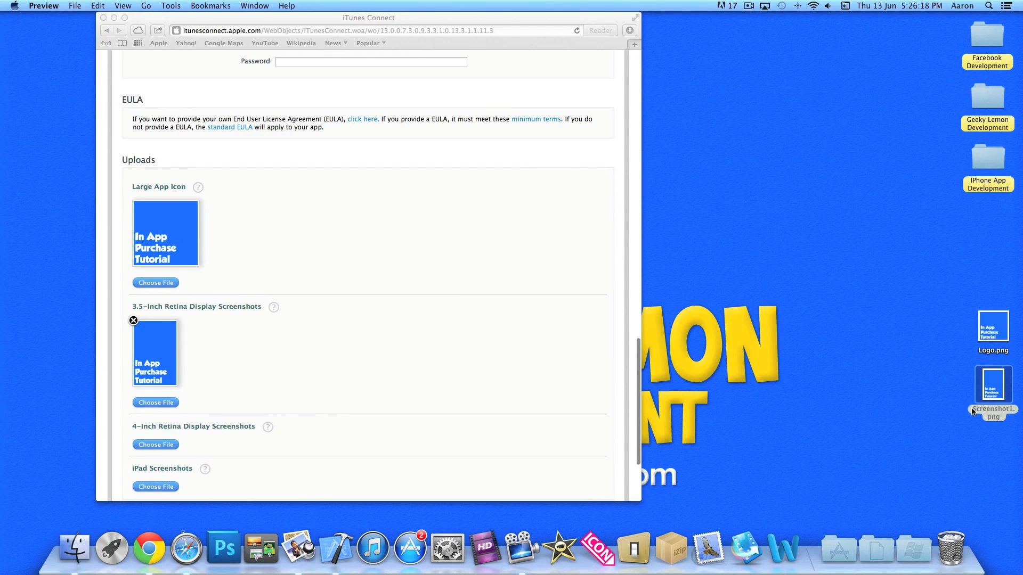
- Resize Screenshot1.png proportionally to 757 by 1136 pixels via Adjust Size
left_click(170, 6)
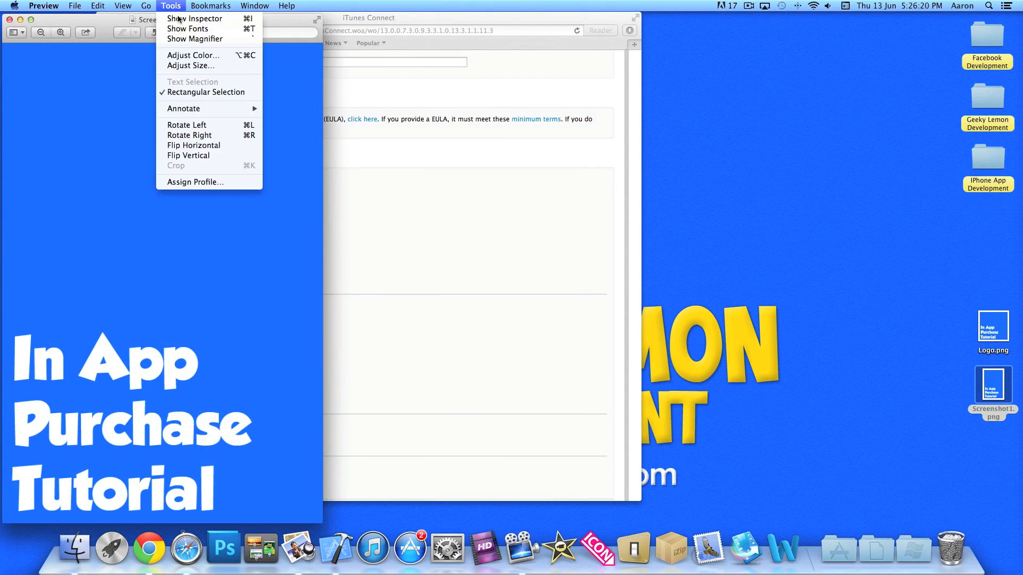
left_click(191, 65)
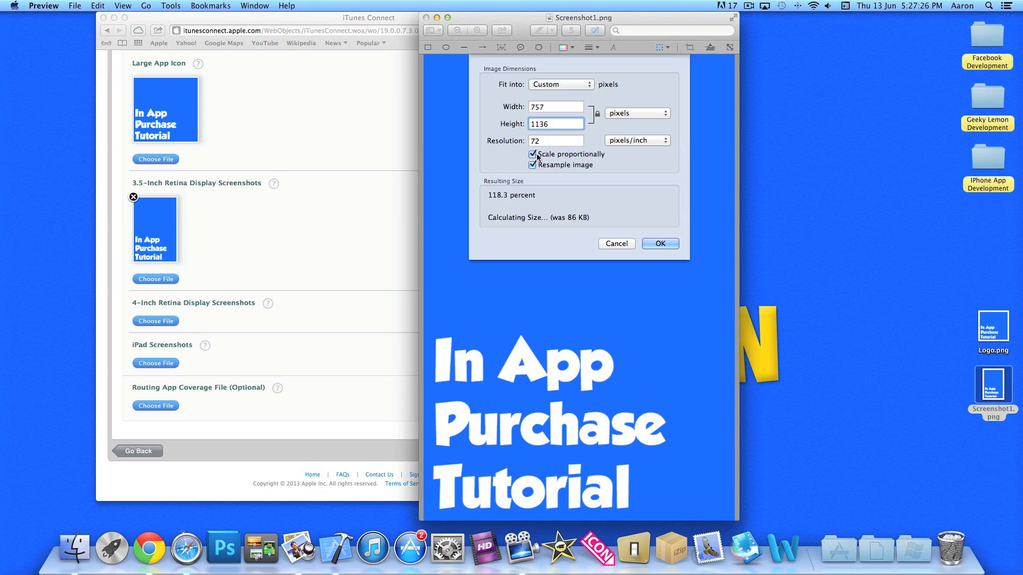
left_click(533, 154)
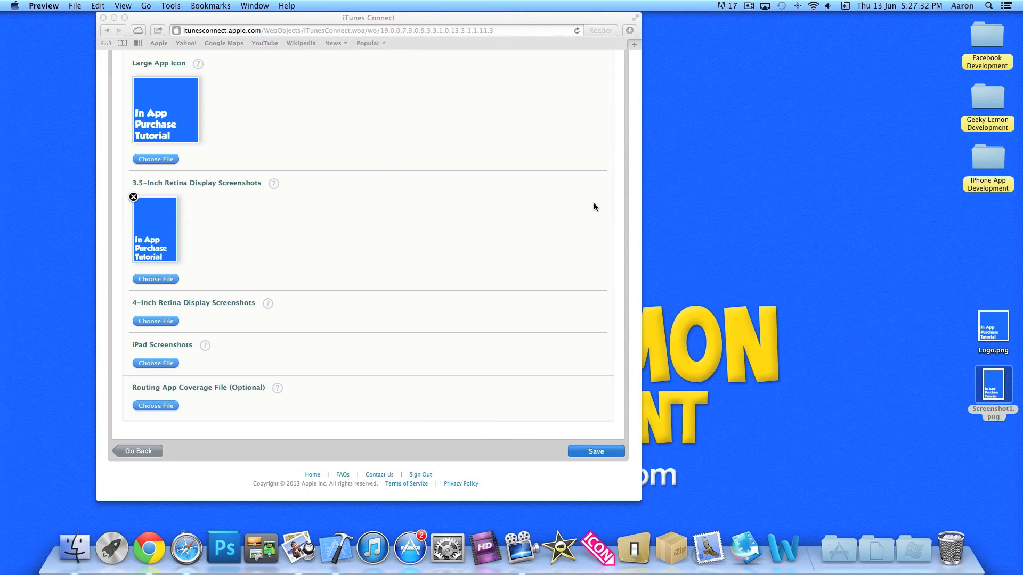
- Upload the resized screenshot as the 4-inch Retina screenshot and save the version
left_click(155, 320)
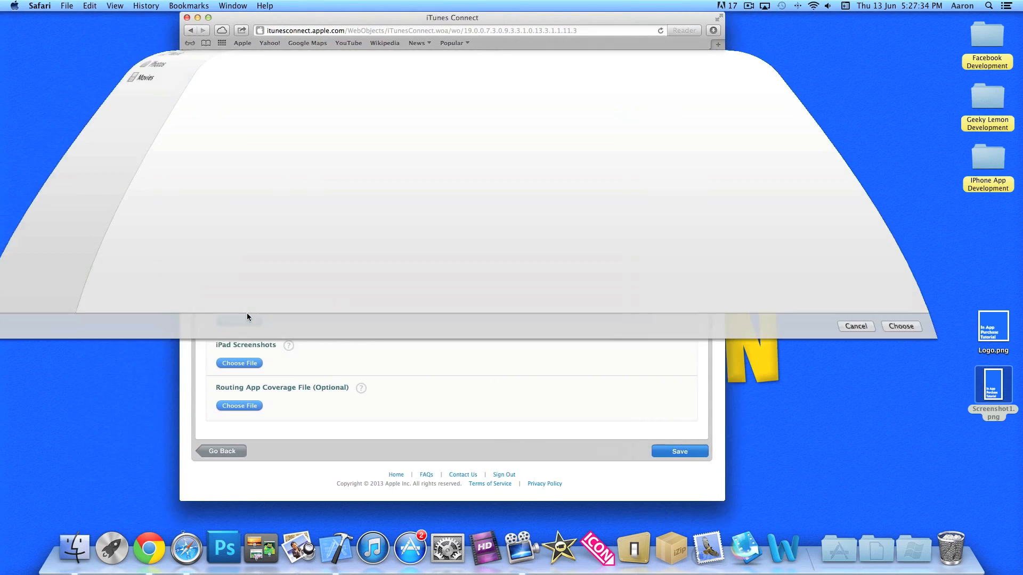
left_click(901, 326)
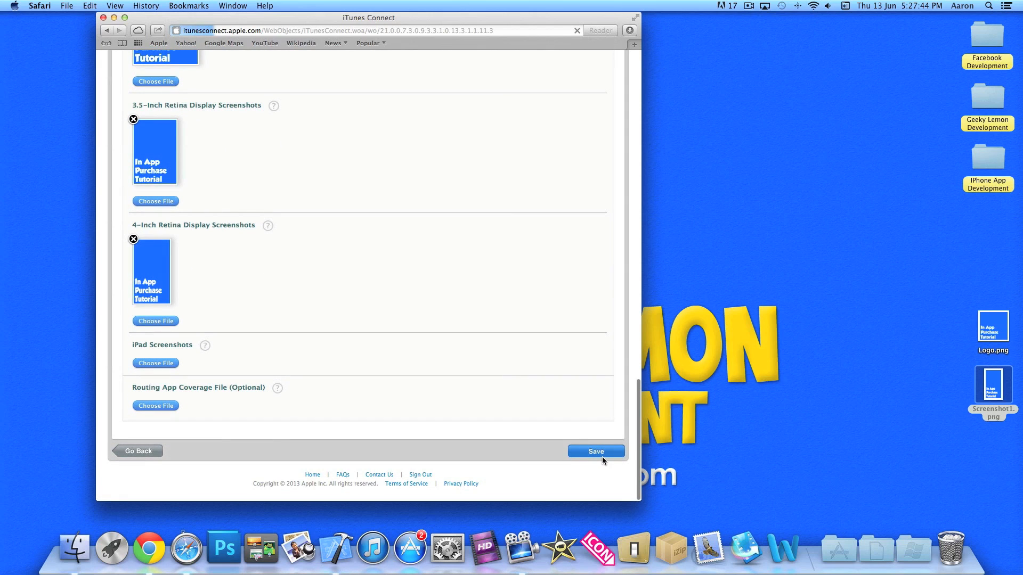
left_click(594, 451)
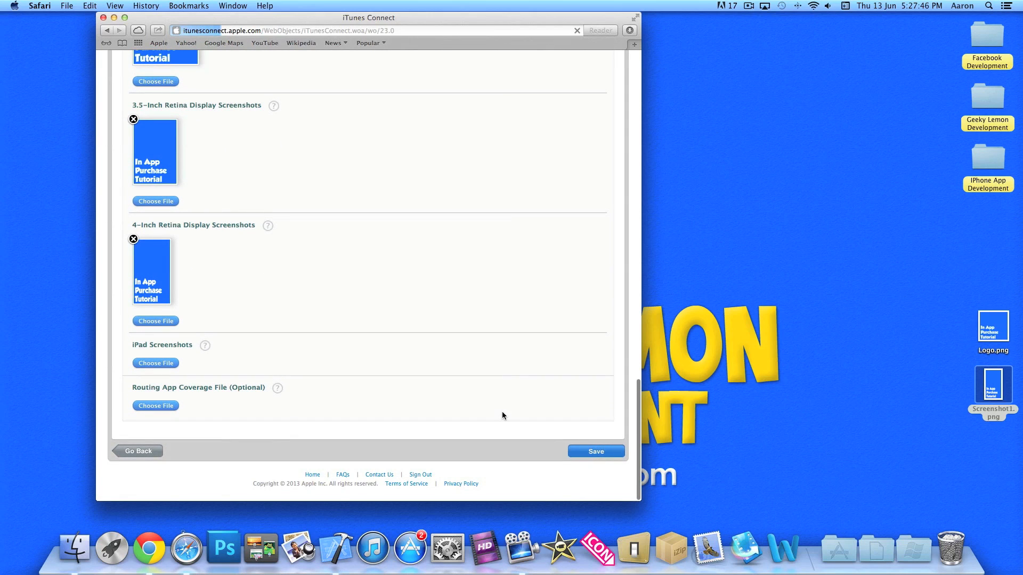
left_click(593, 452)
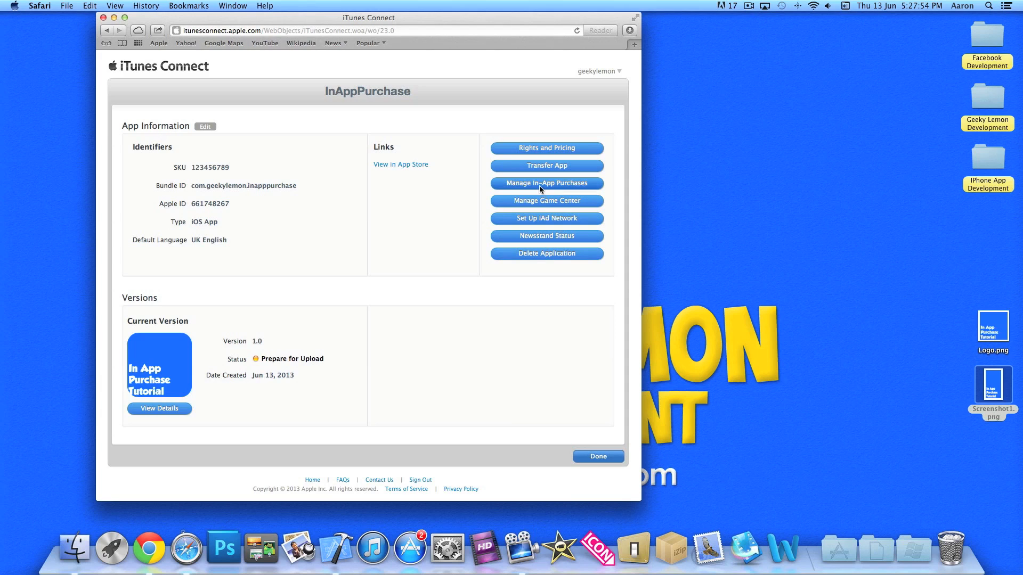
- Go to Manage In-App Purchases and create a new one, reviewing the type options
left_click(545, 183)
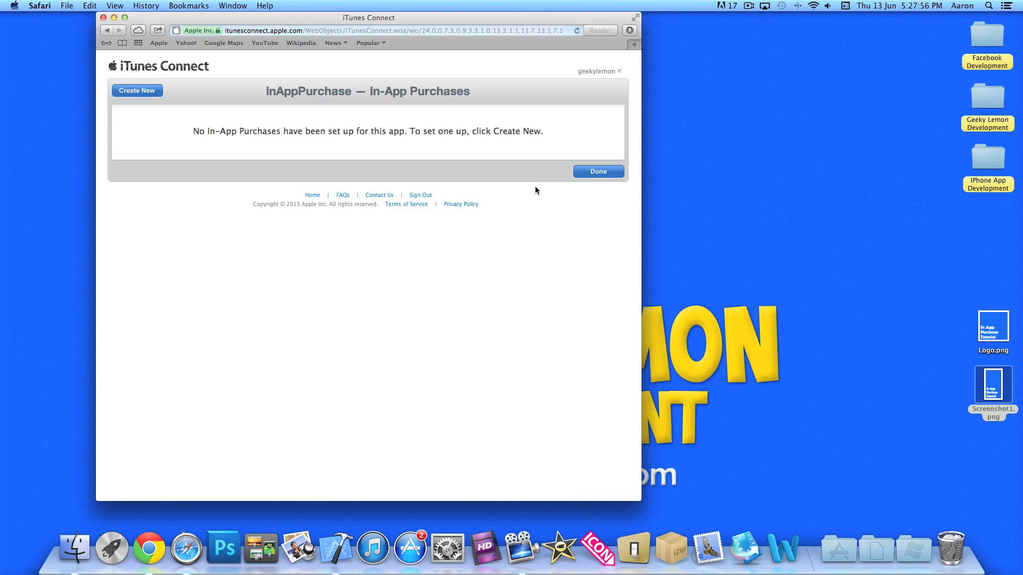
mouse_move(414, 141)
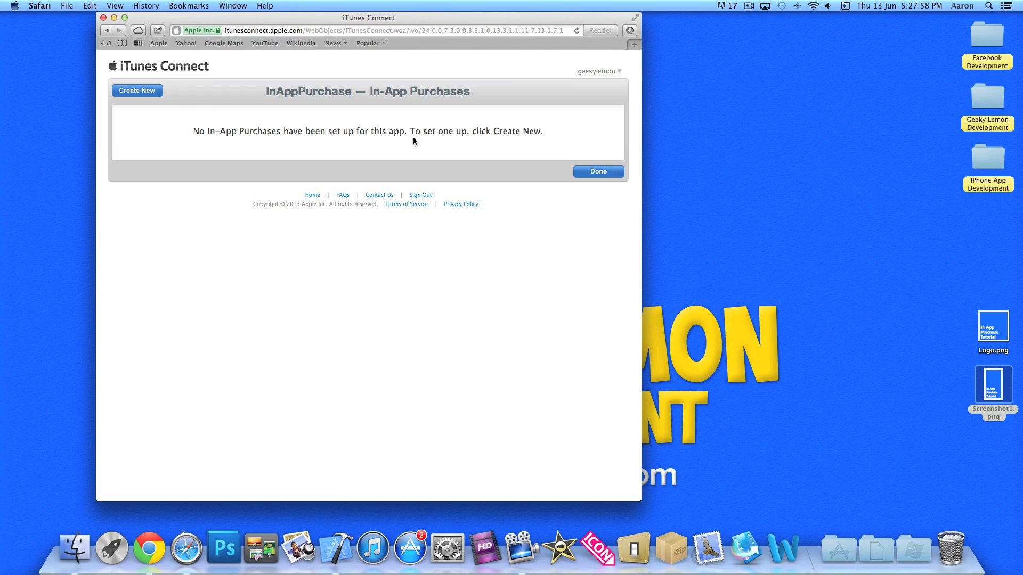
mouse_move(171, 101)
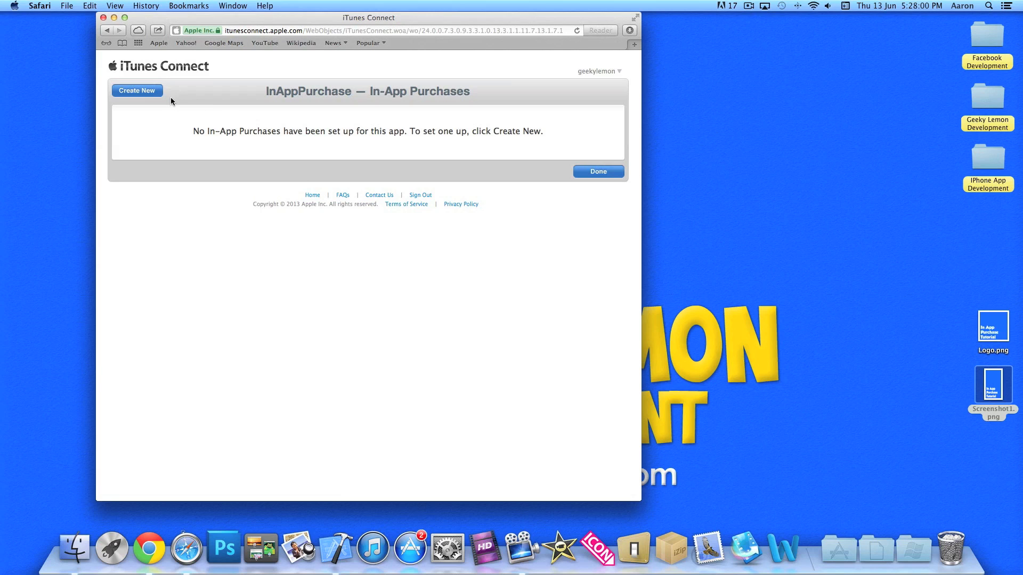
left_click(137, 89)
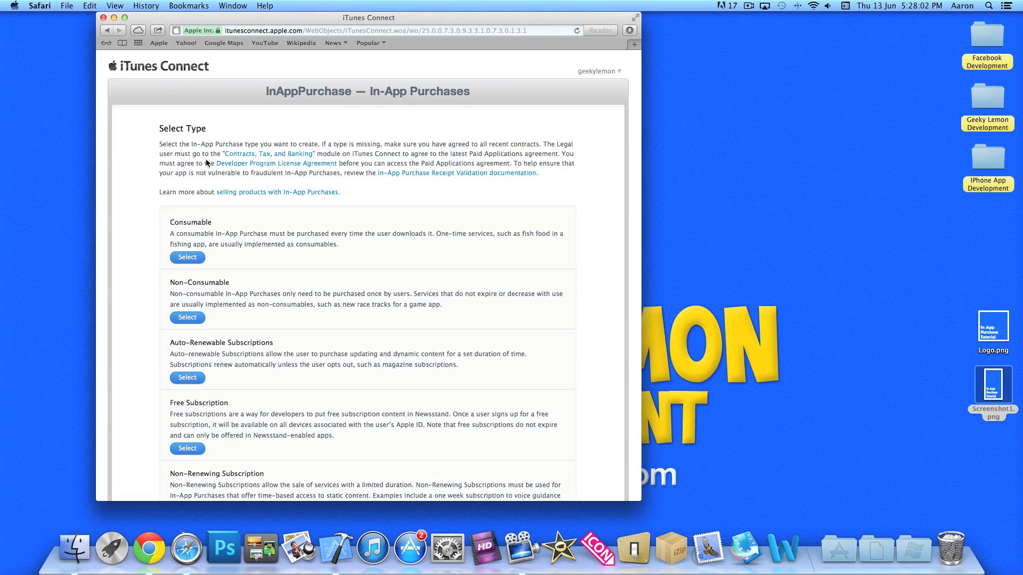
scroll("down", 3)
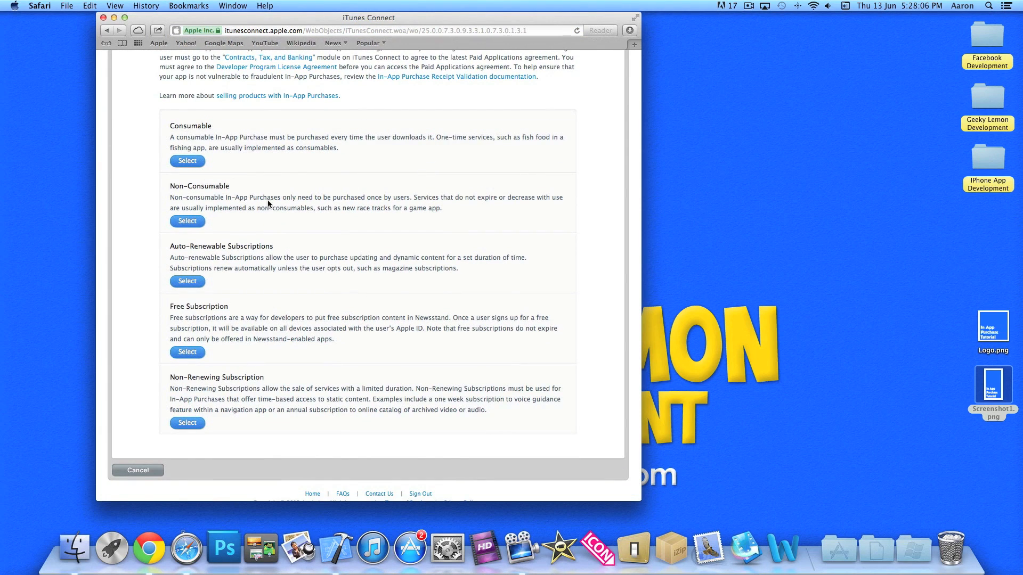
mouse_move(273, 298)
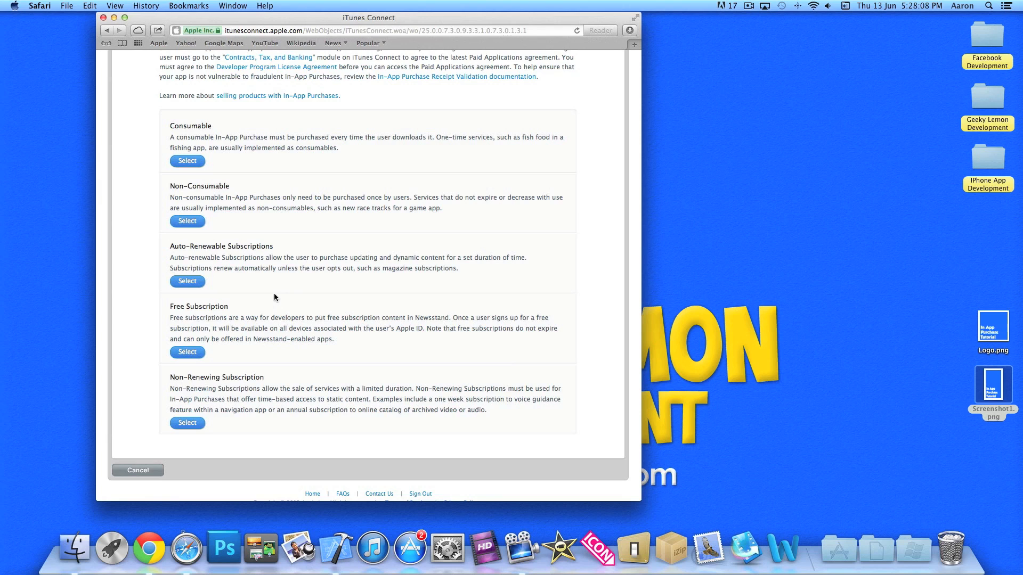
mouse_move(286, 389)
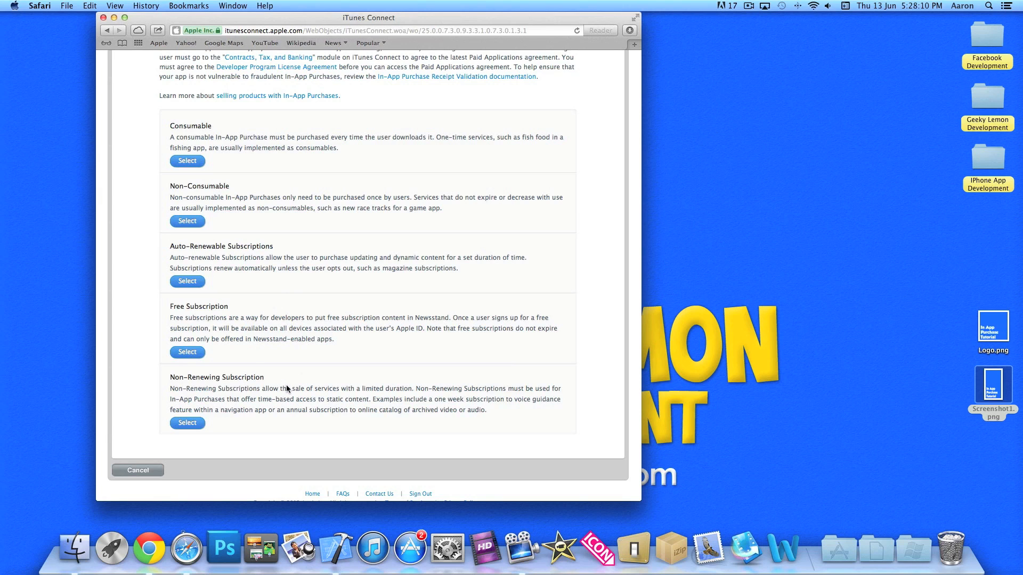
scroll("up", 3)
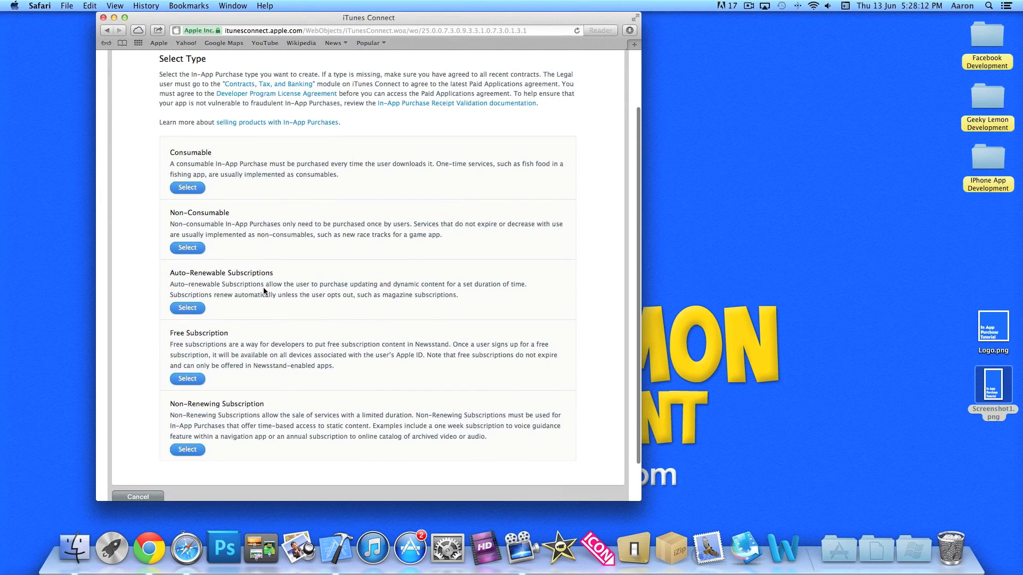
mouse_move(293, 233)
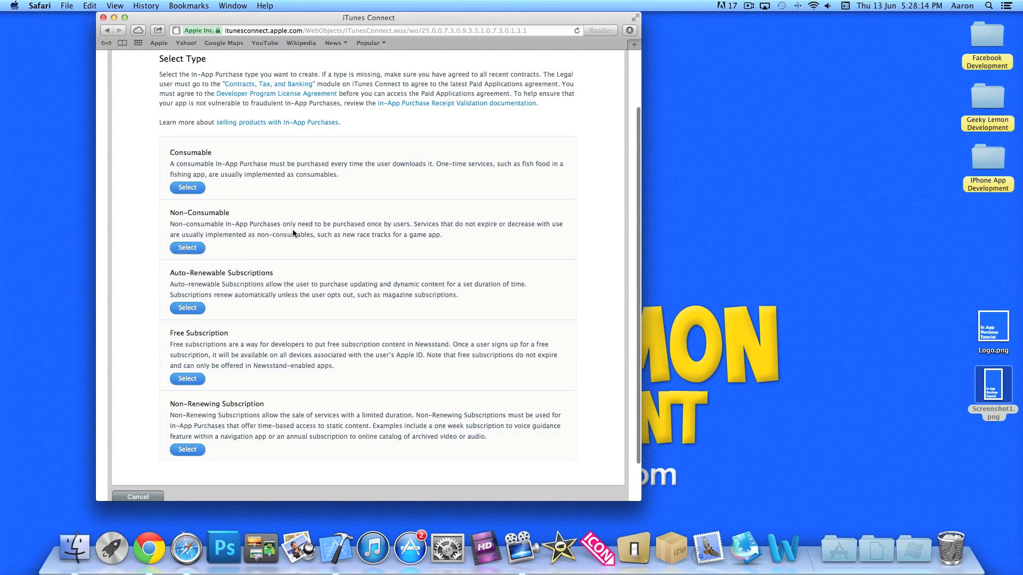
mouse_move(322, 233)
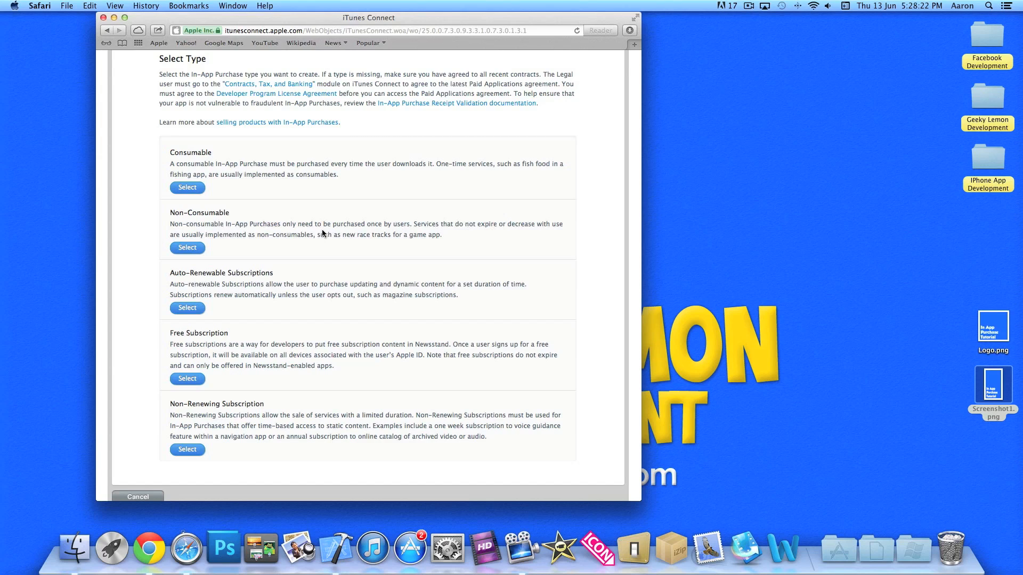
mouse_move(387, 173)
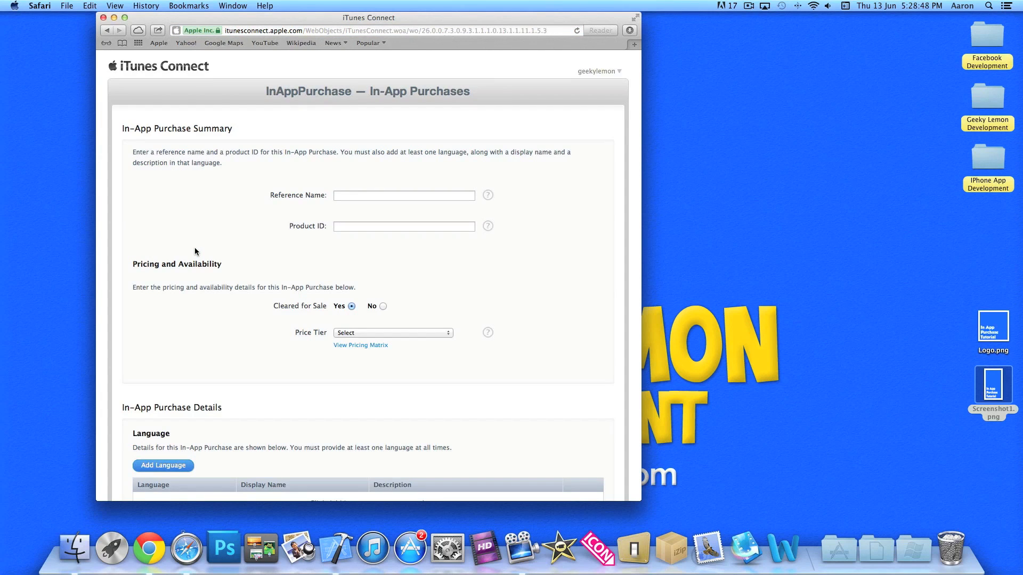
- Start entering reference name IAP1 and a product ID, then return to the app page
left_click(403, 195)
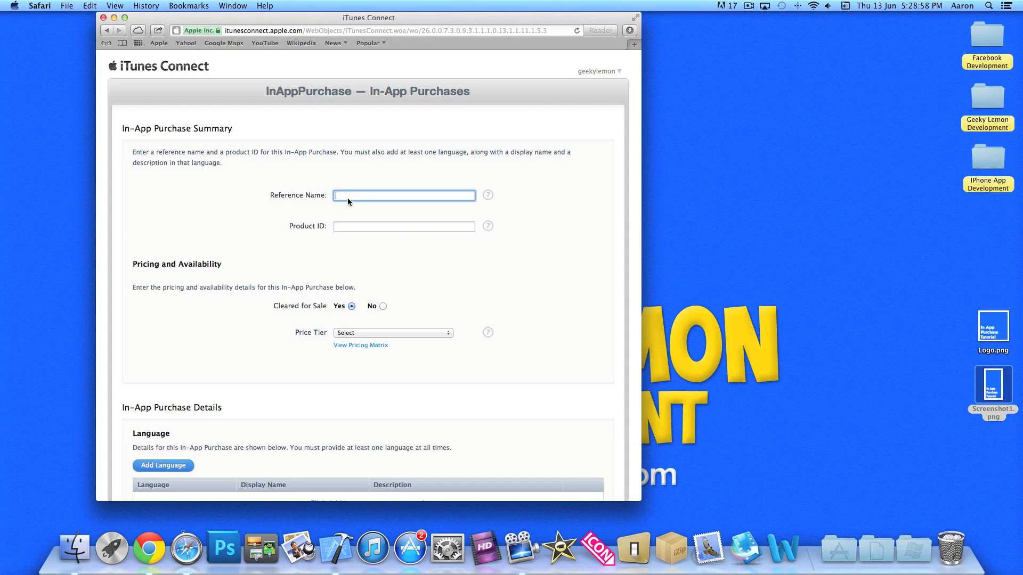
type("IAP1")
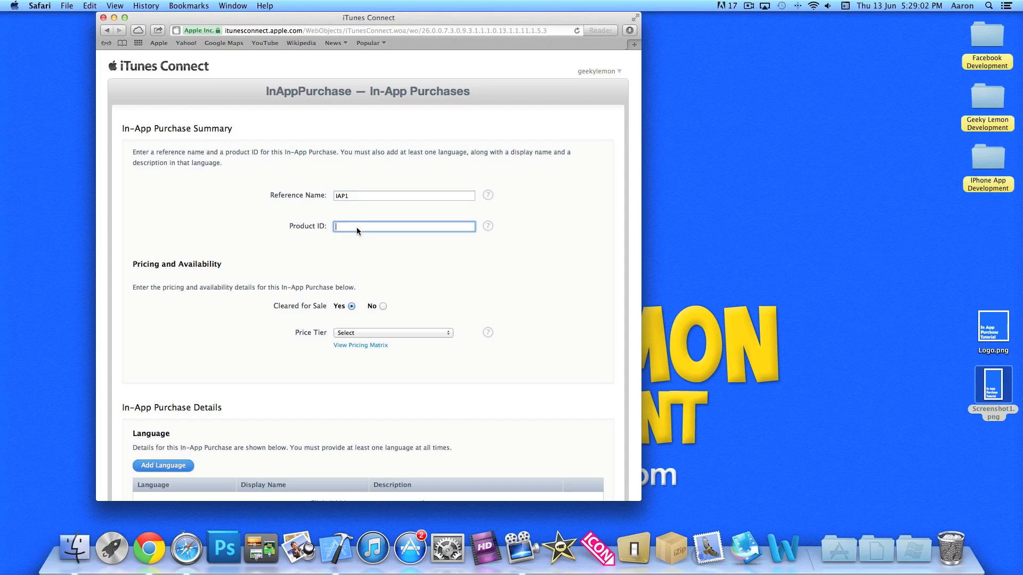
type("com")
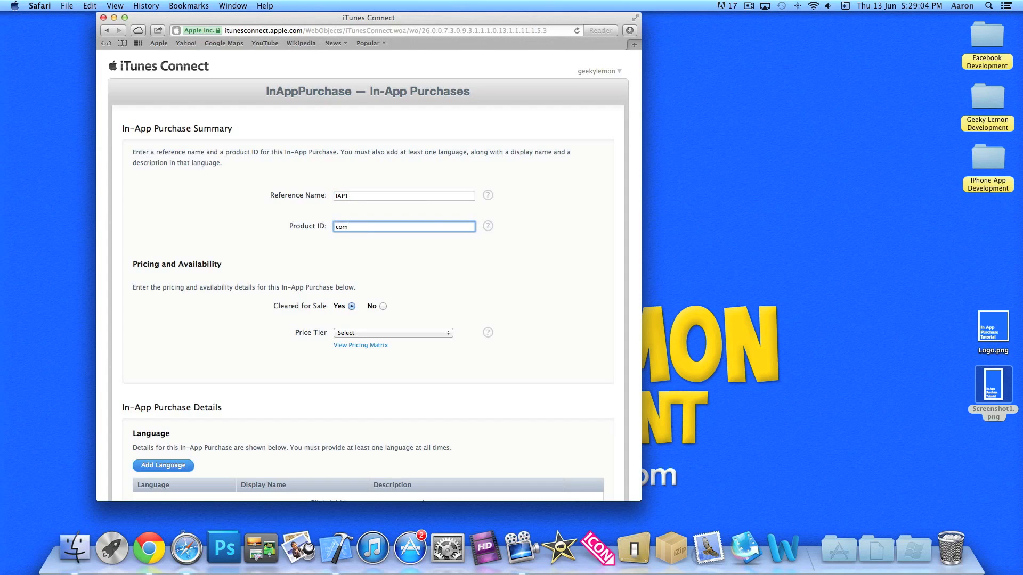
type("geekylemon")
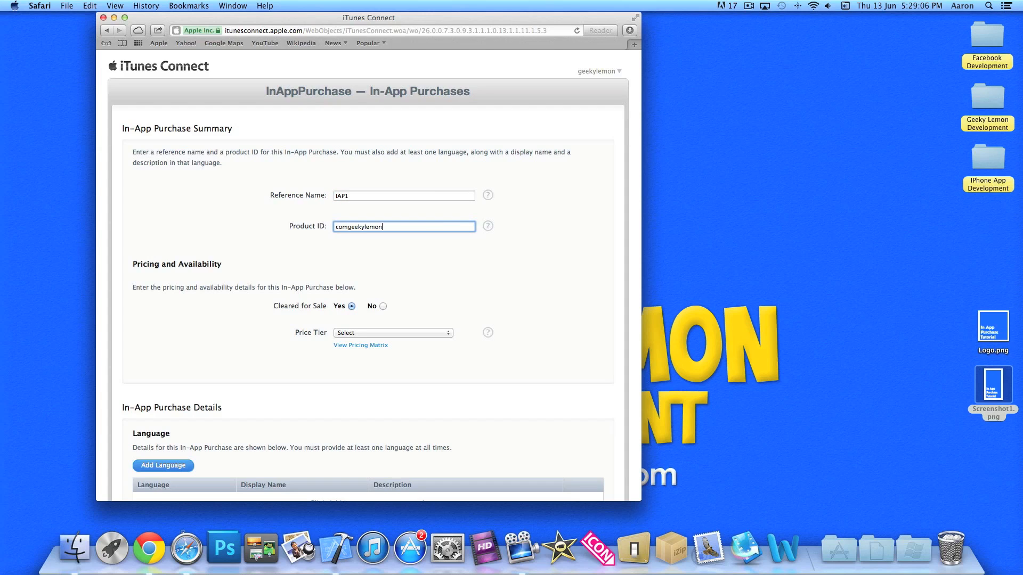
type(".")
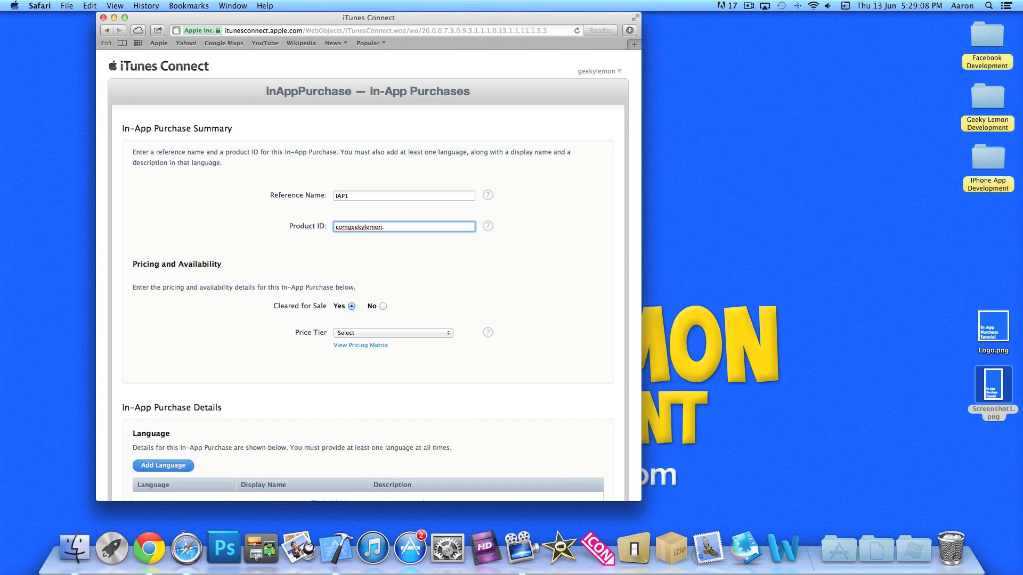
left_click(105, 29)
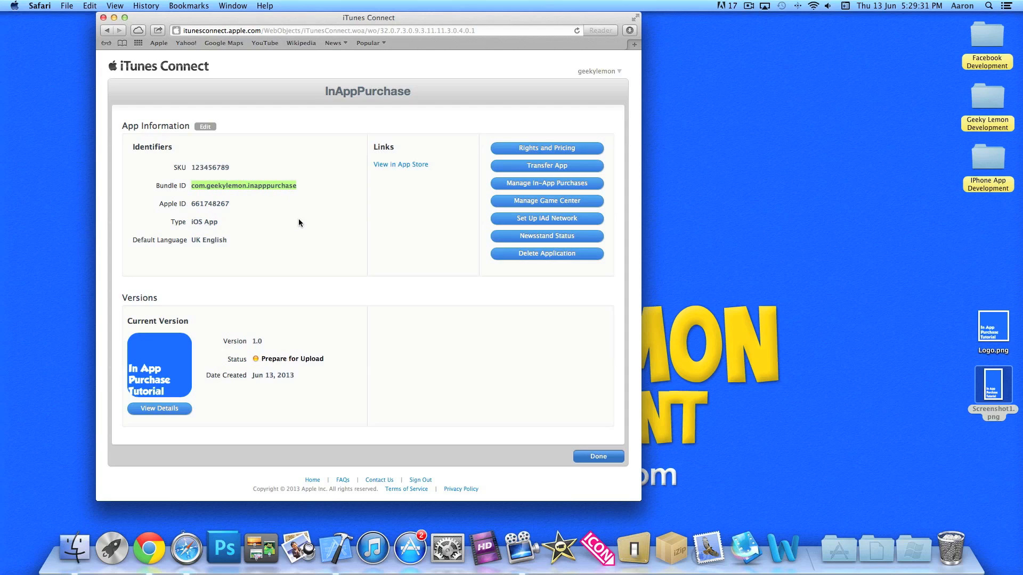
mouse_move(473, 249)
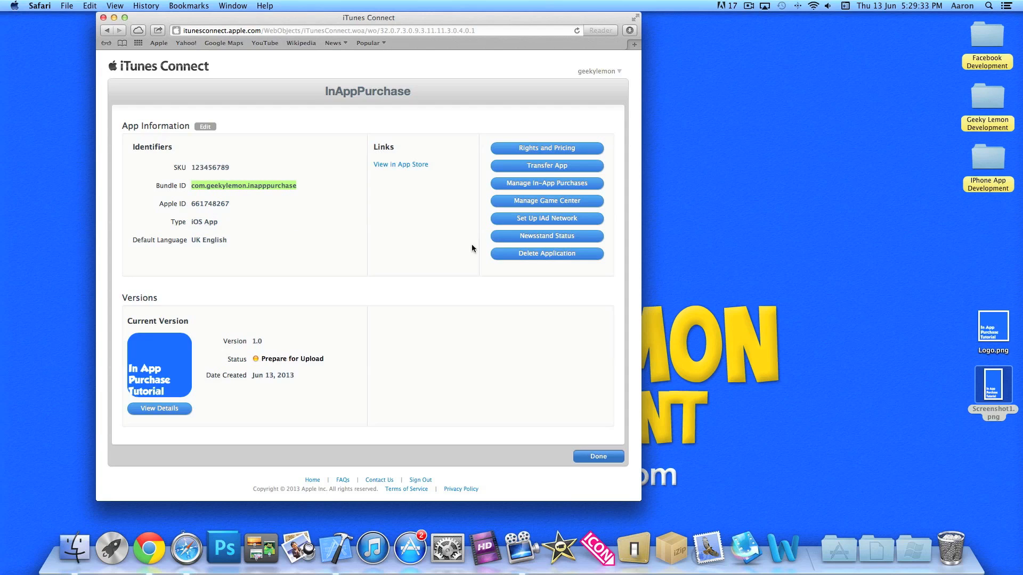
- Create a new in-app purchase again and choose the Non-Consumable type
left_click(547, 184)
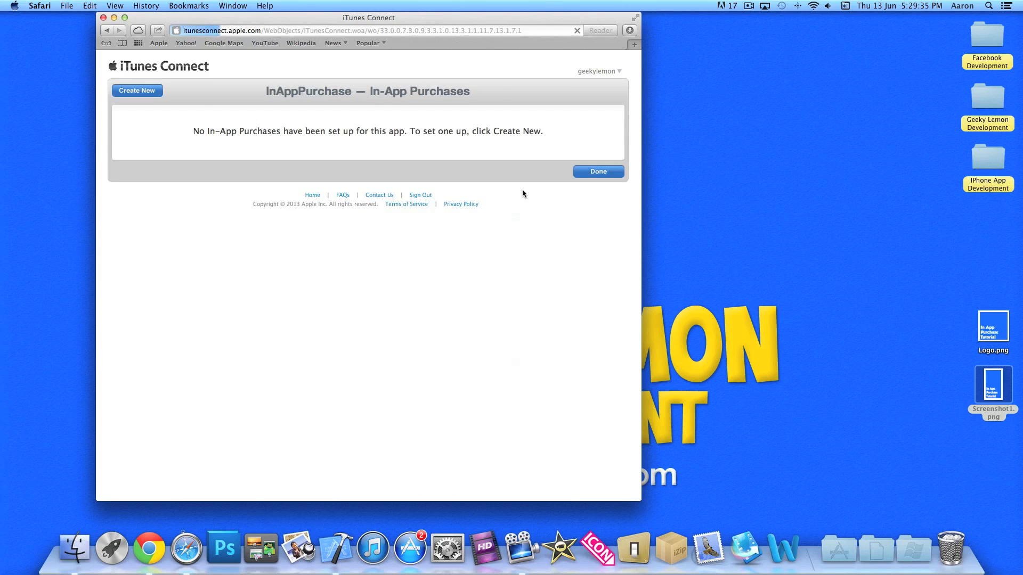
left_click(136, 89)
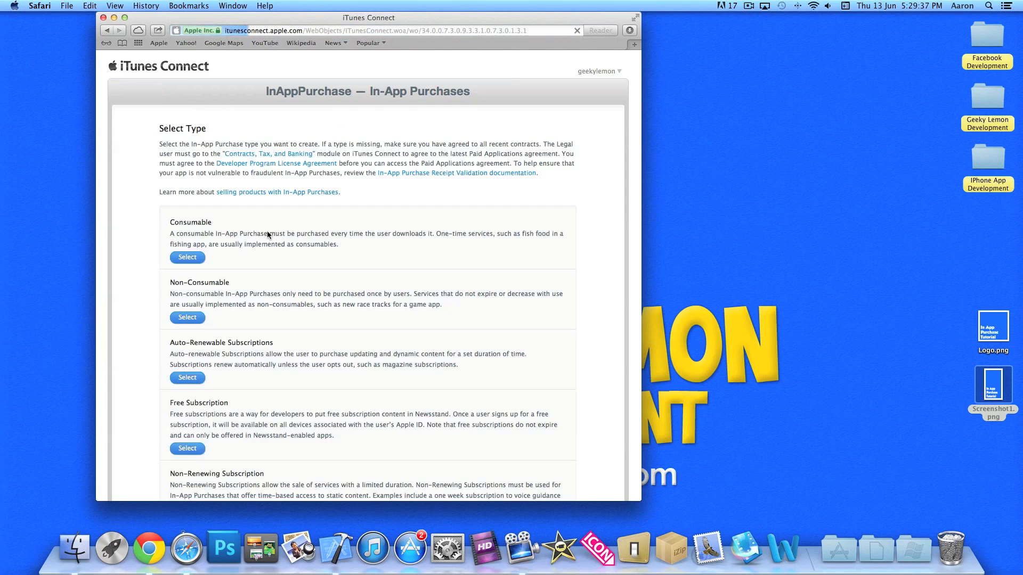
left_click(186, 257)
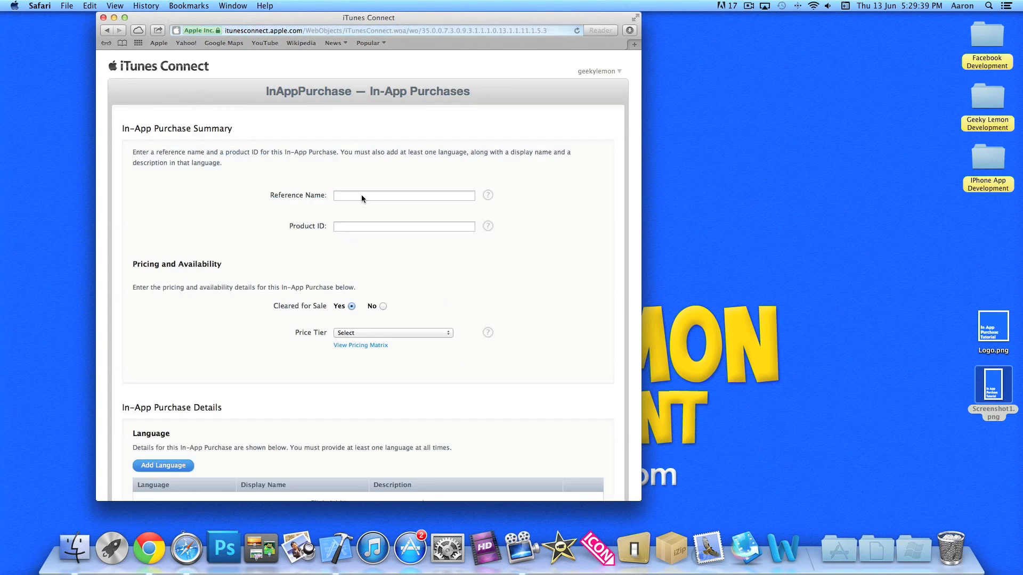
- Enter reference name IAP1, product ID com.geekylemon.inapppurchase.iap1 and Price Tier 1
type("IA")
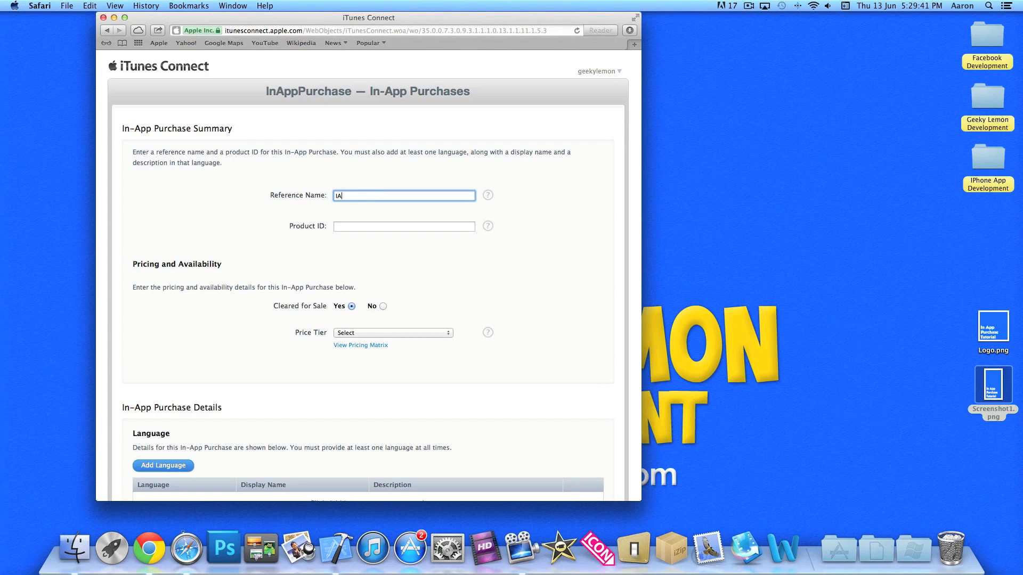
left_click(403, 226)
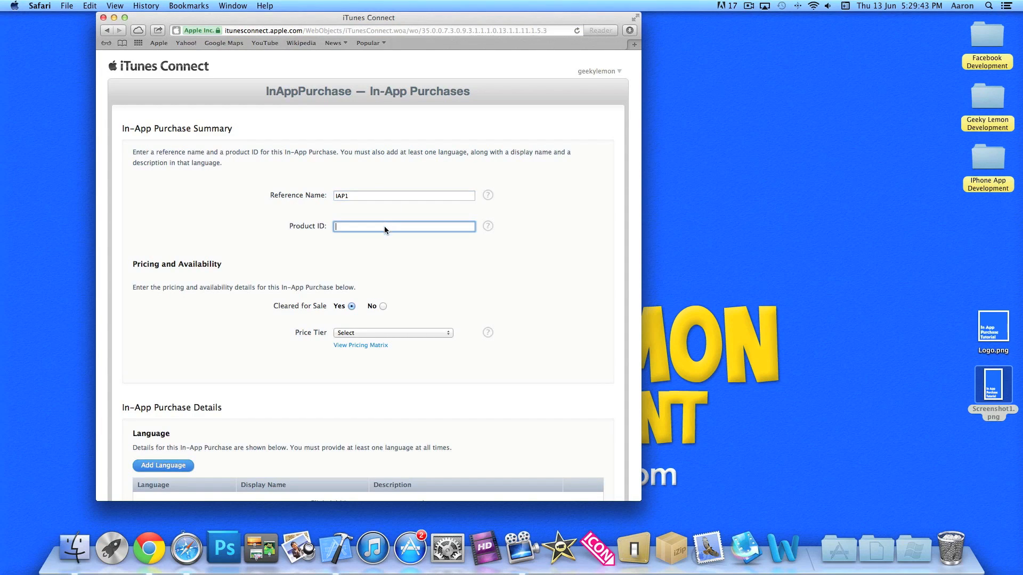
type("com.geekylemon.inapppurchase.")
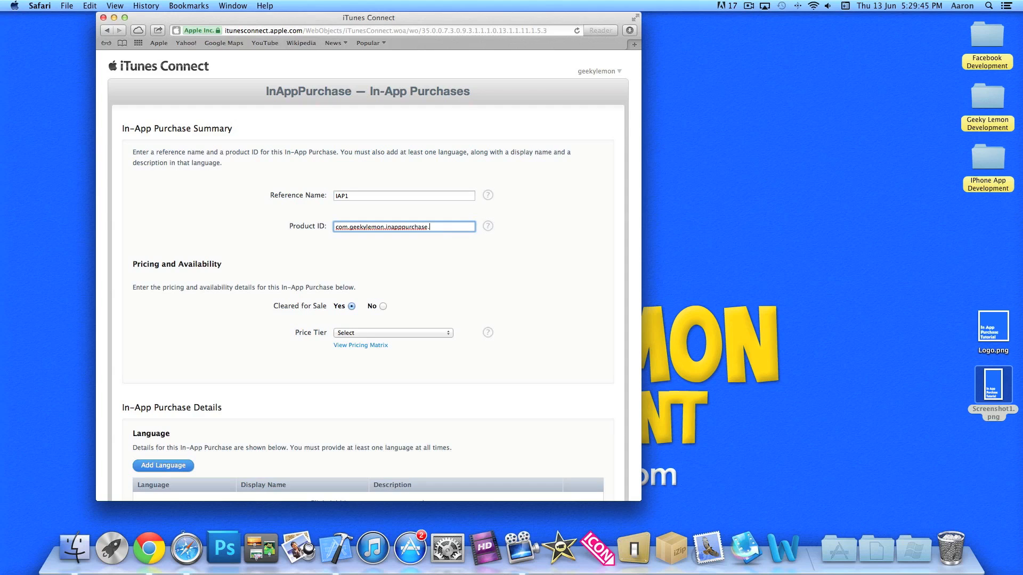
type("iap1")
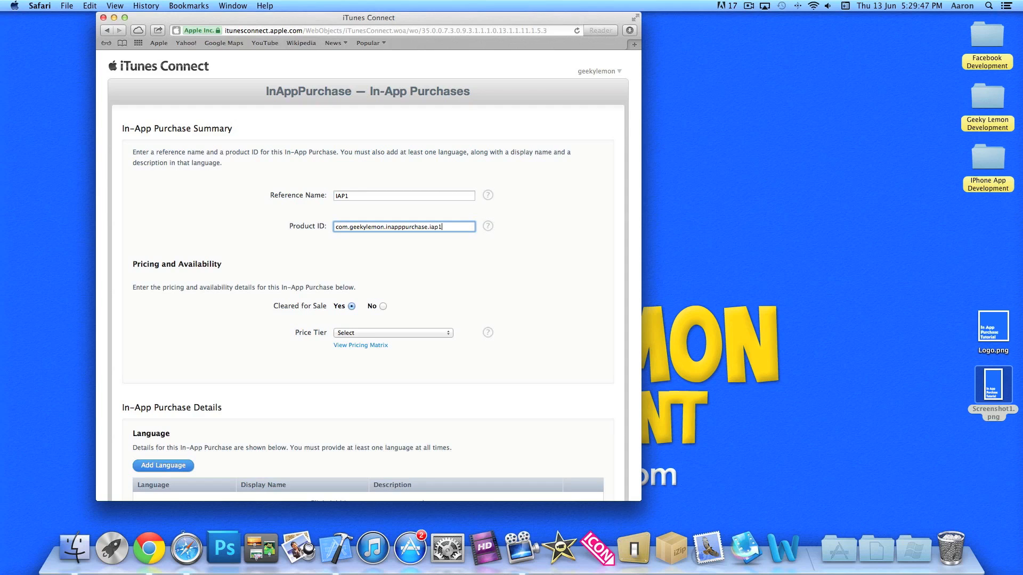
scroll("down", 3)
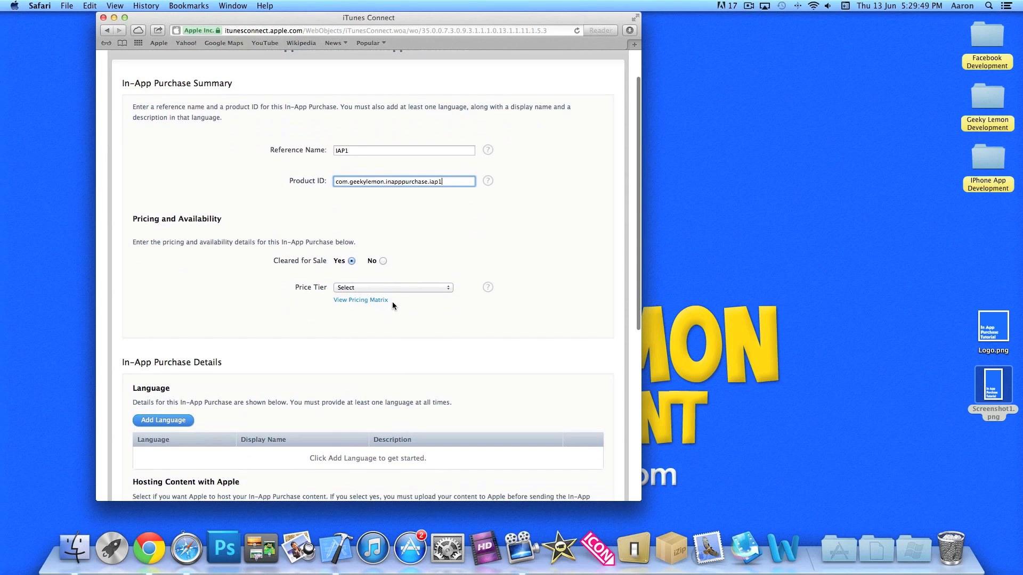
left_click(392, 286)
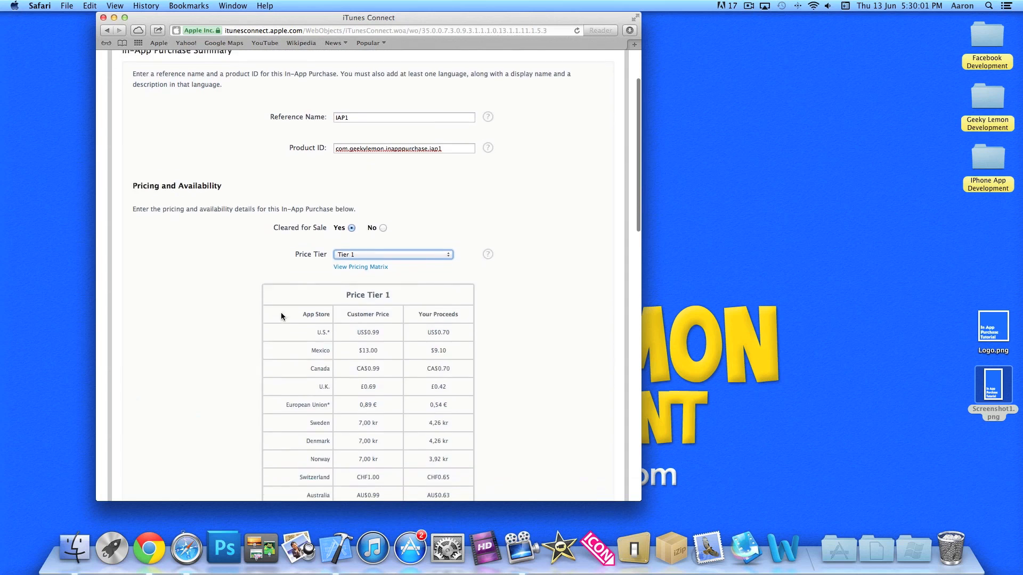
scroll("down", 3)
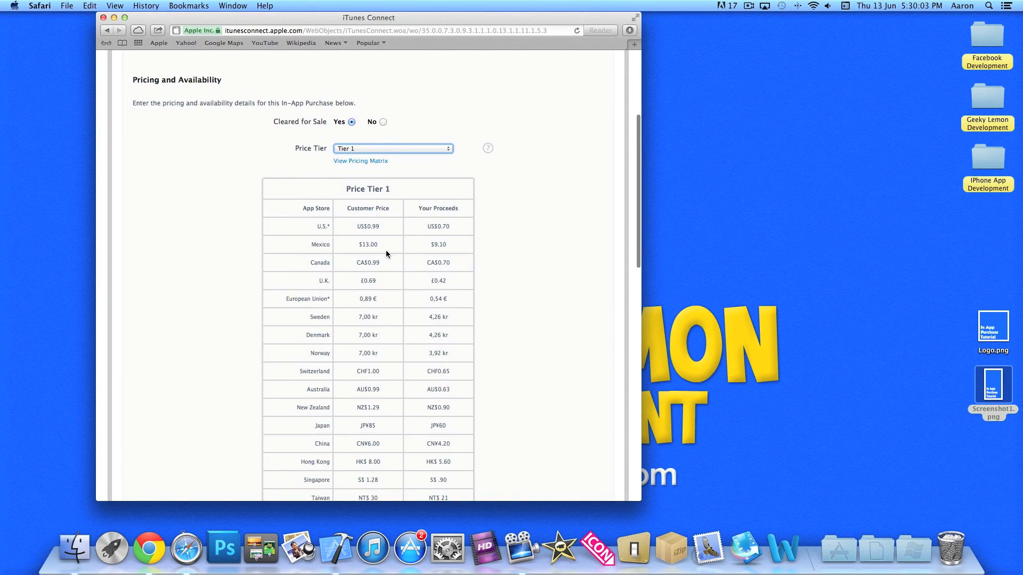
scroll("down", 3)
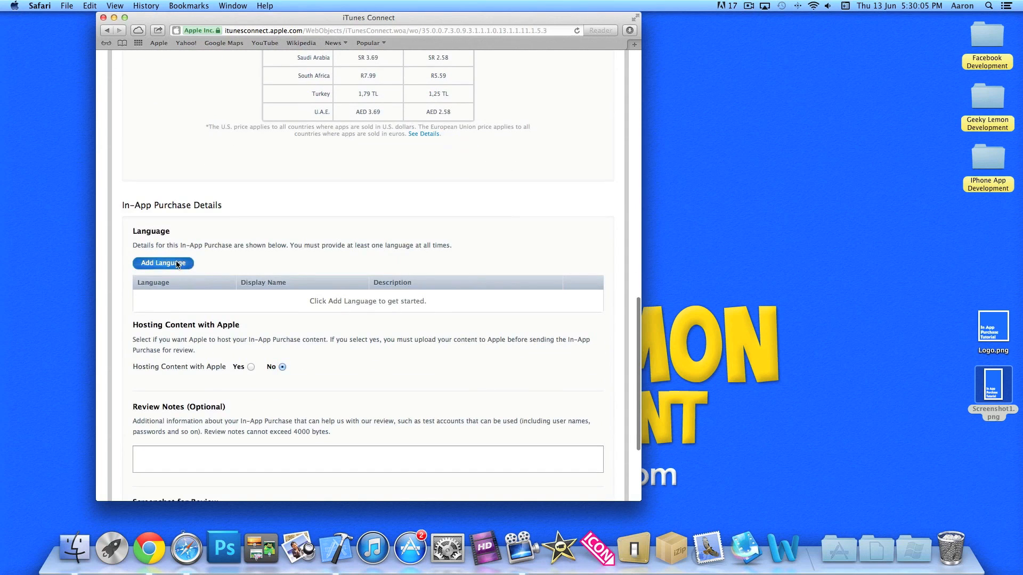
- Add a UK English listing 'Remove Ads' described as 'Purchase this item to remove ads from the application'
left_click(162, 263)
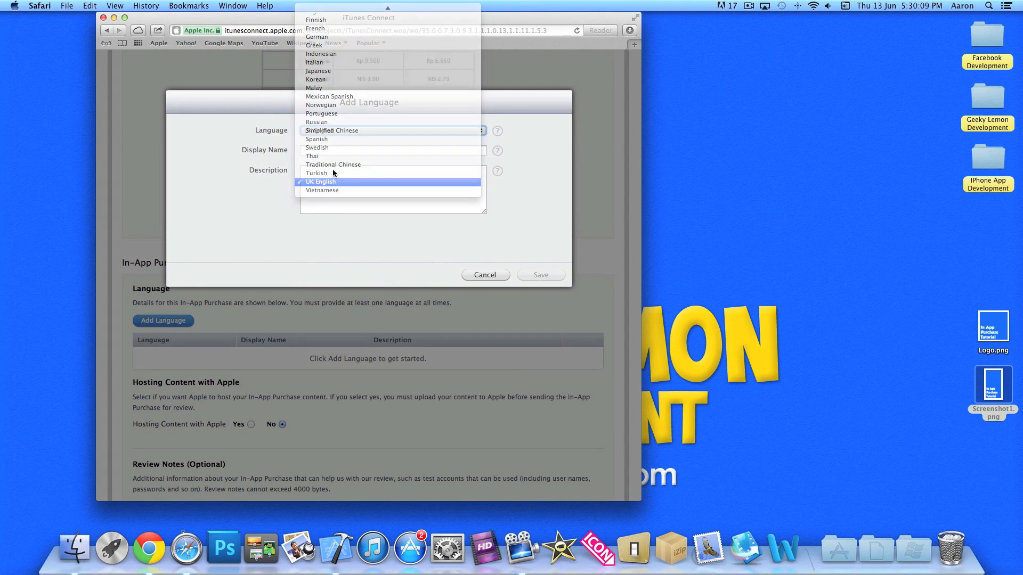
left_click(319, 182)
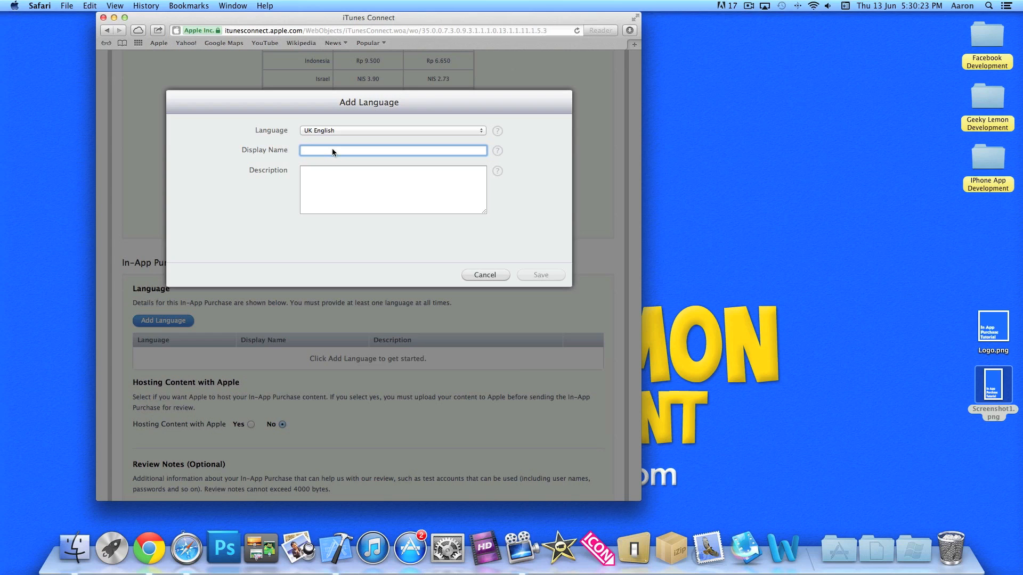
type("Remov")
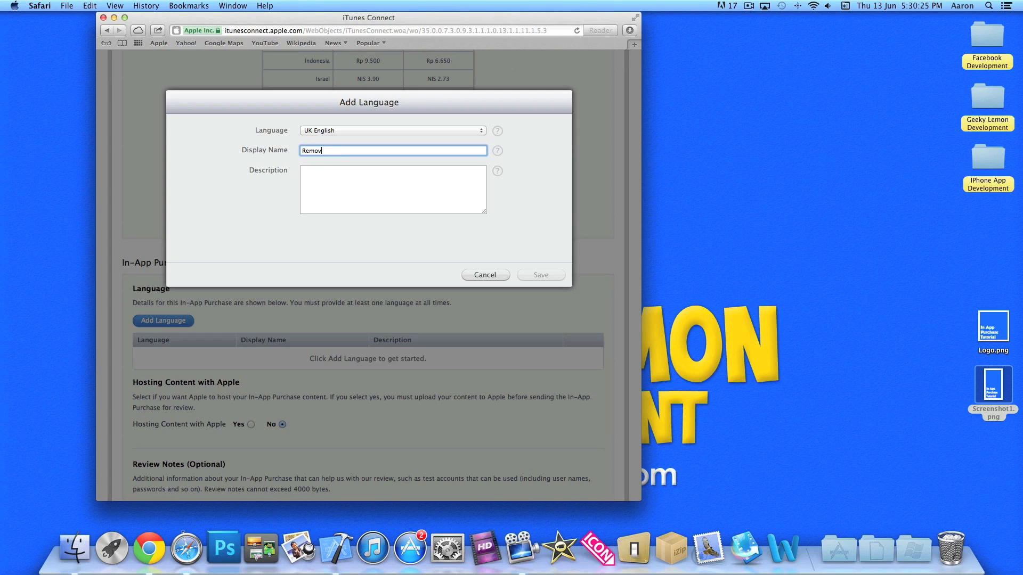
left_click(392, 189)
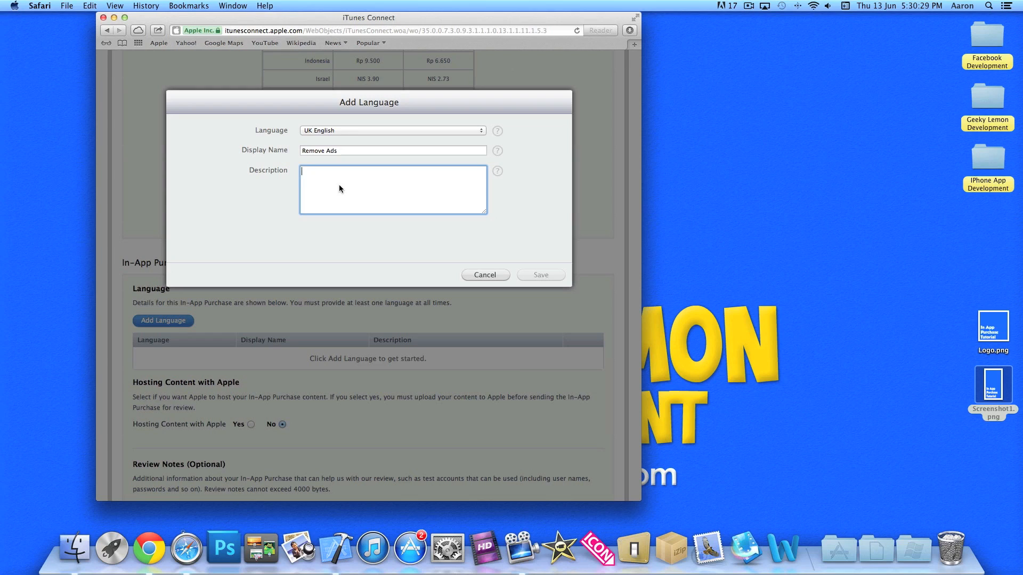
type("Purchase t")
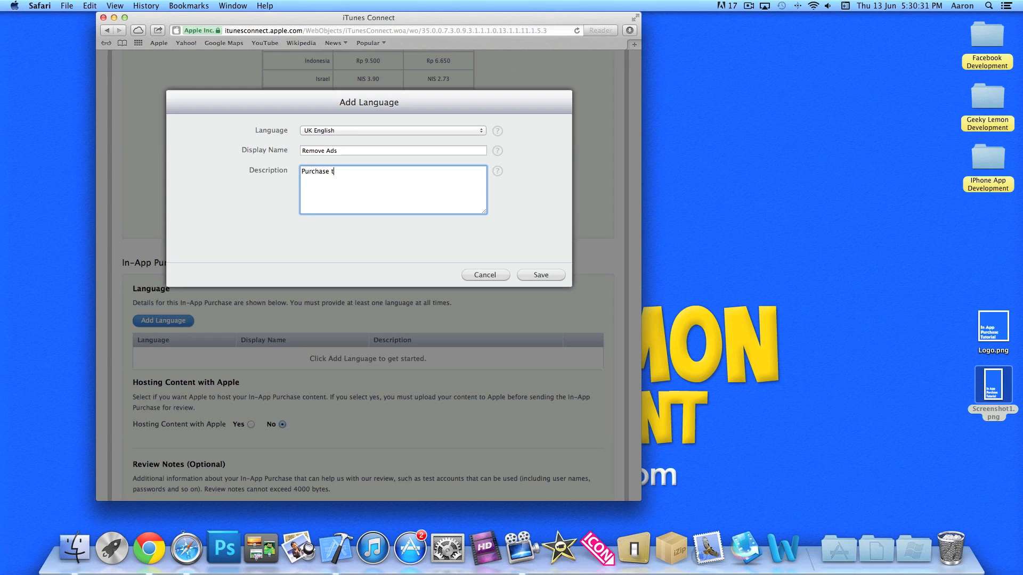
type("his item to r")
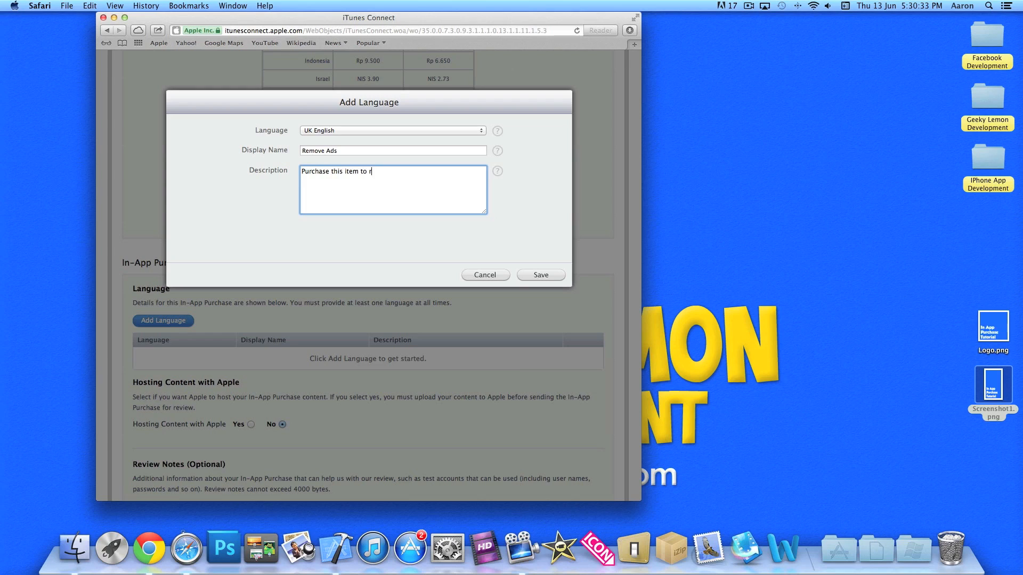
type("emove a")
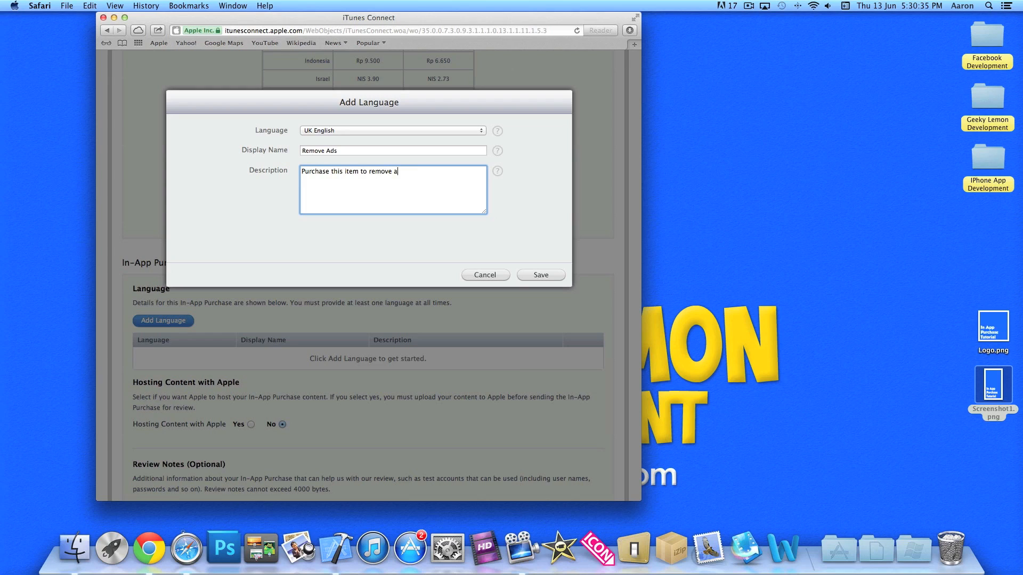
type("ds from")
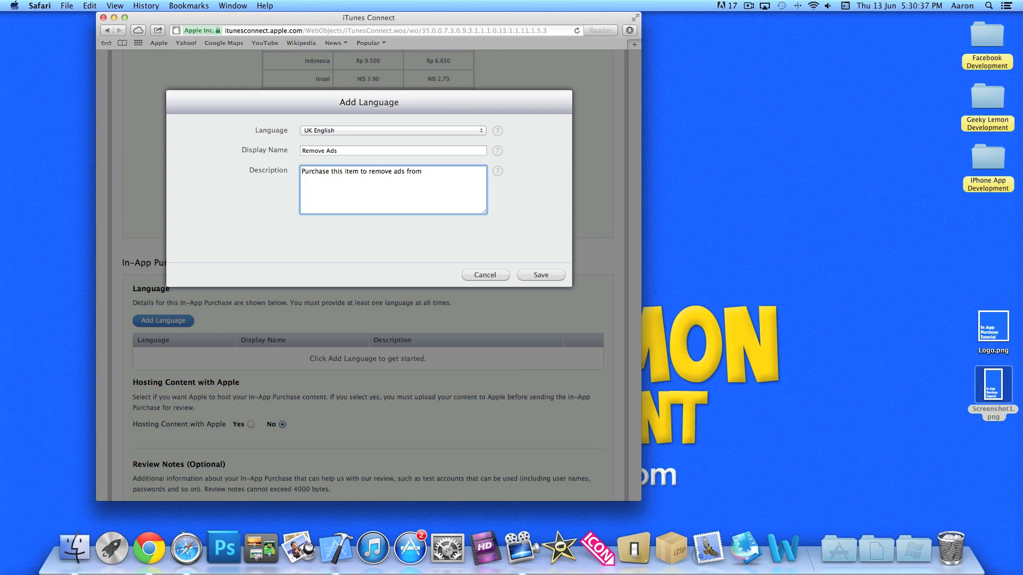
type("the applica")
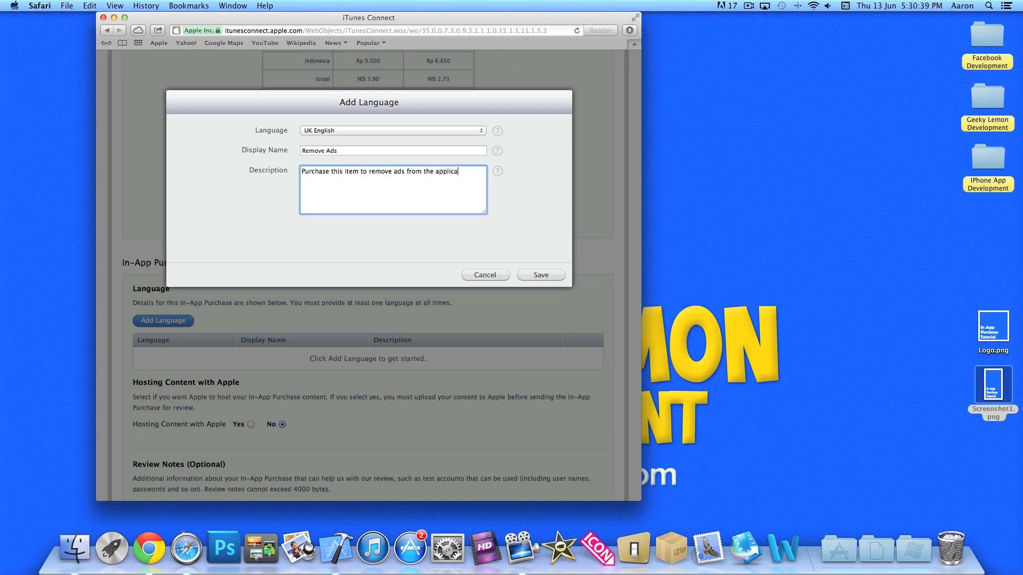
type("tion")
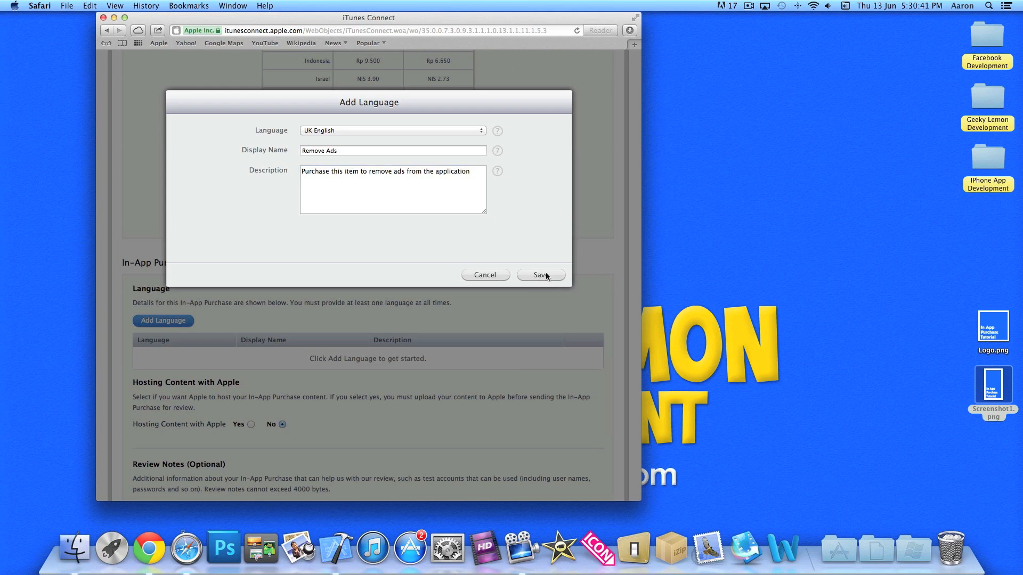
left_click(539, 275)
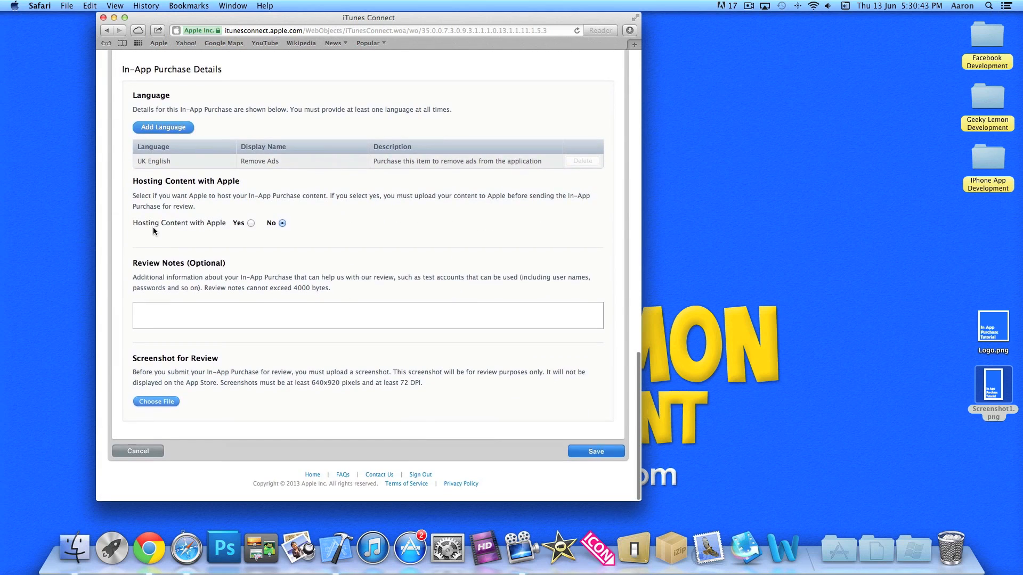
mouse_move(321, 232)
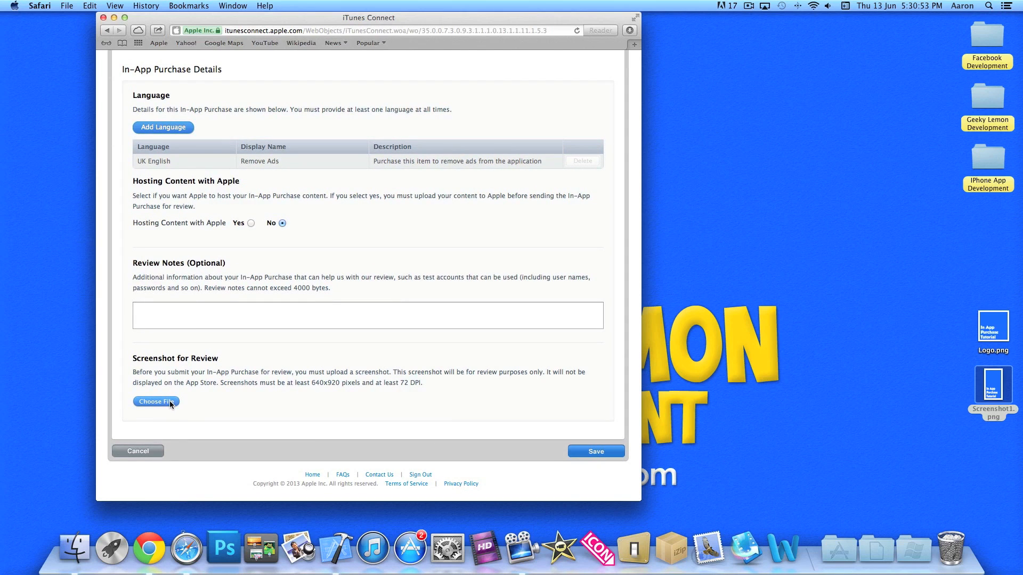
- Attach Screenshot1.png from the Desktop as the review screenshot and save the purchase
left_click(156, 402)
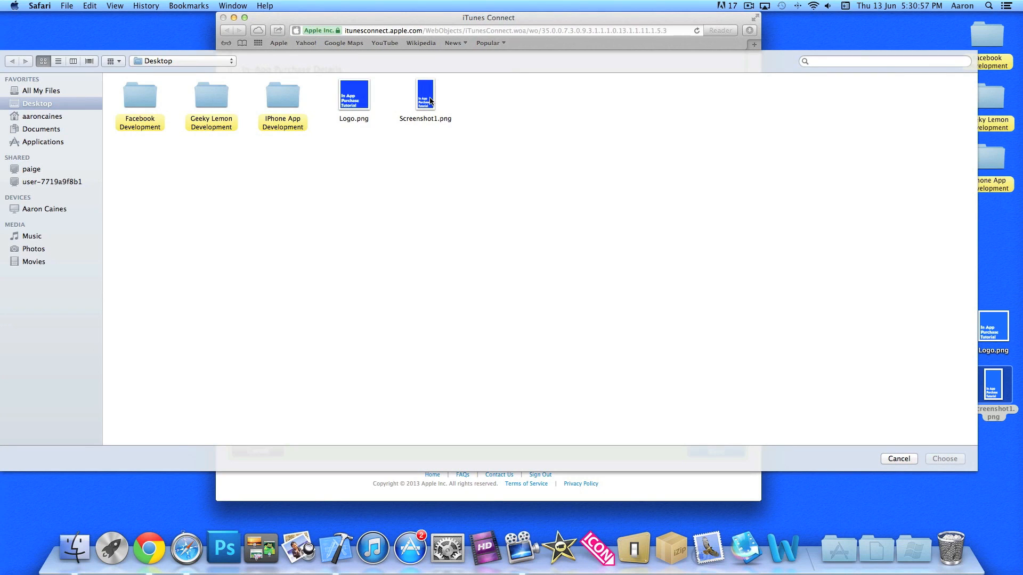
left_click(898, 459)
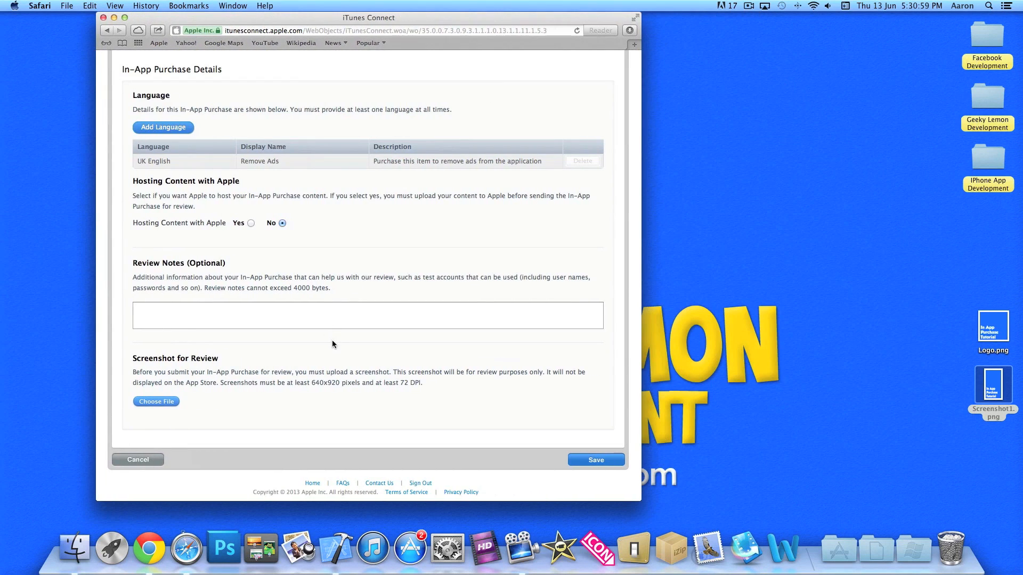
left_click(155, 402)
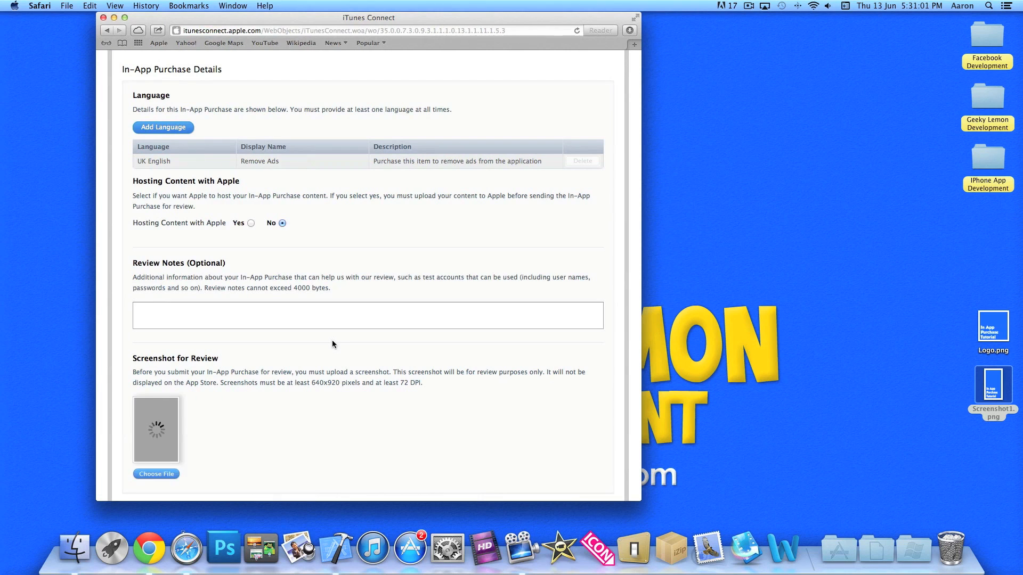
scroll("down", 3)
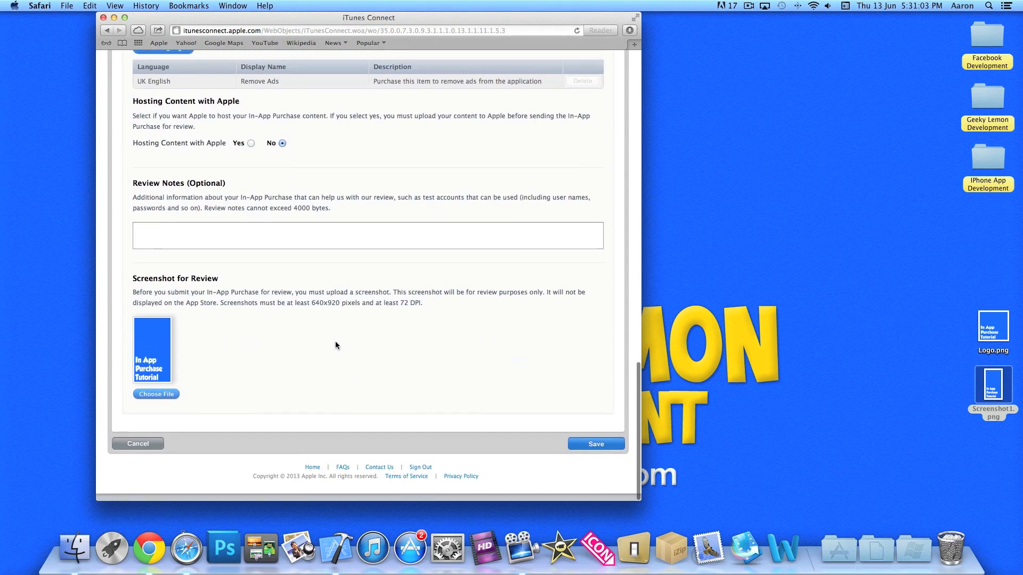
scroll("up", 3)
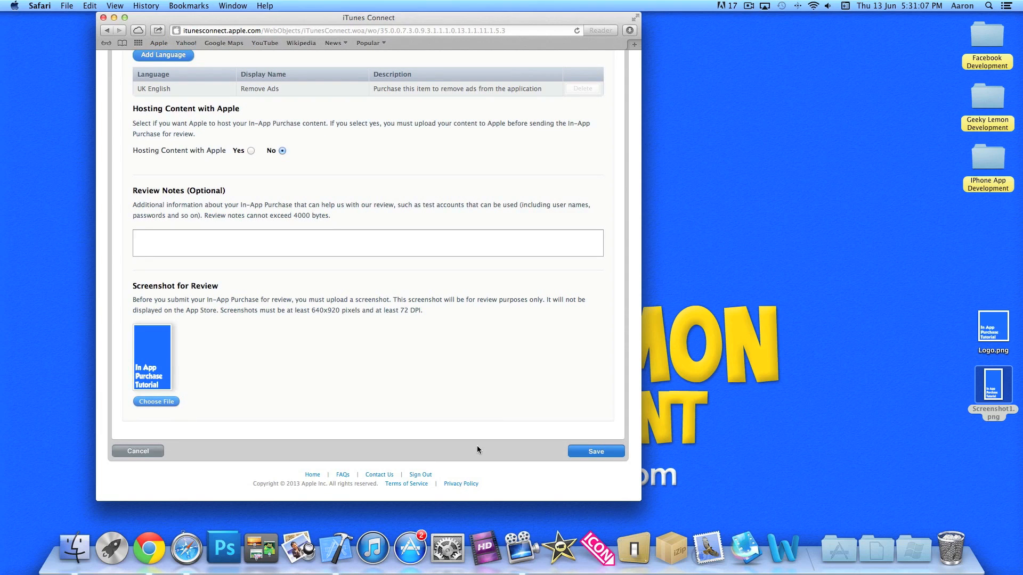
left_click(594, 452)
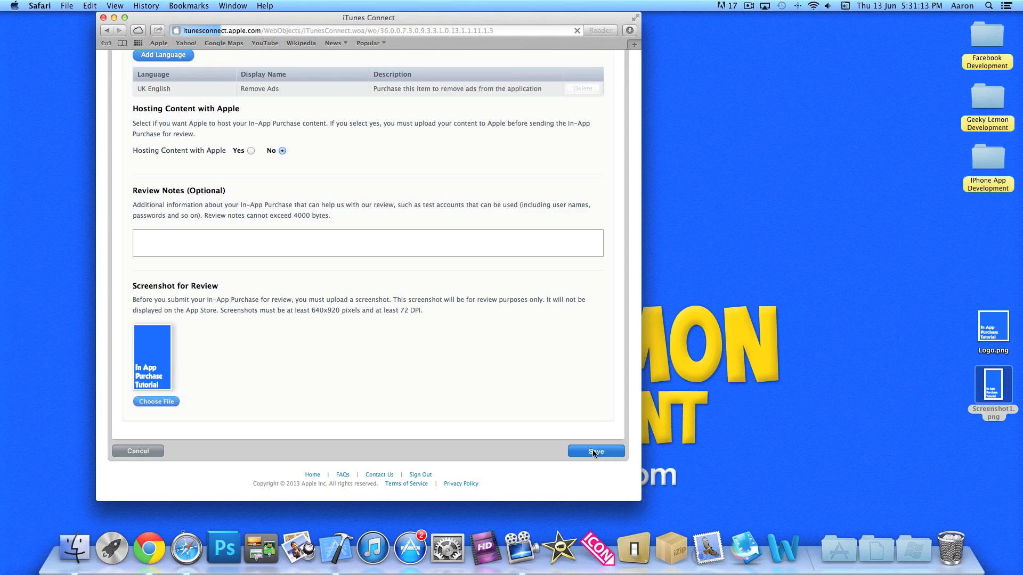
left_click(594, 452)
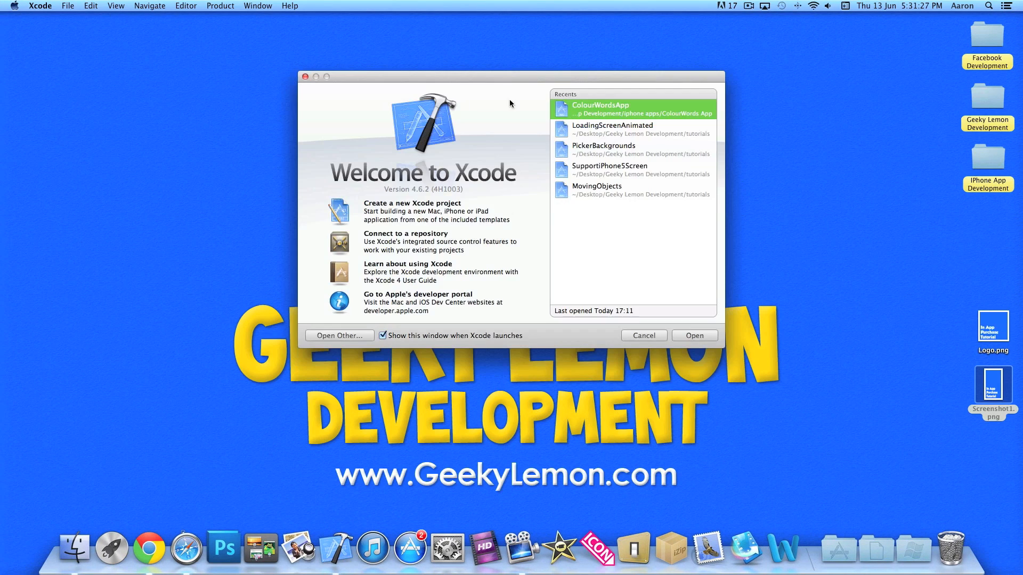
- Create a Single View Application project named InAppPurchasetutorial on the Desktop
left_click(642, 335)
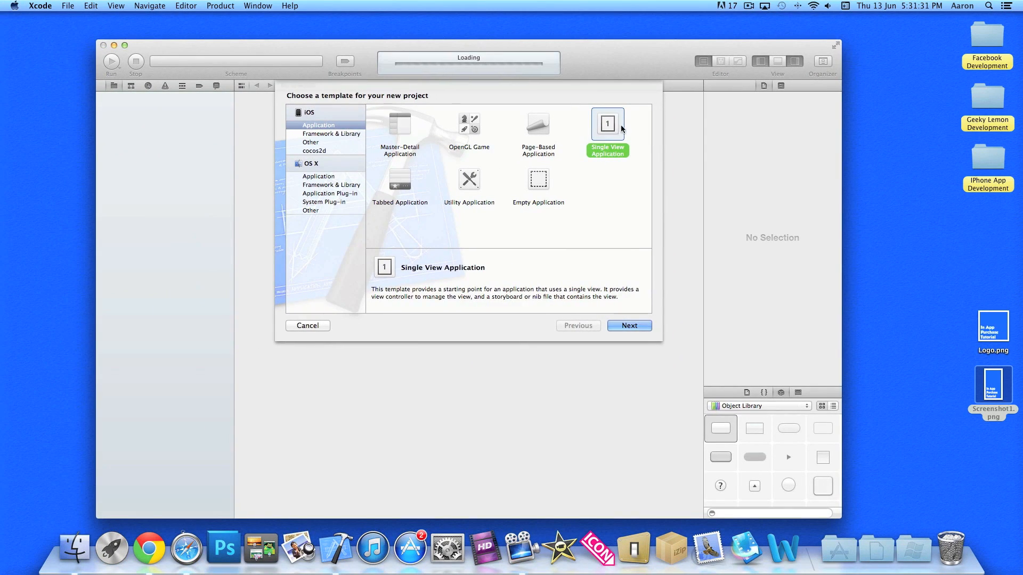
left_click(628, 326)
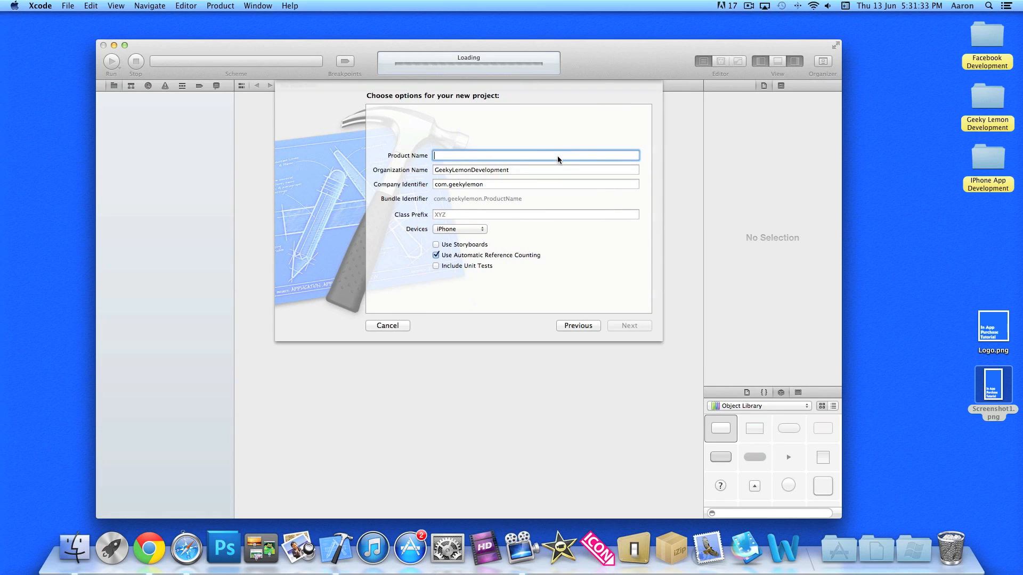
type("InAppPurchasetu")
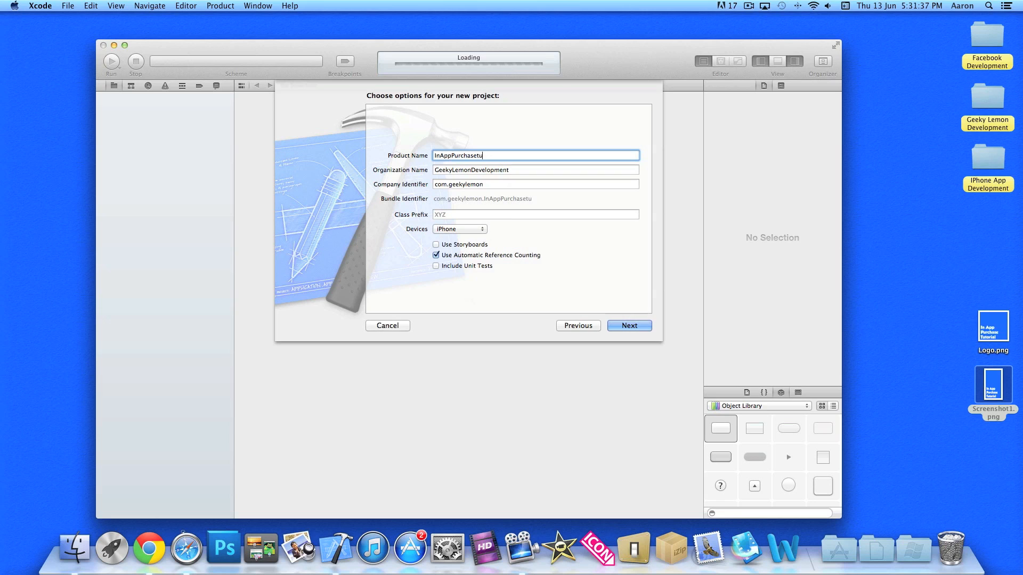
type("torial")
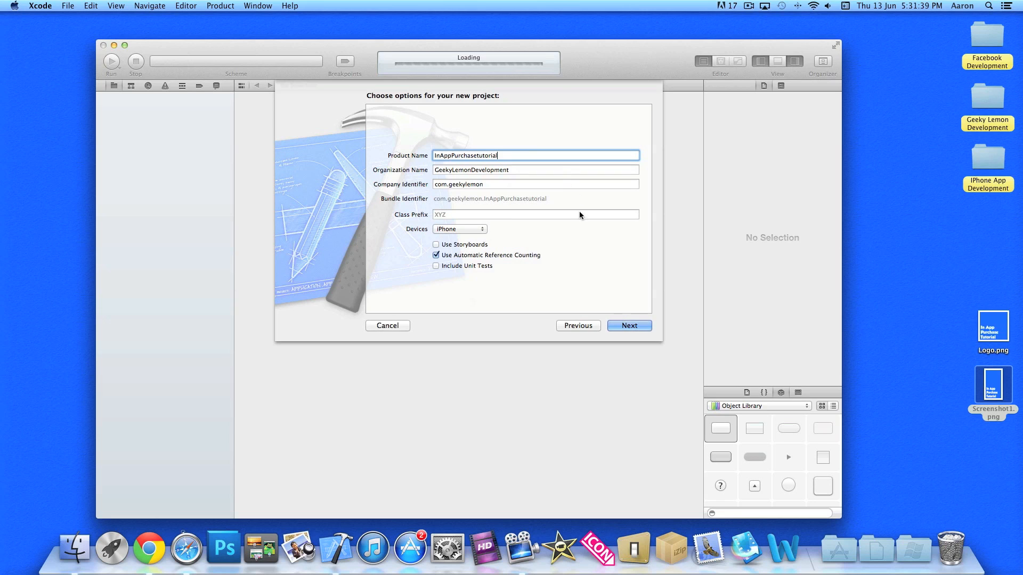
left_click(629, 326)
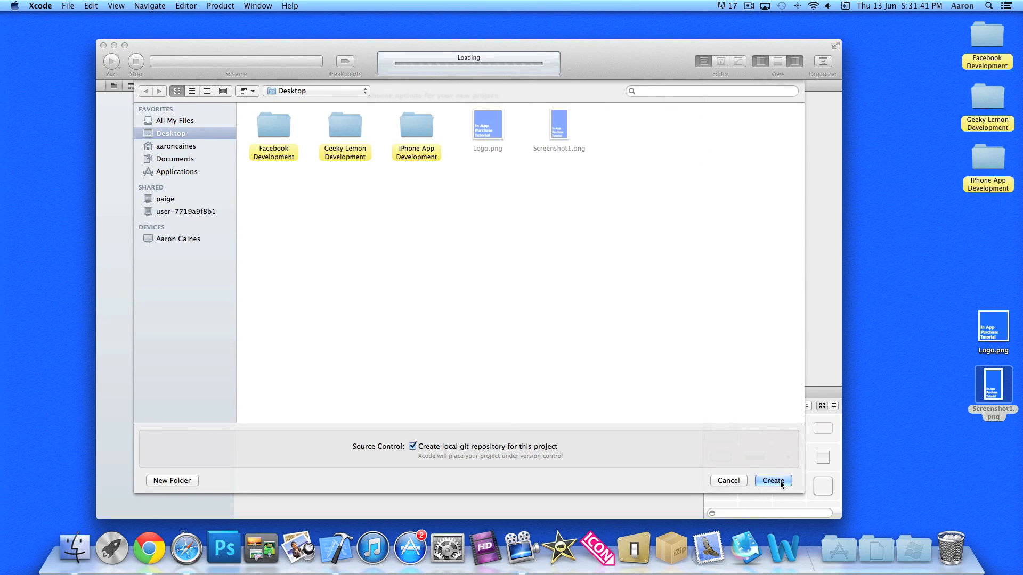
left_click(773, 481)
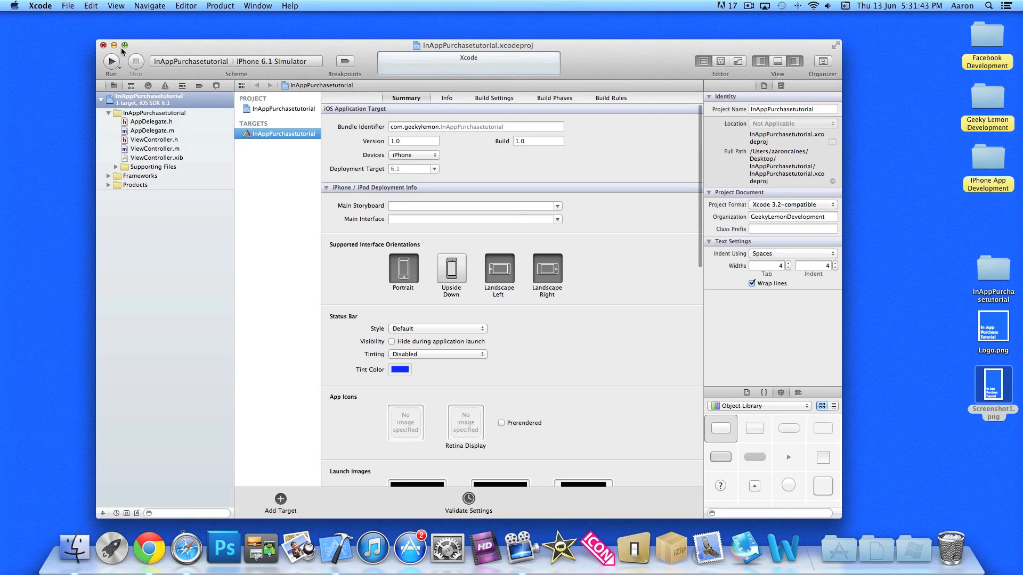
- Set Info.plist bundle identifier to com.geekylemon.inapppurchase, build, and check the Summary
left_click(122, 45)
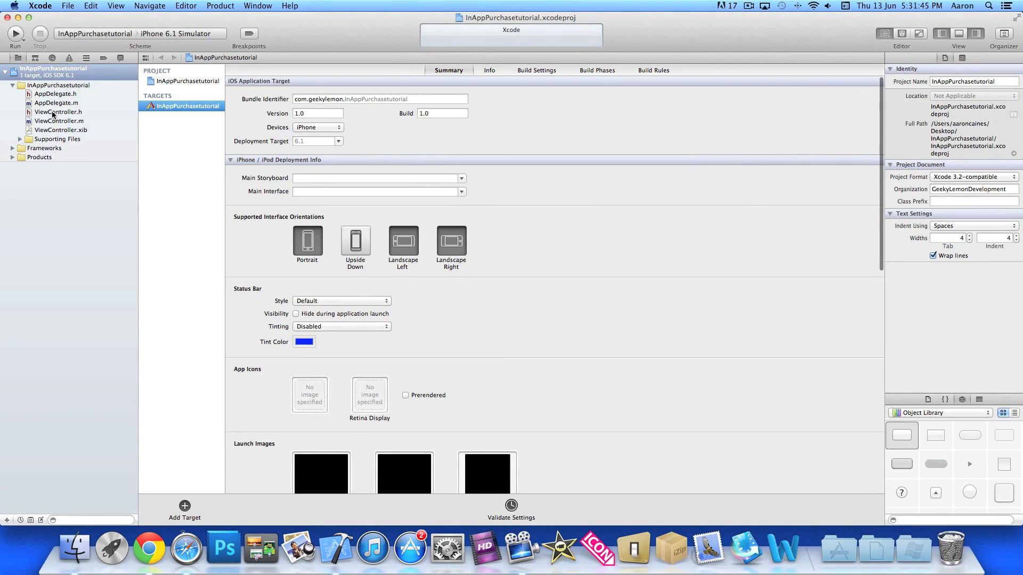
left_click(13, 139)
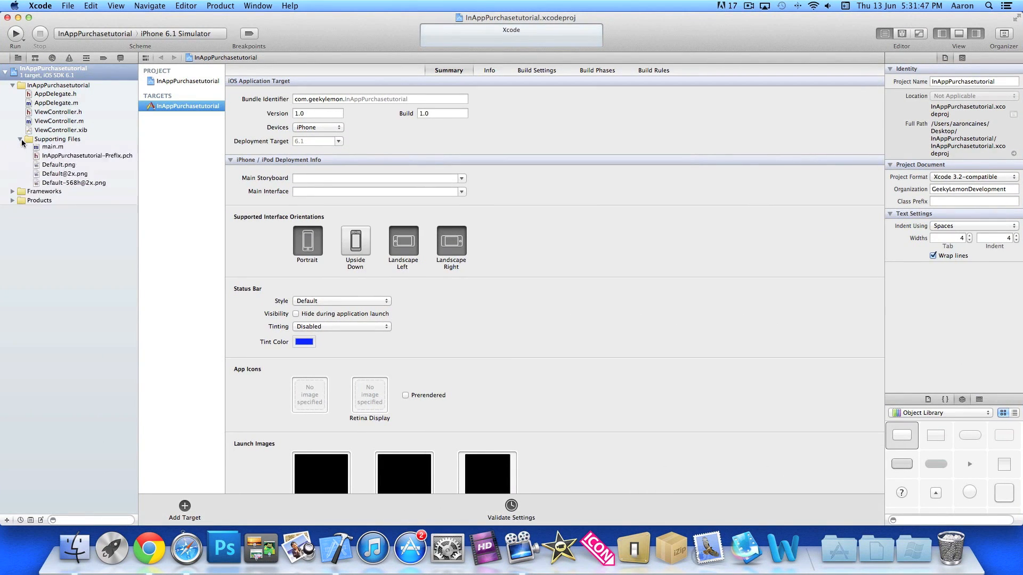
left_click(85, 148)
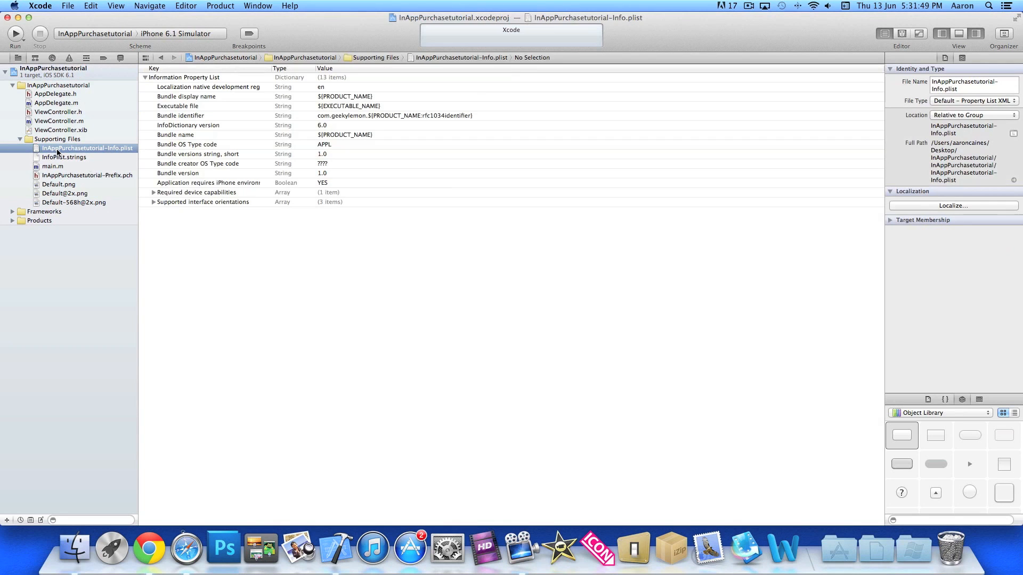
mouse_move(353, 120)
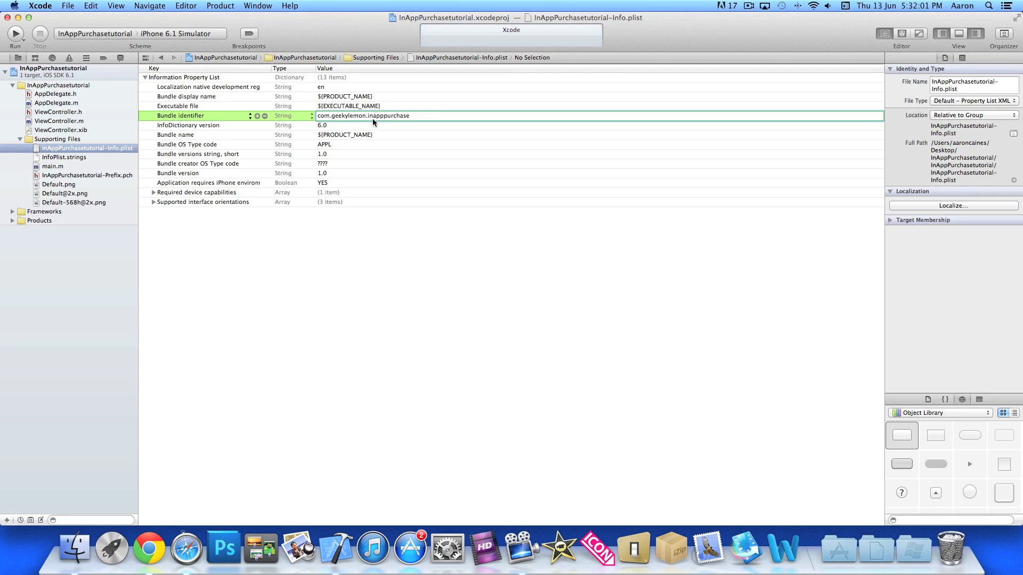
left_click(391, 270)
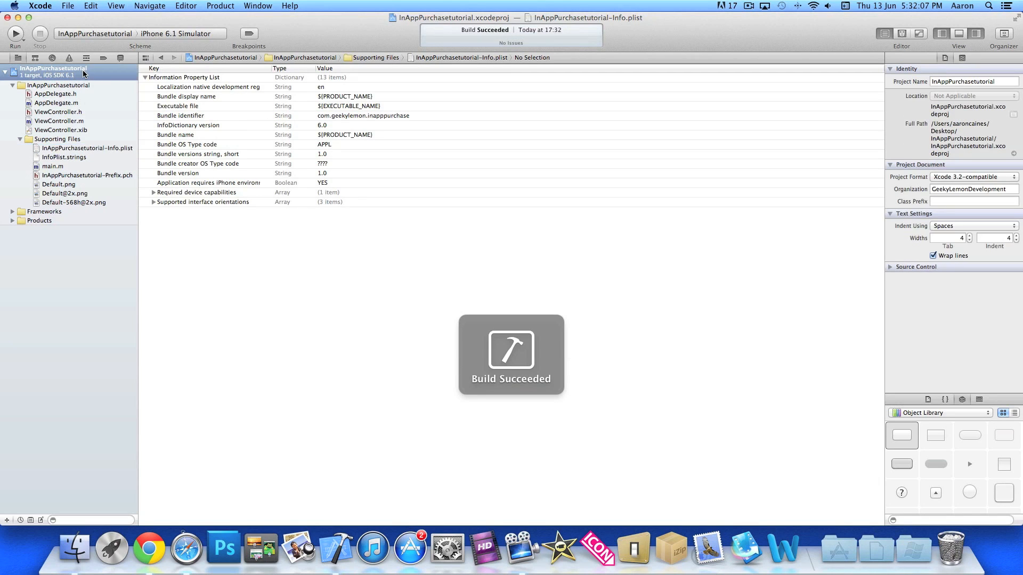
left_click(54, 70)
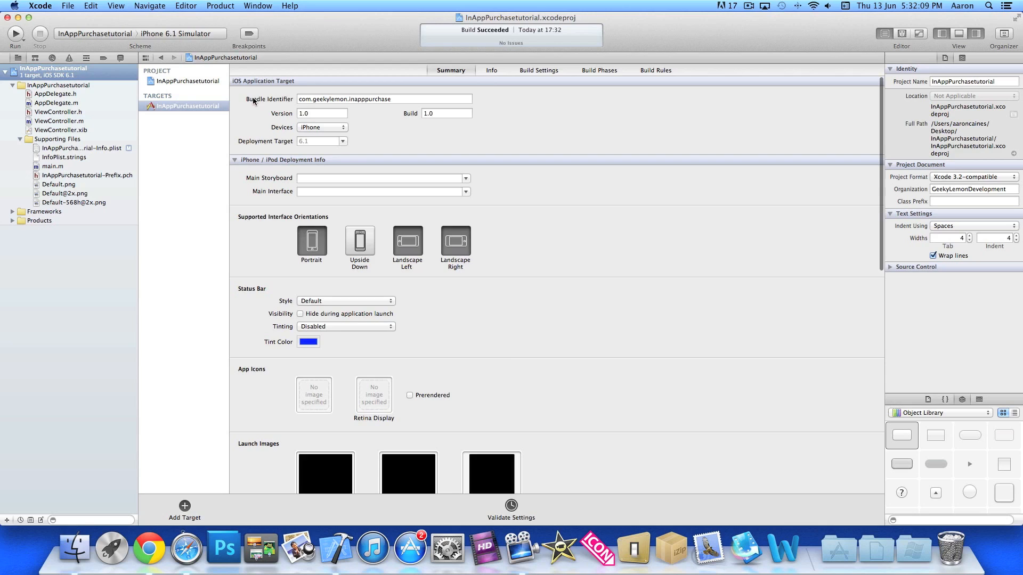
mouse_move(351, 104)
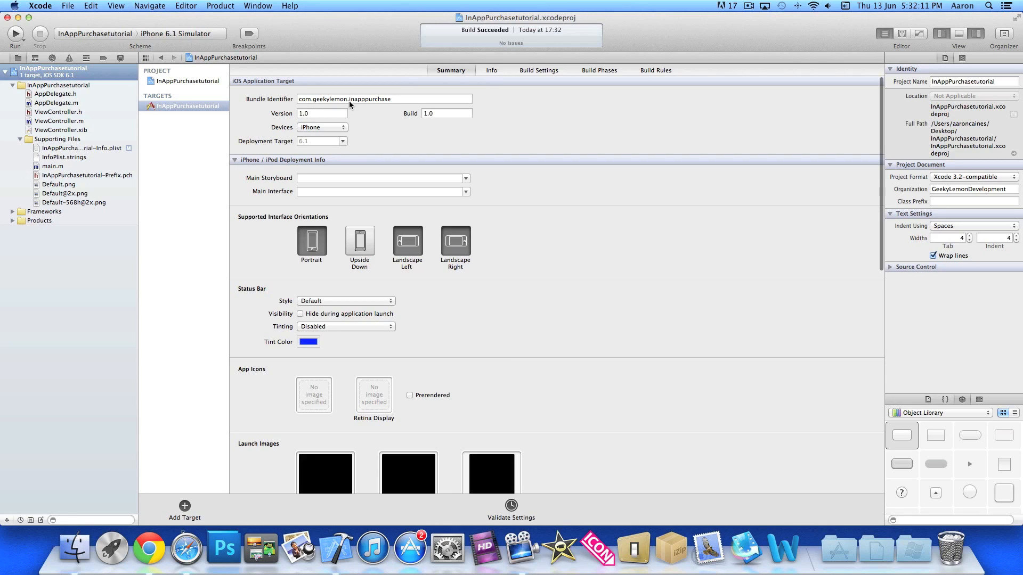
mouse_move(394, 128)
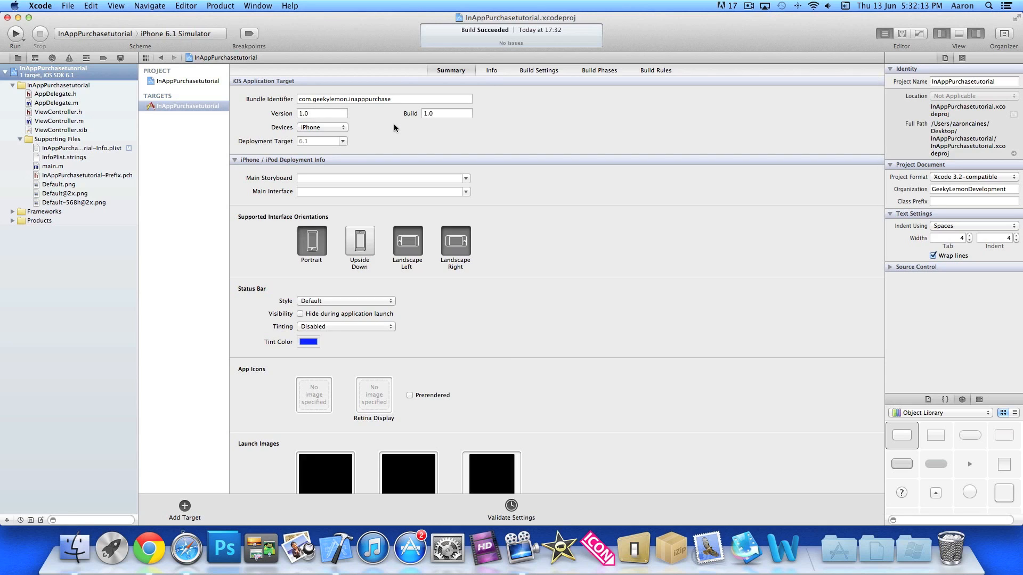